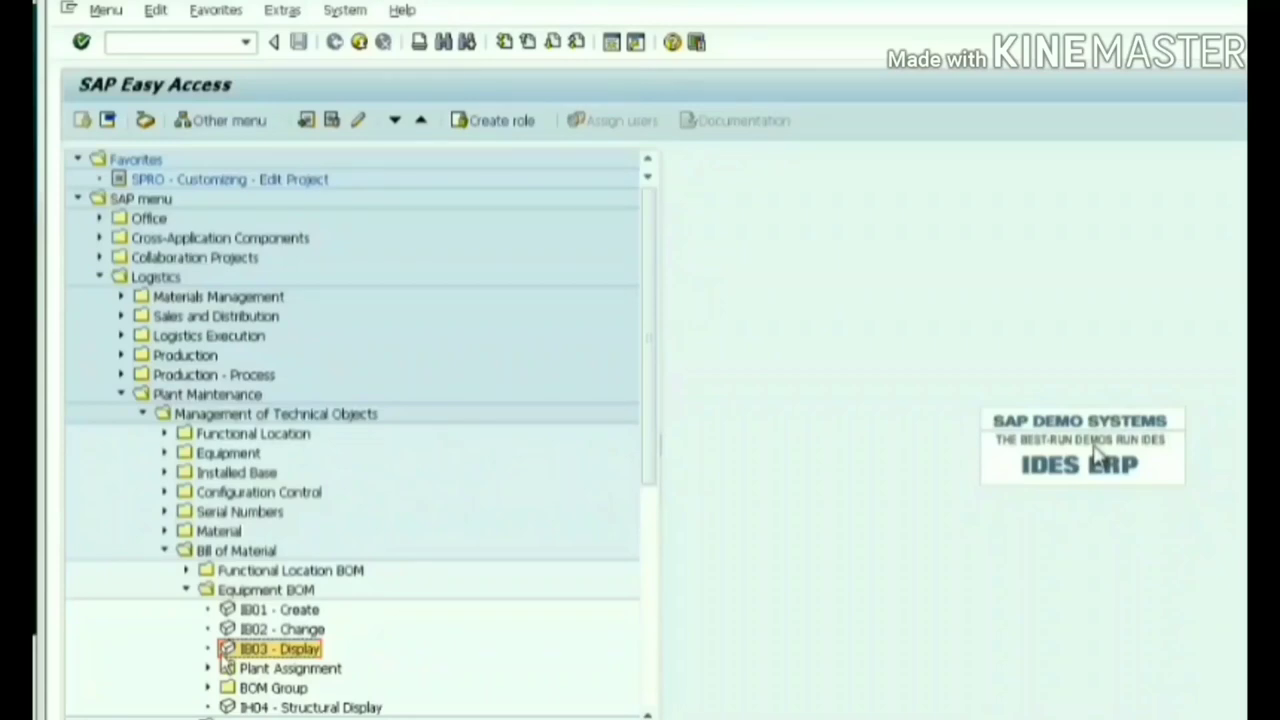
mouse_move(205, 528)
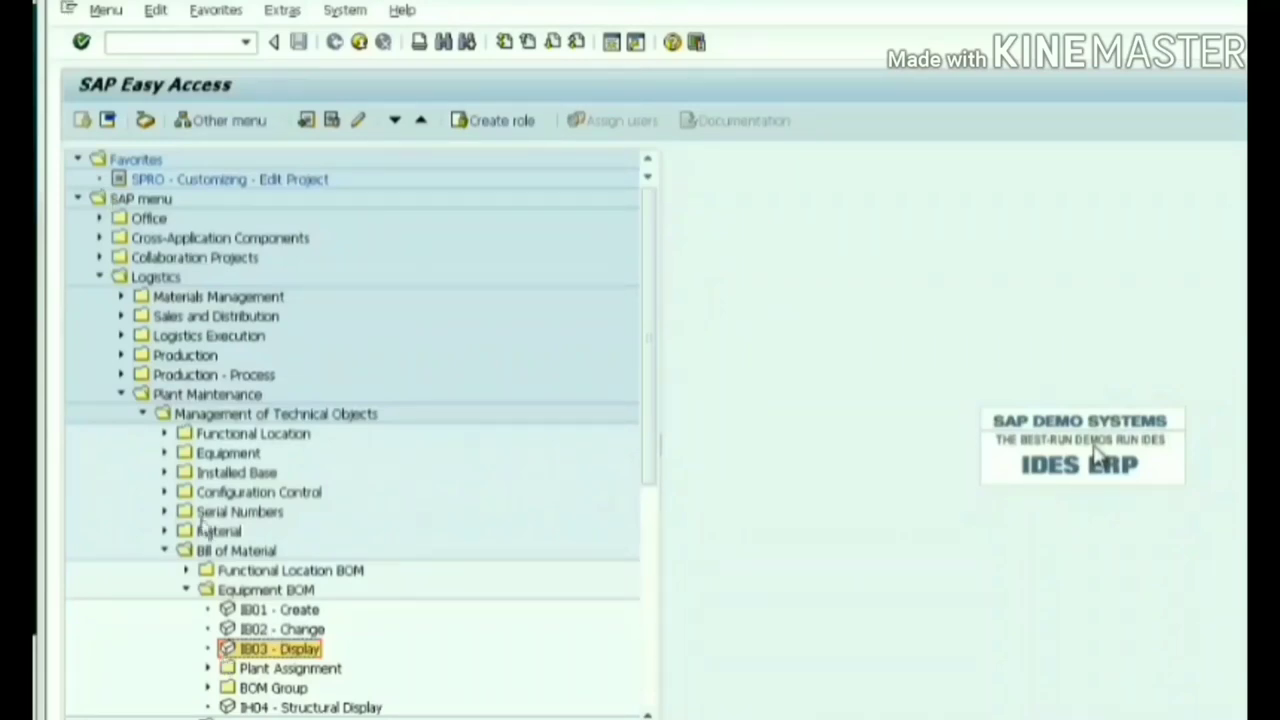
mouse_move(290, 628)
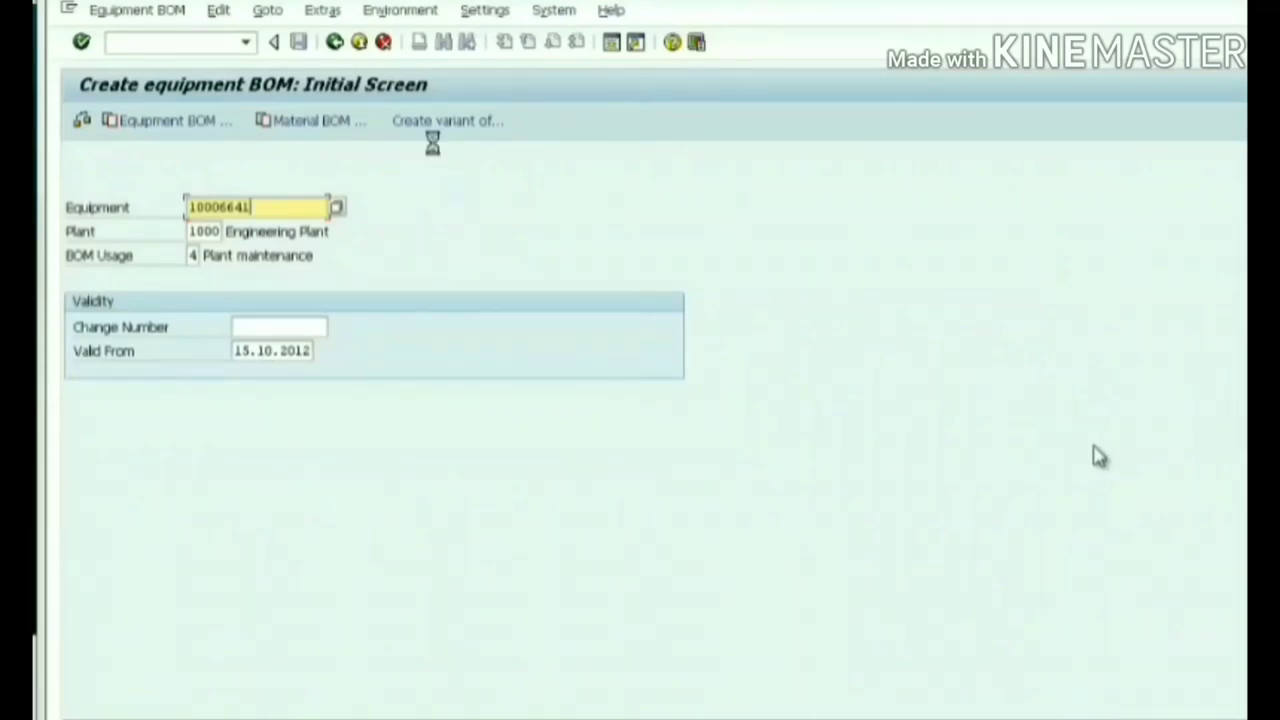
Proceed from the IB01 initial screen (equipment 10006641, plant 1000, usage 4) to the General Item Overview
click(337, 207)
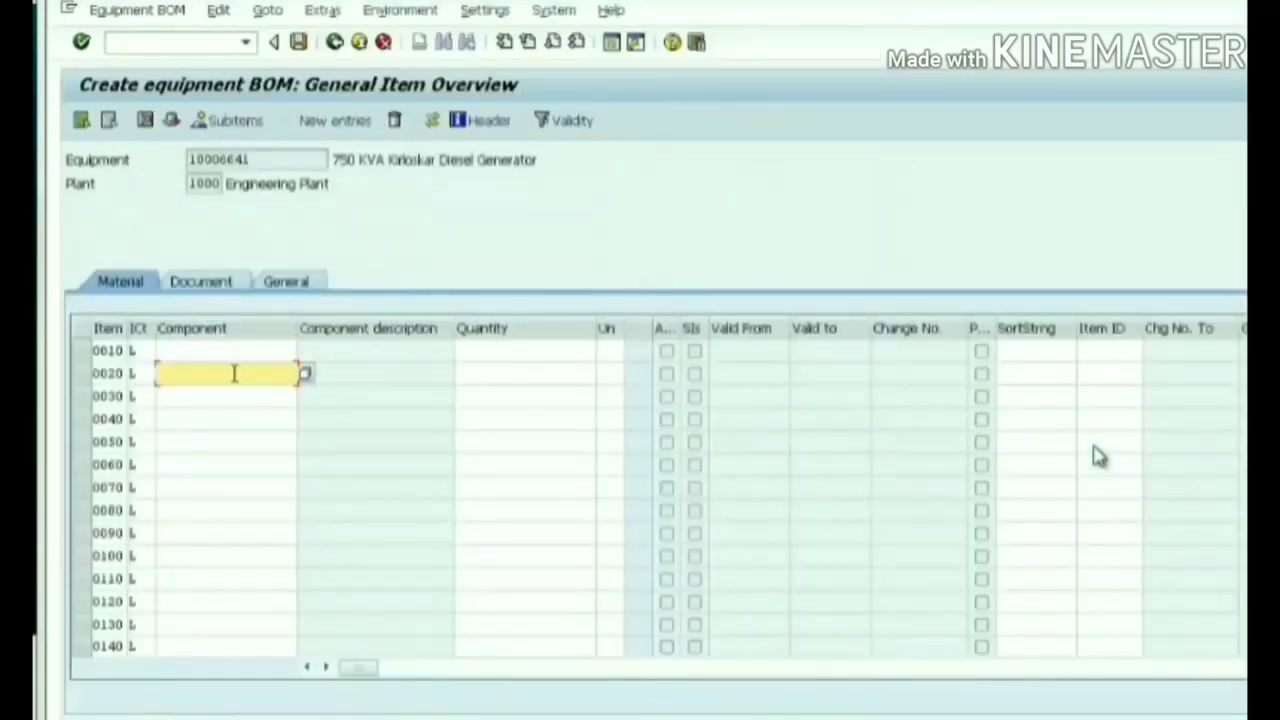
Enter ball bearings 100-510 and 400-510 at 2 pieces each, then start a component search by description
click(225, 350)
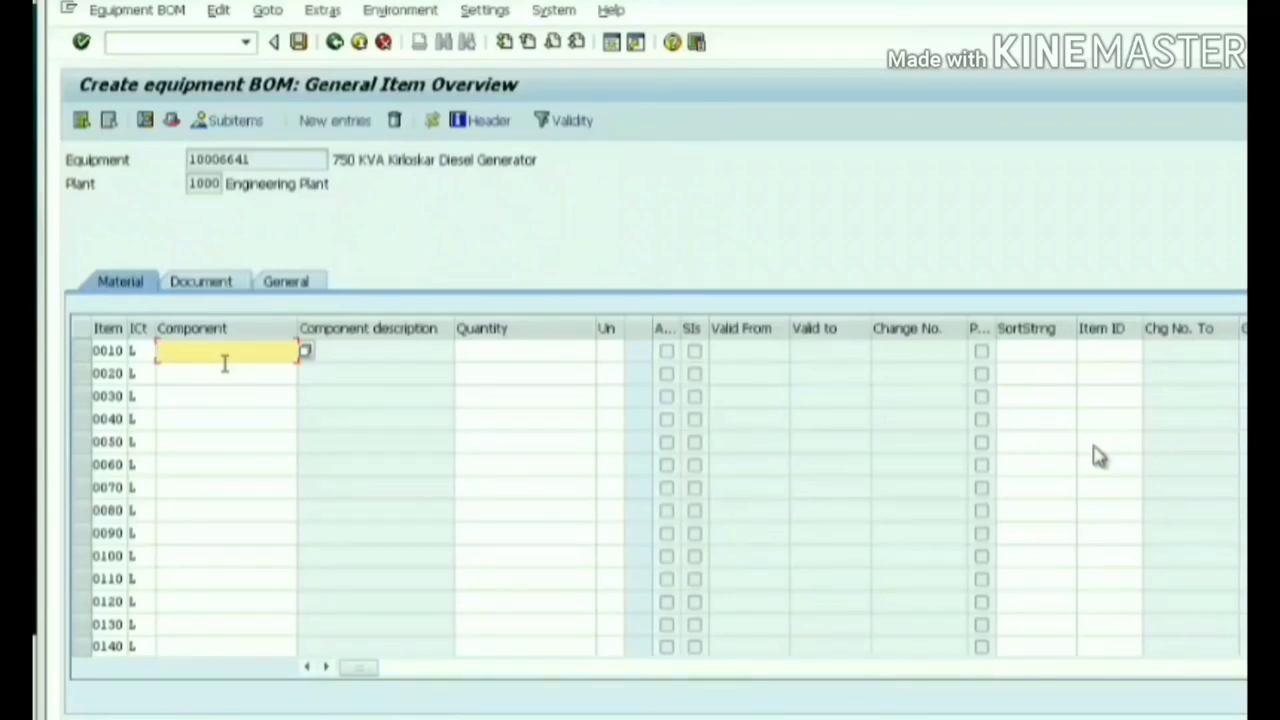
click(305, 350)
text(2)
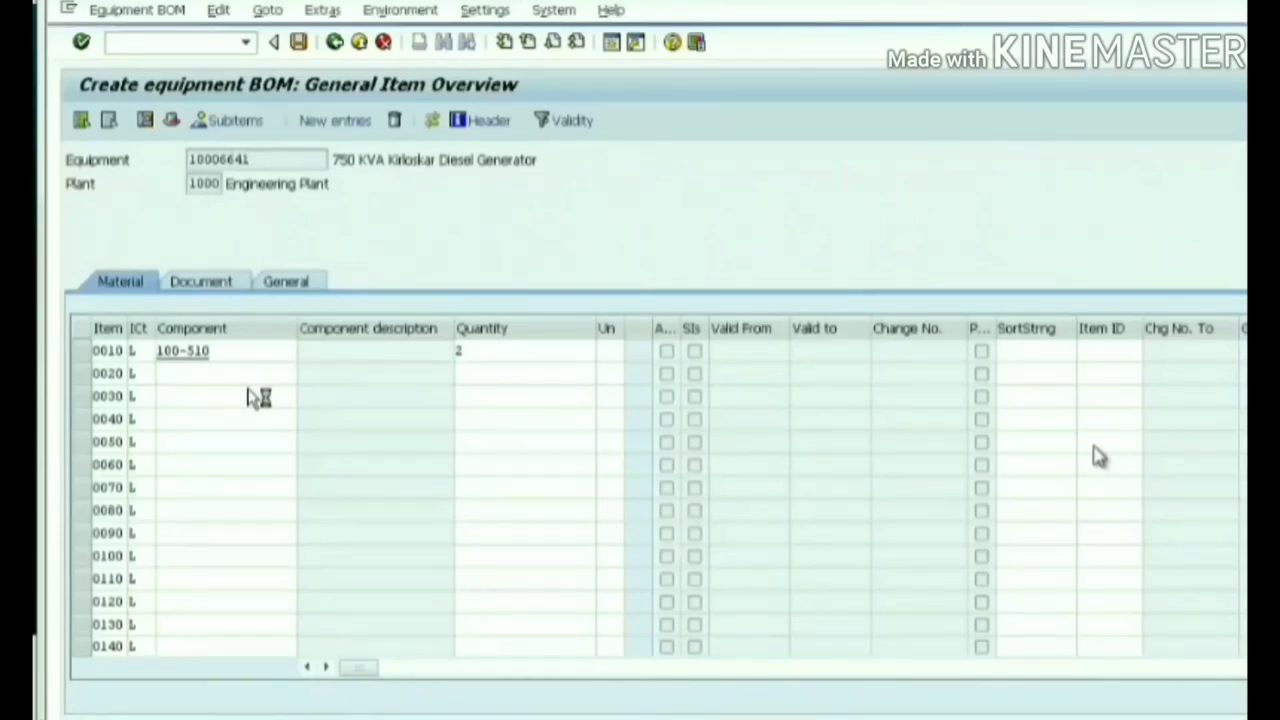
mouse_move(585, 418)
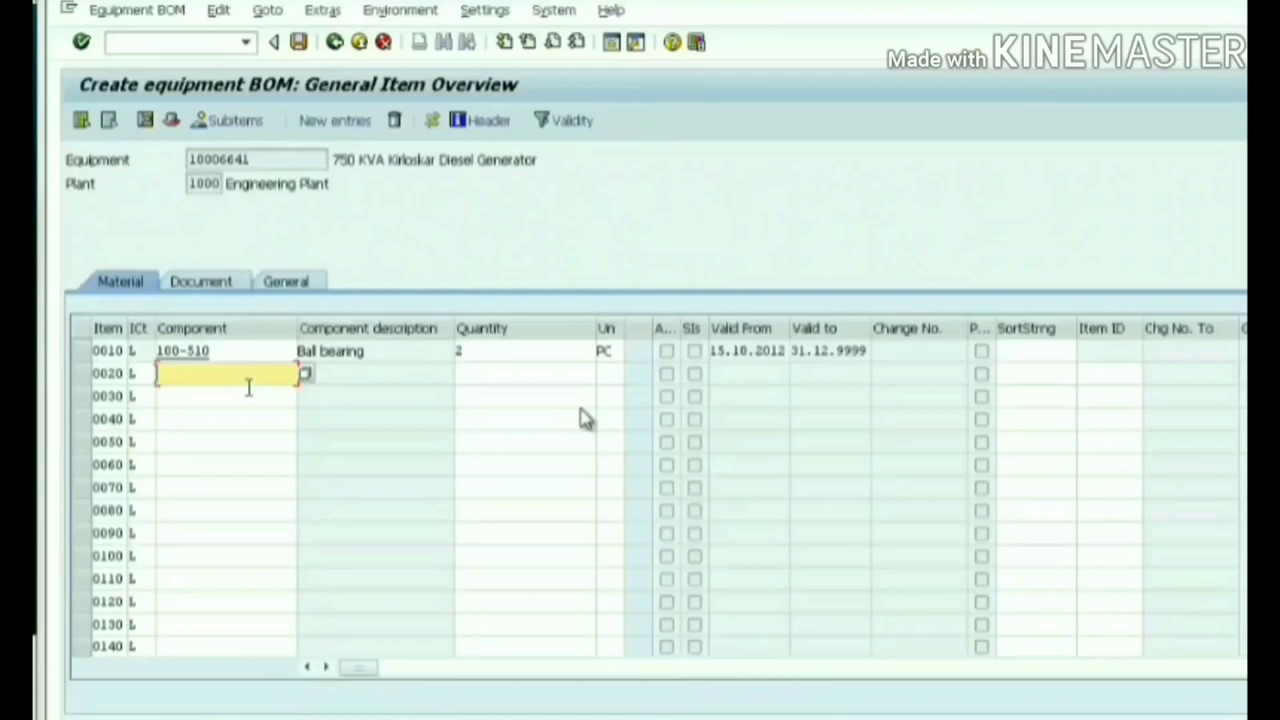
mouse_move(320, 390)
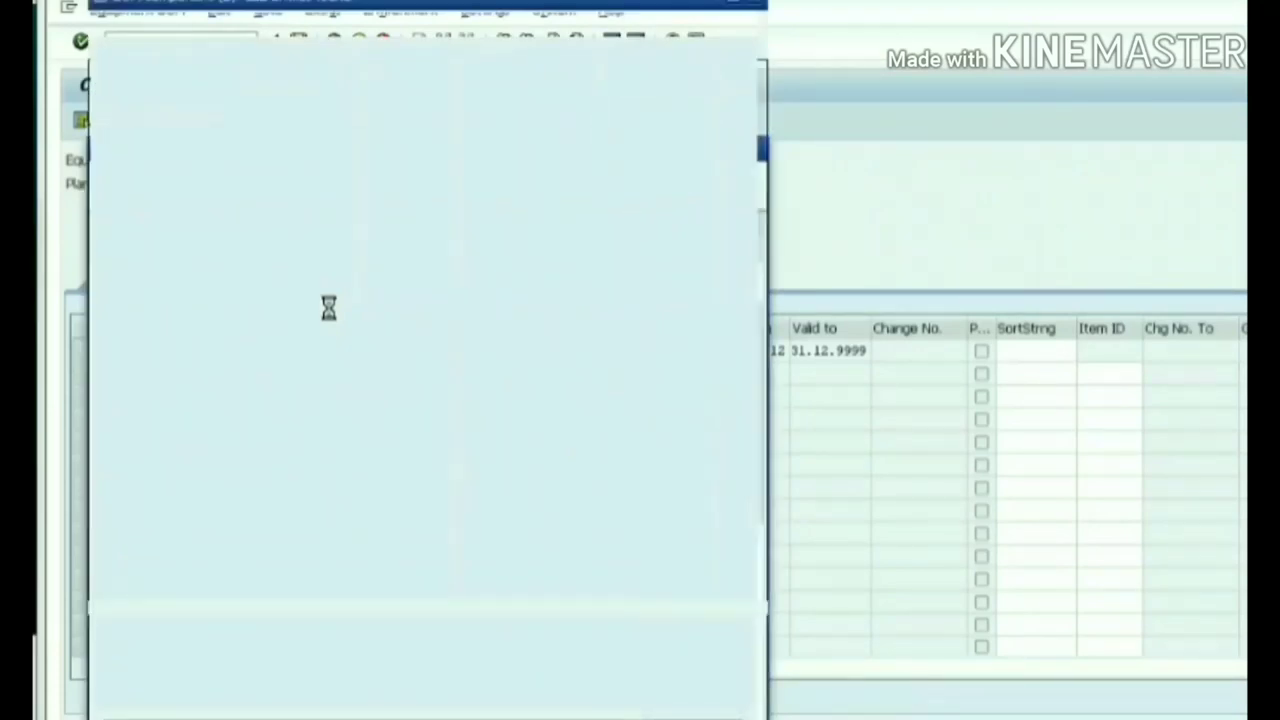
mouse_move(470, 373)
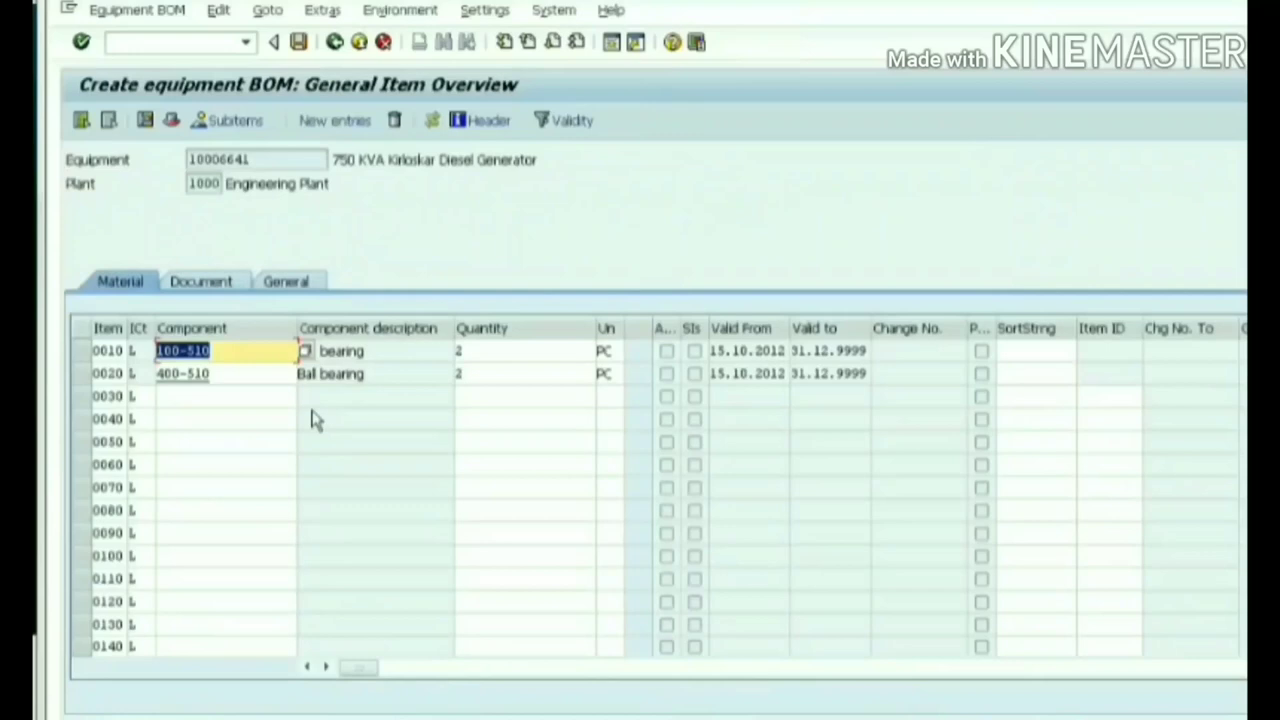
click(305, 350)
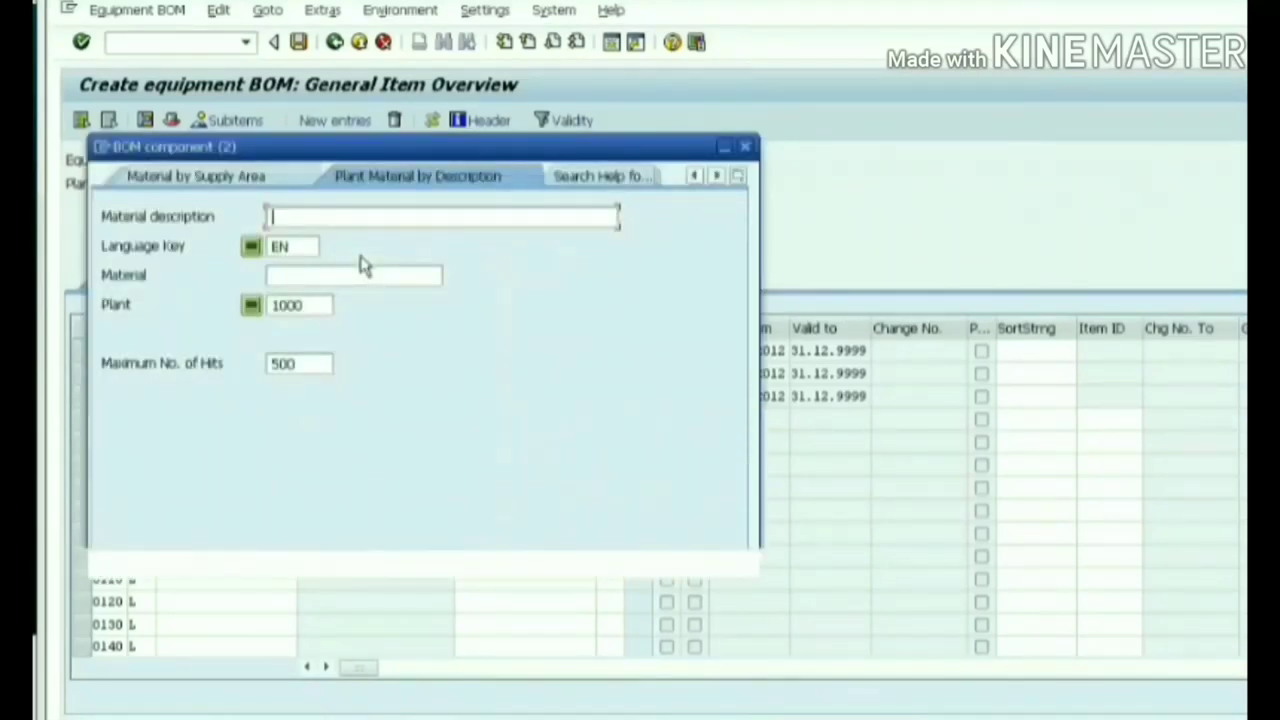
Add the electronic turbodrive and hollow shaft via wildcard description searches (*, *SHAFT*)
text(*)
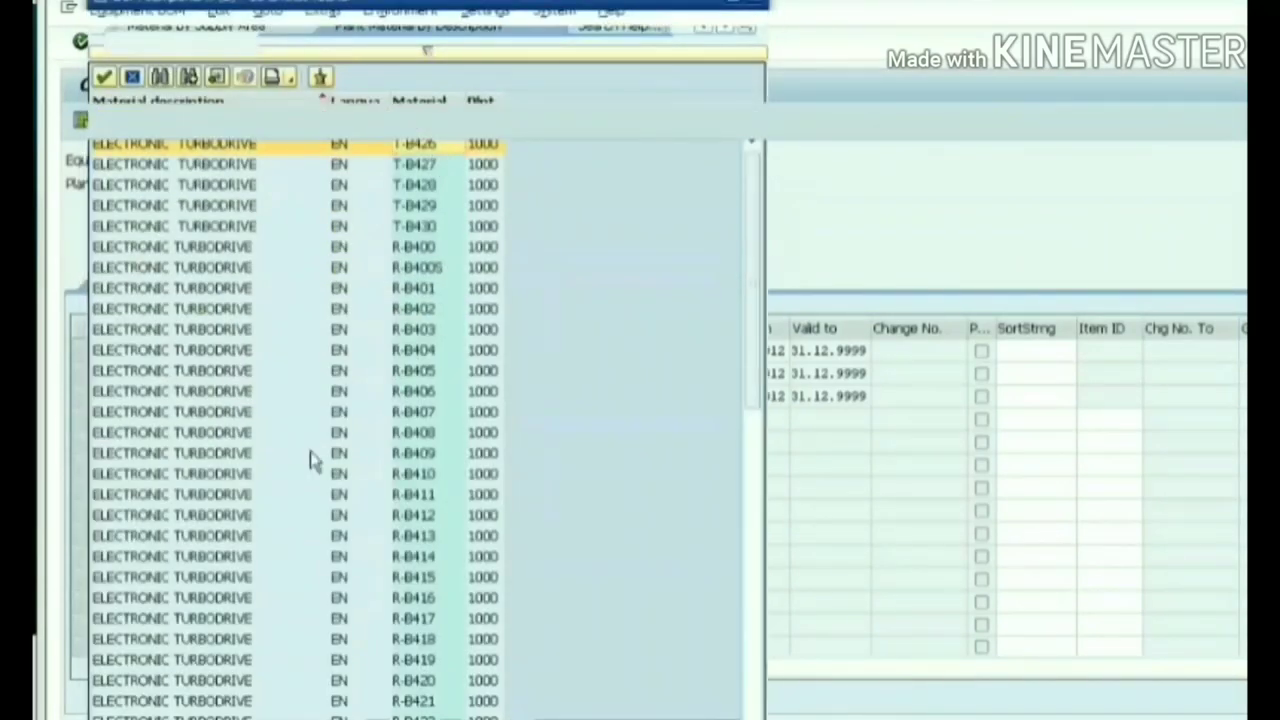
click(417, 175)
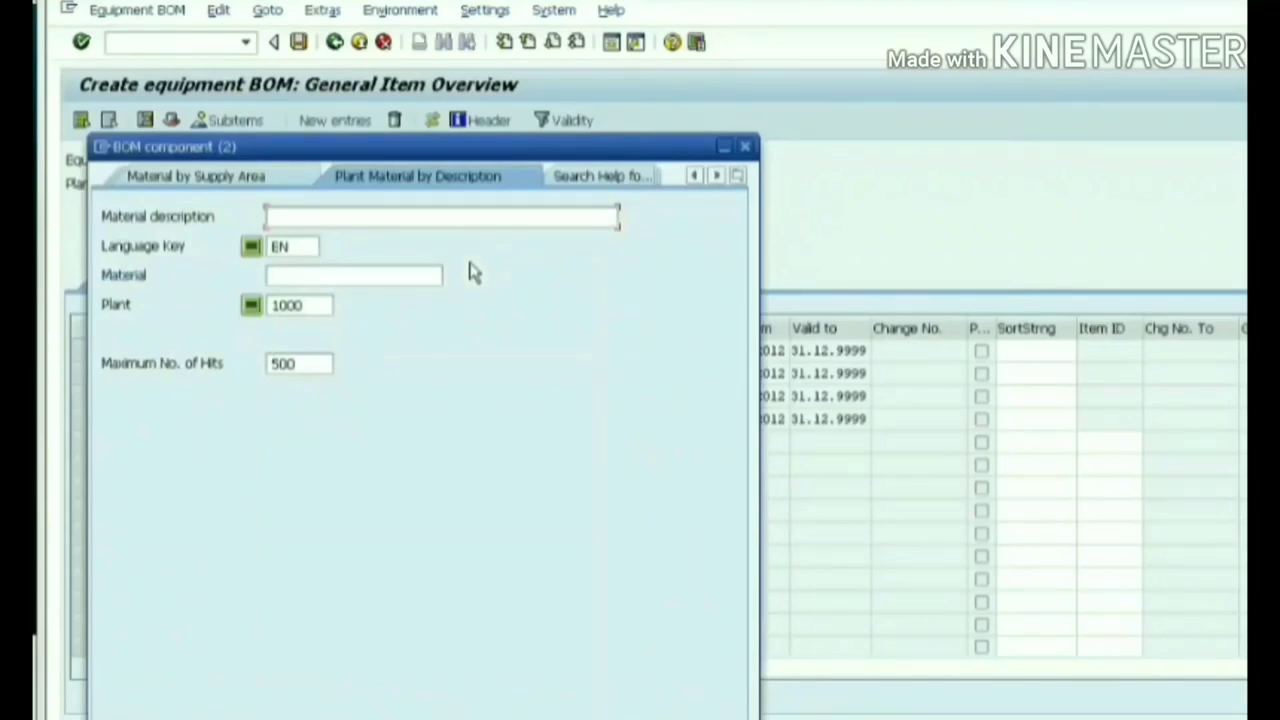
text(*SHAFT*)
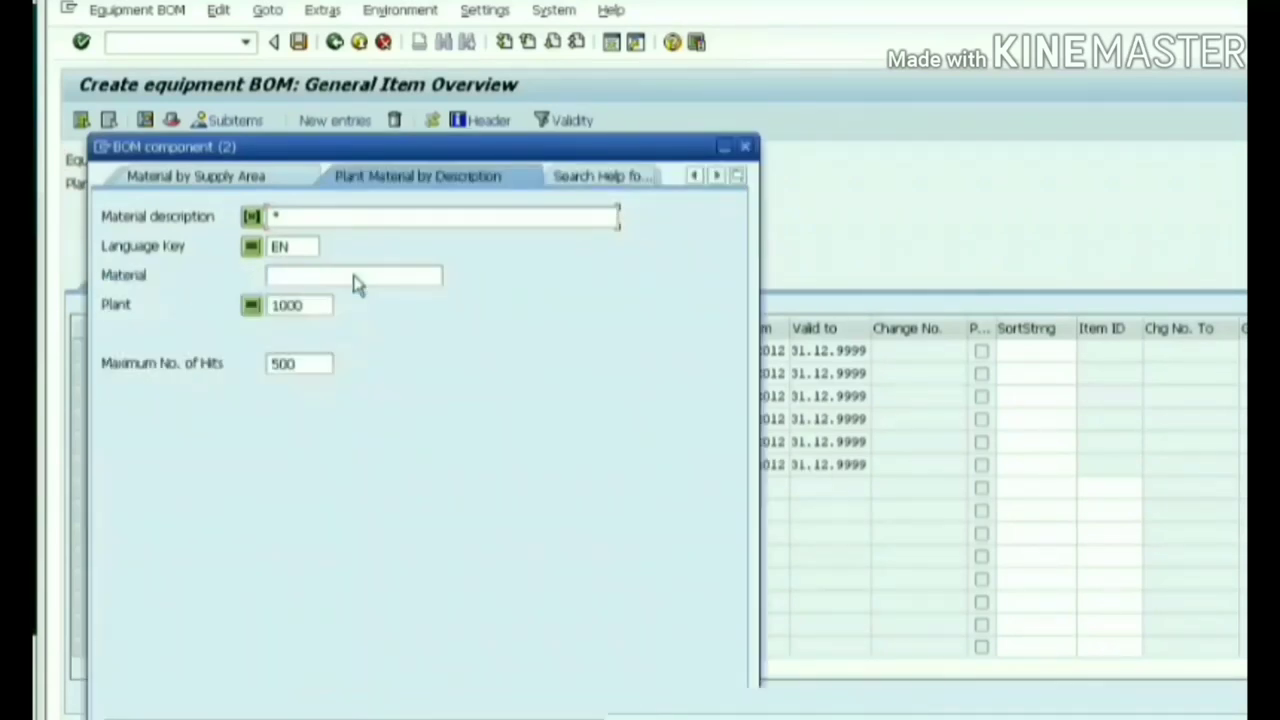
text(B)
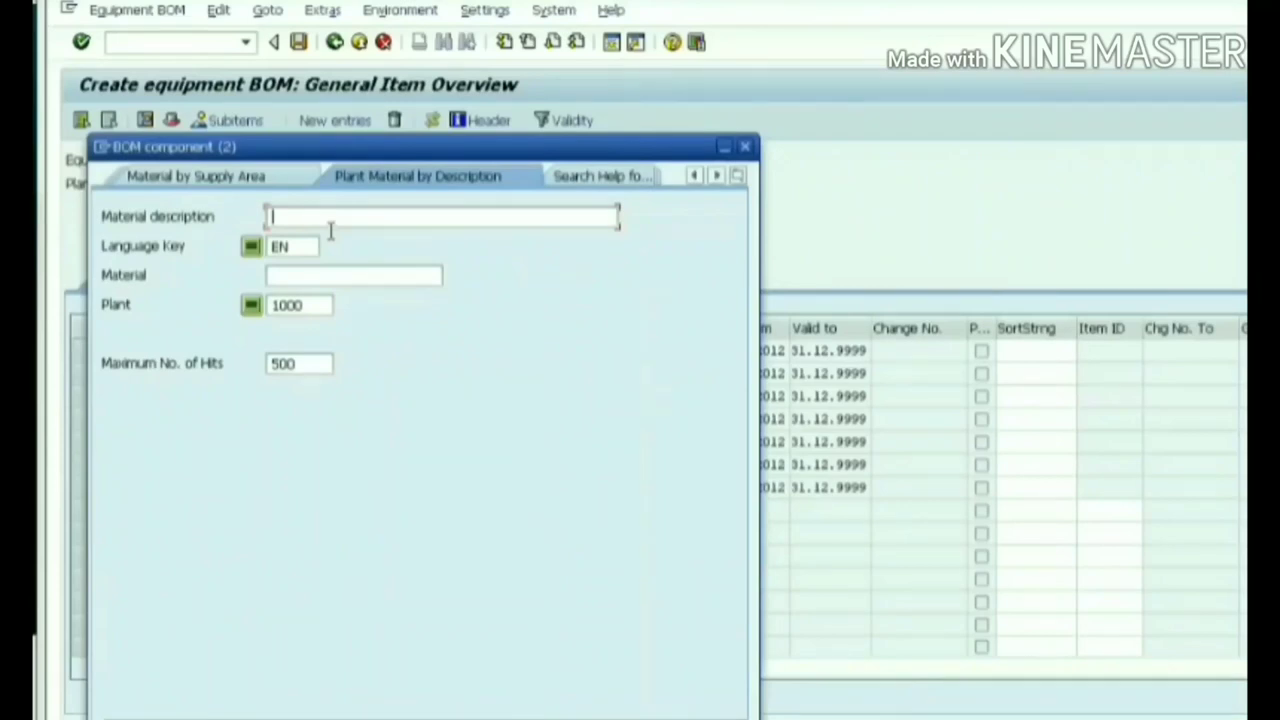
Add the coupling/filter, radiator and exhaust pipe via searches *COUPLING*, RADIATOR and *EXHAUST*
text(*COUPL)
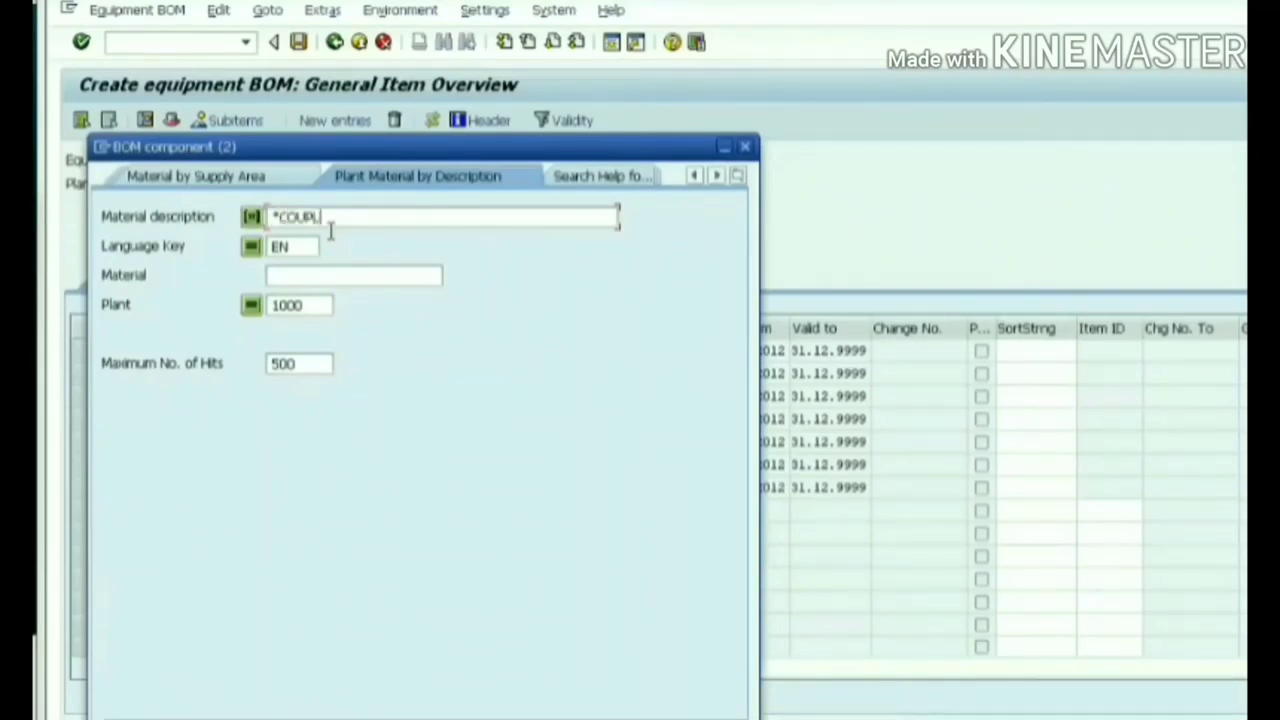
text(ING)
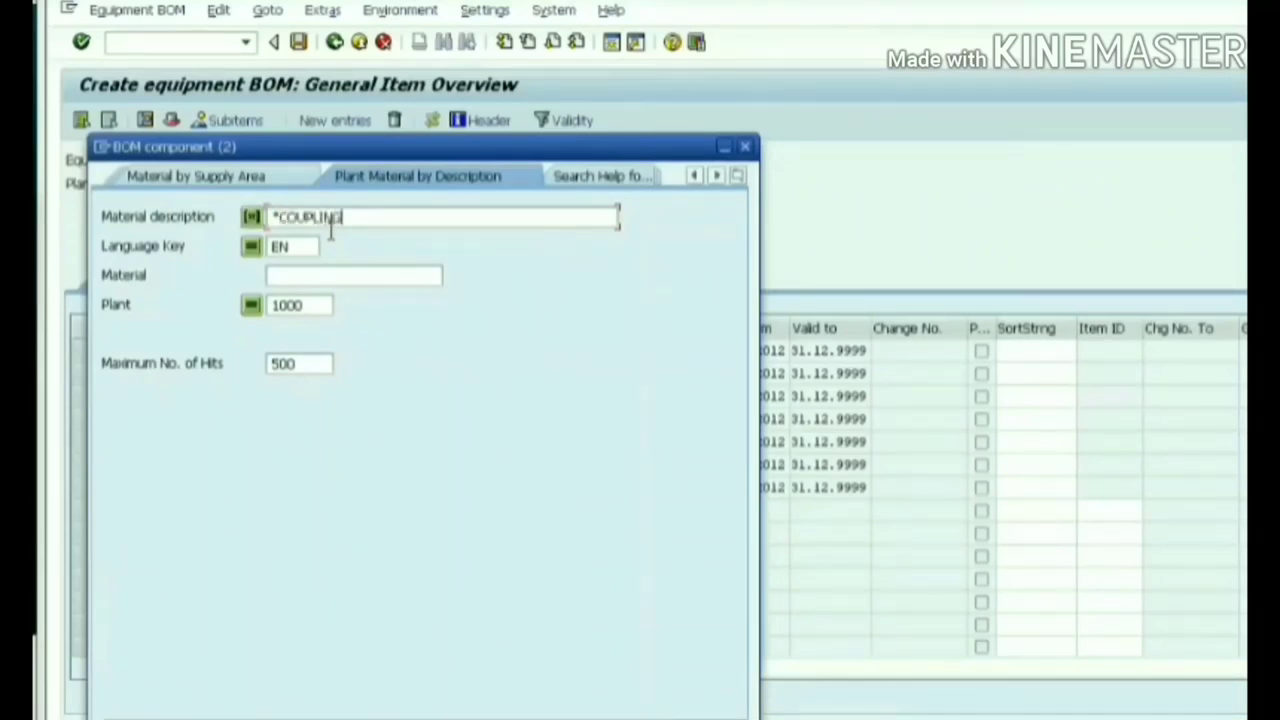
text(*)
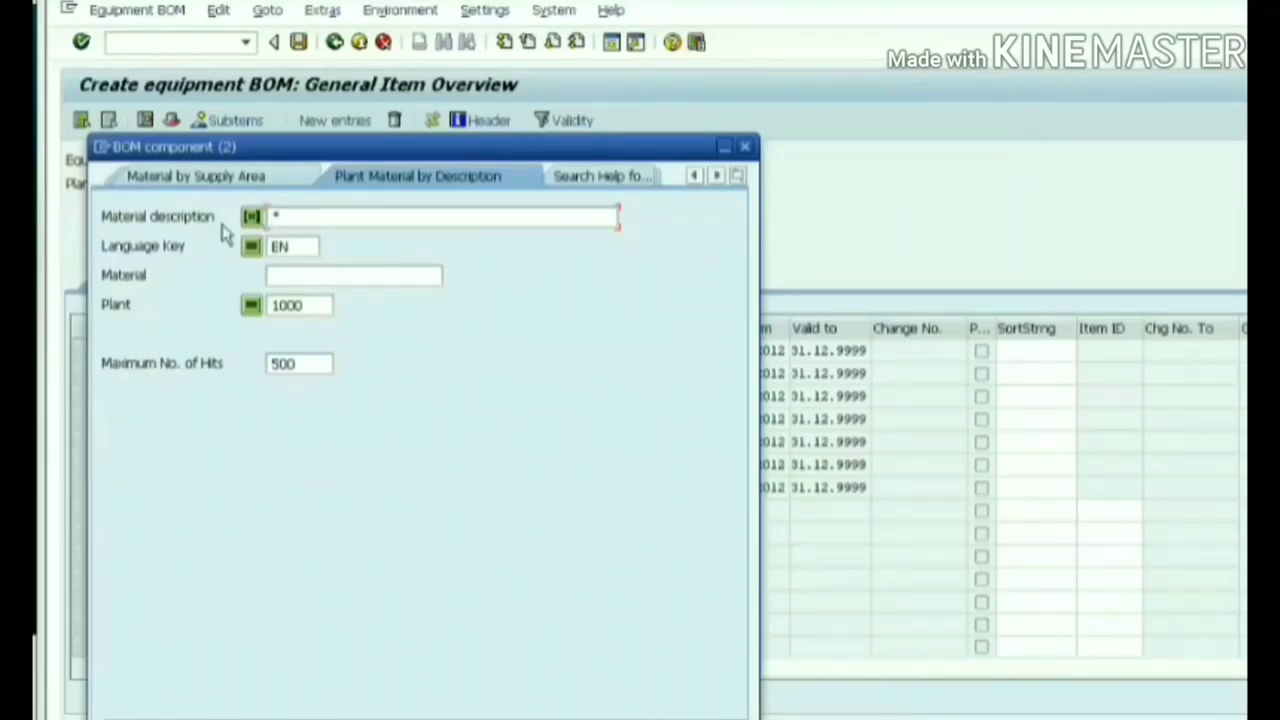
text(RADIATOR)
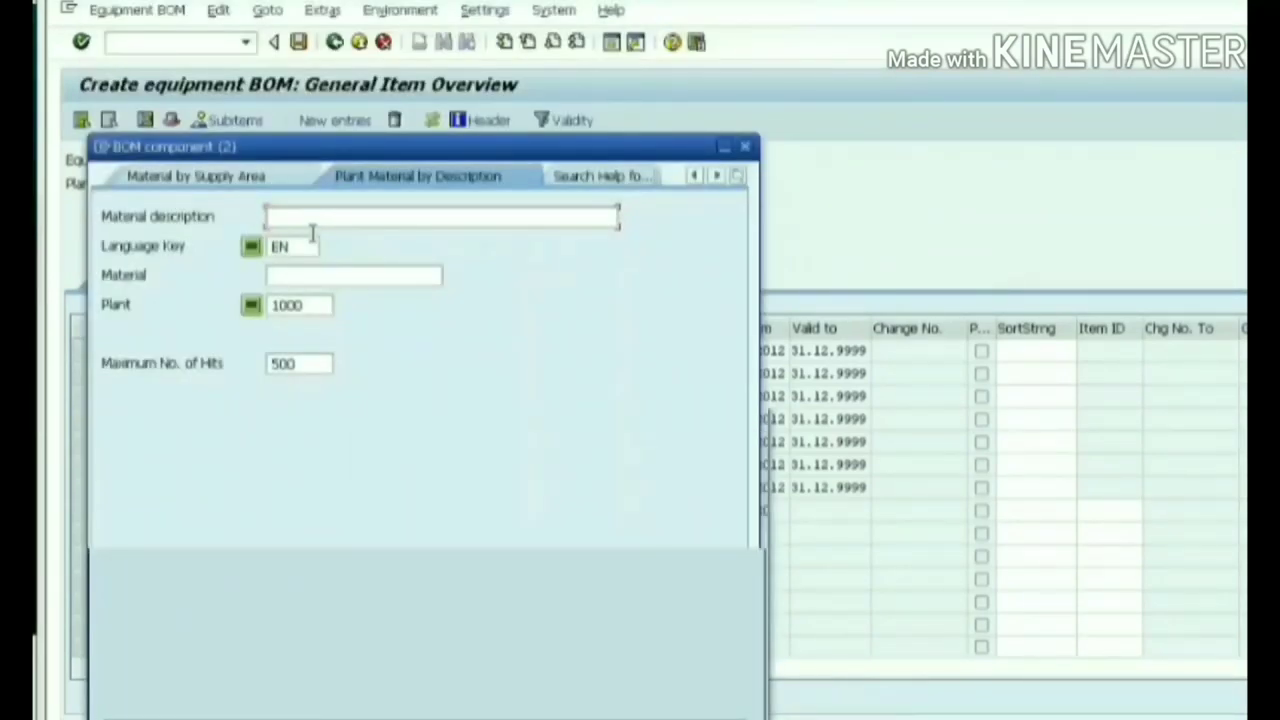
text(*EXHAUST*)
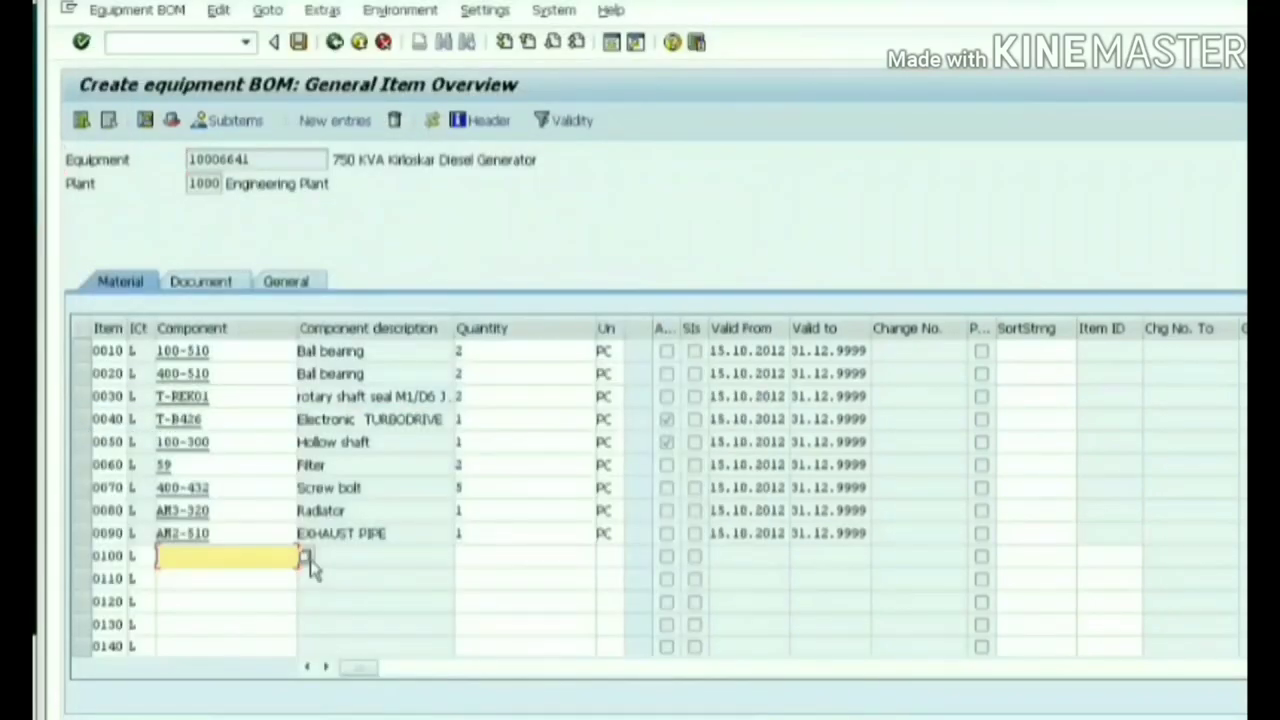
mouse_move(370, 260)
text(R-F106)
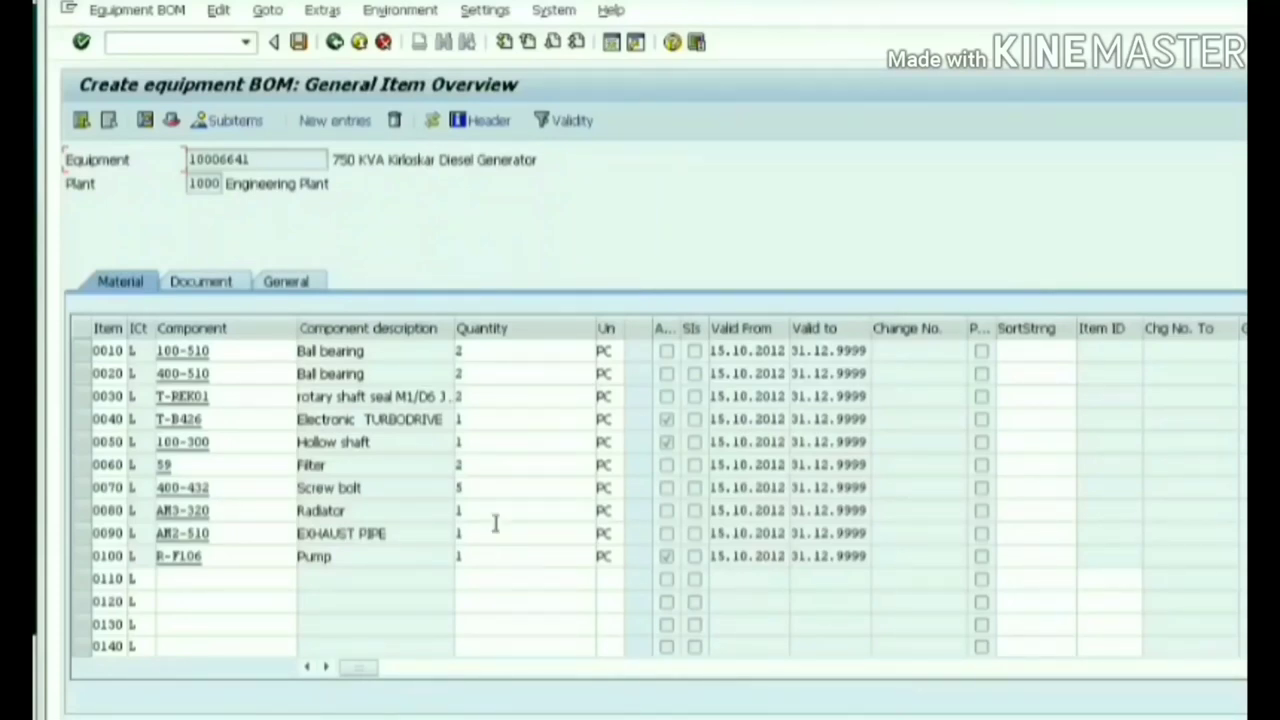
mouse_move(299, 42)
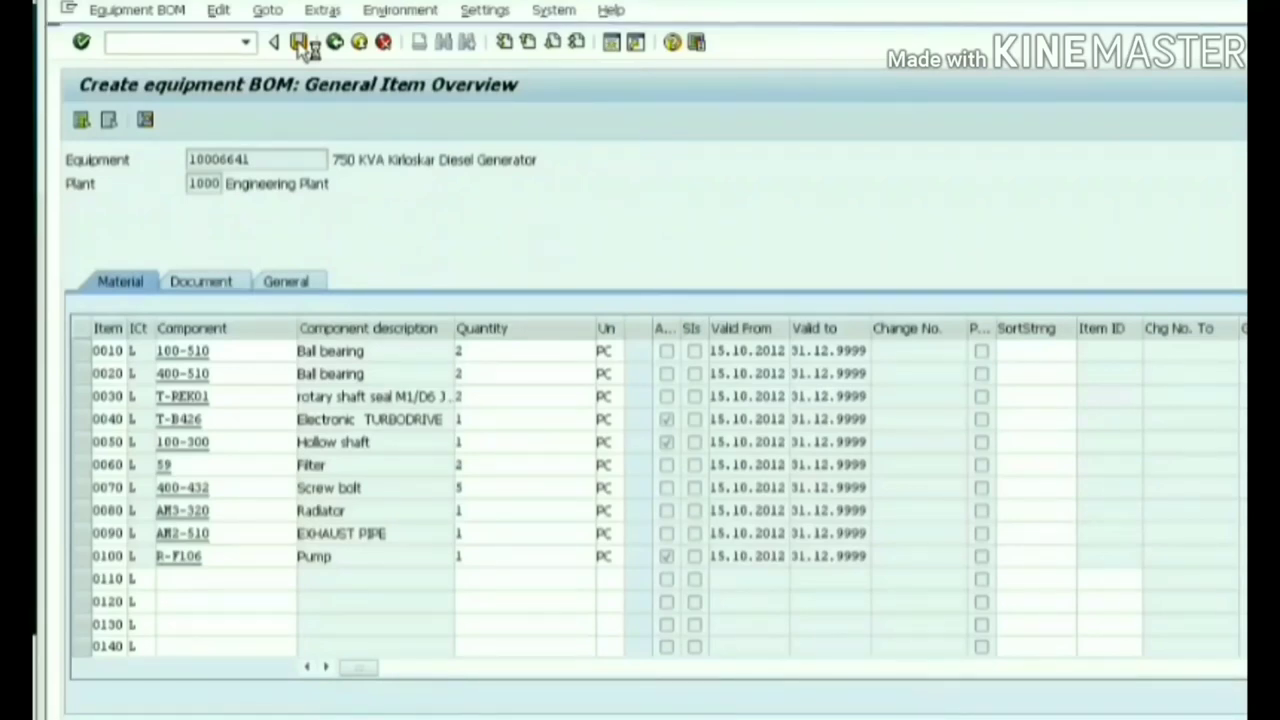
Save the ten-item equipment BOM and return to the Create Equipment BOM initial screen
click(274, 41)
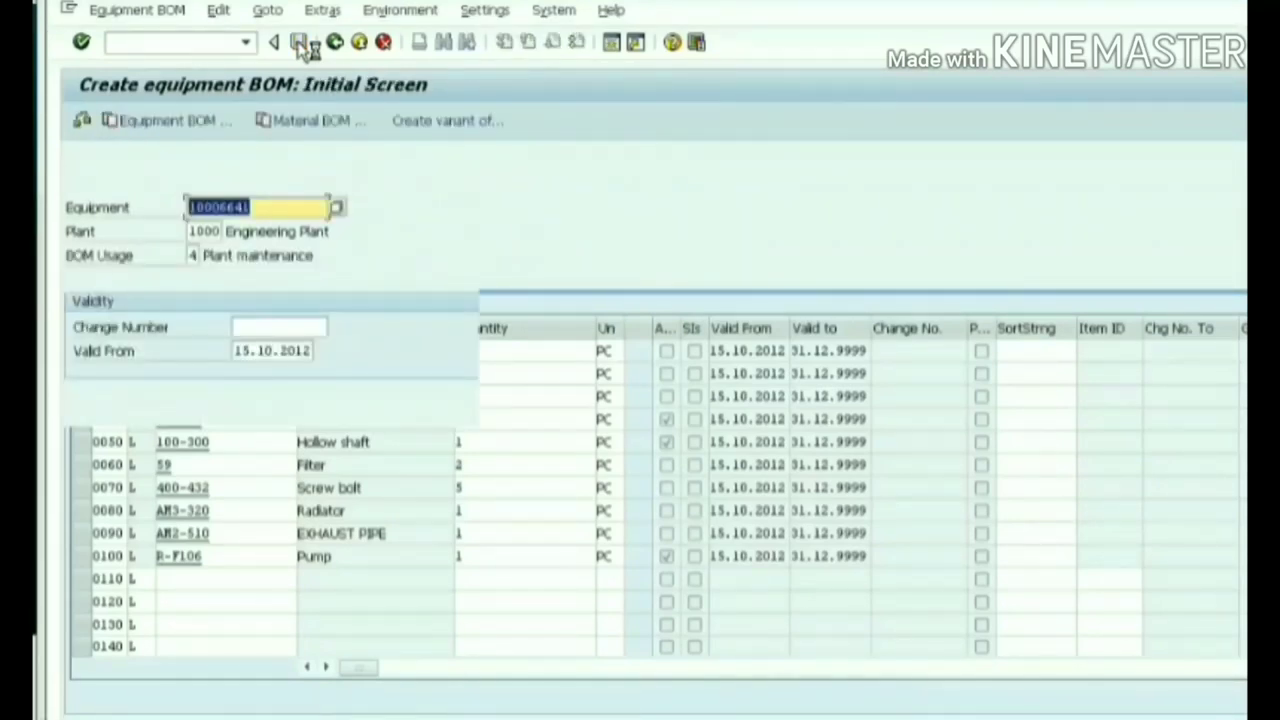
click(275, 41)
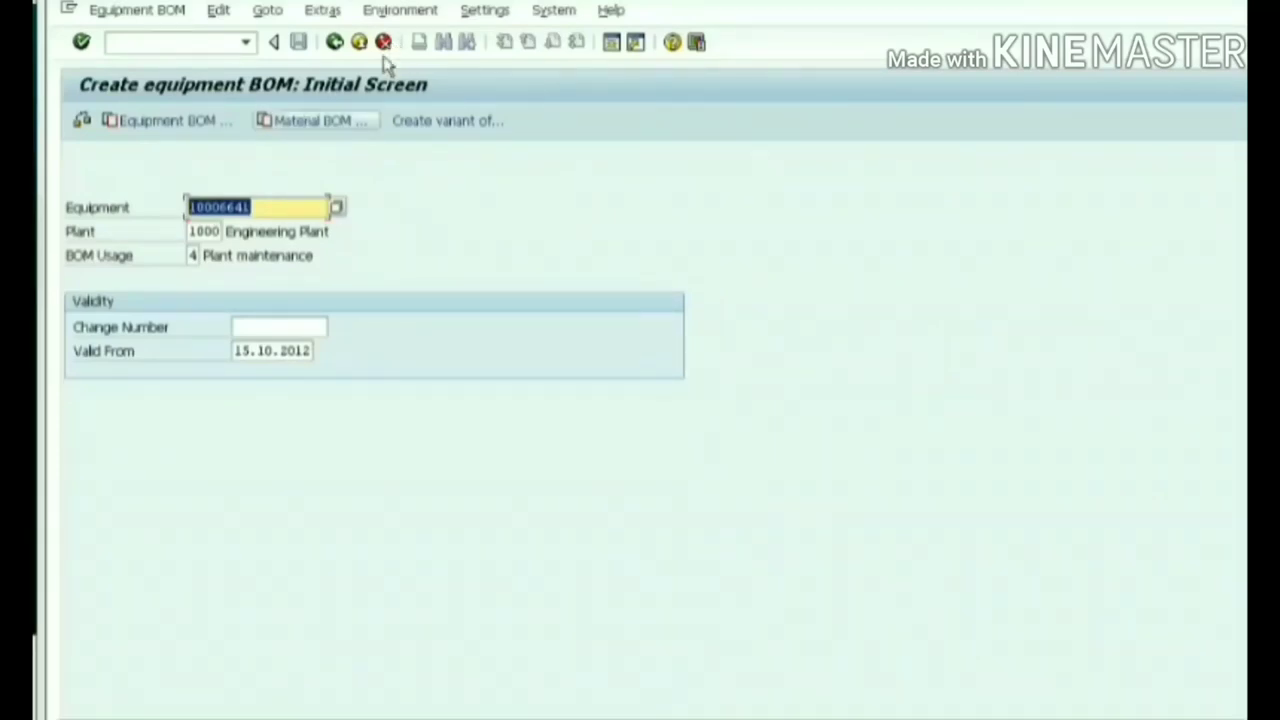
mouse_move(388, 221)
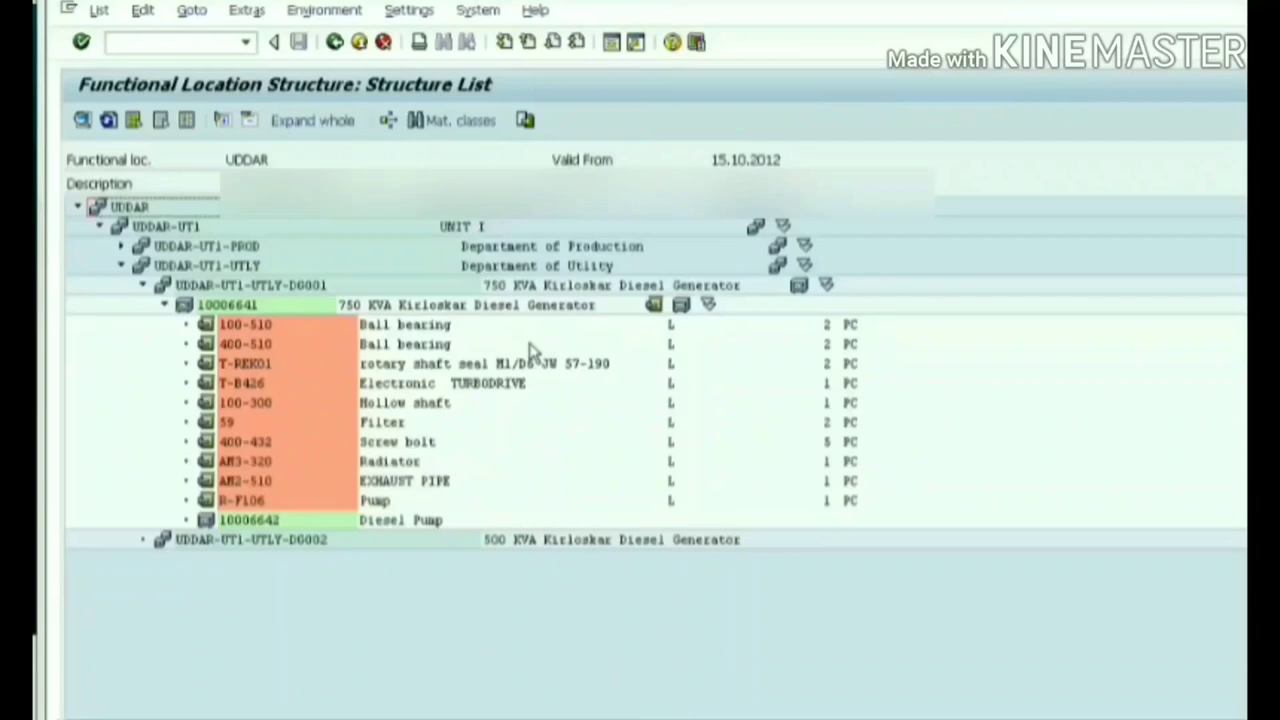
Select the R-F106 pump item in the exploded UDDAR structure list
click(240, 500)
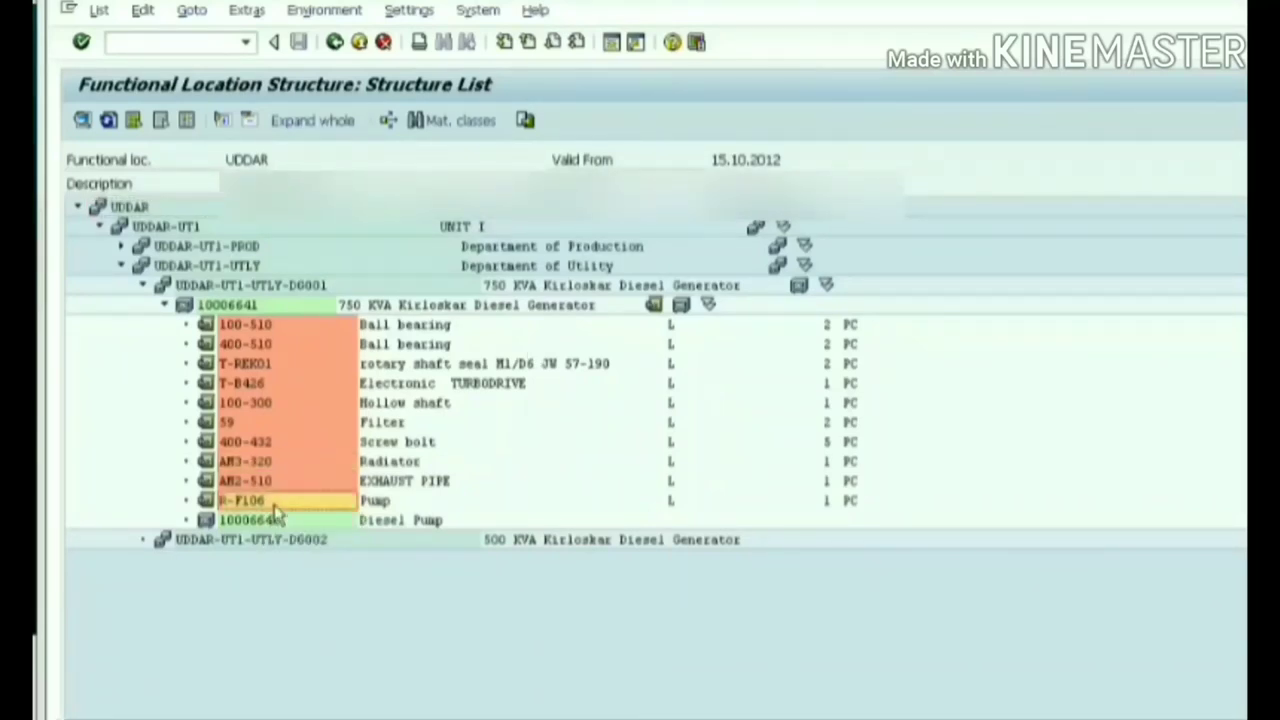
mouse_move(285, 485)
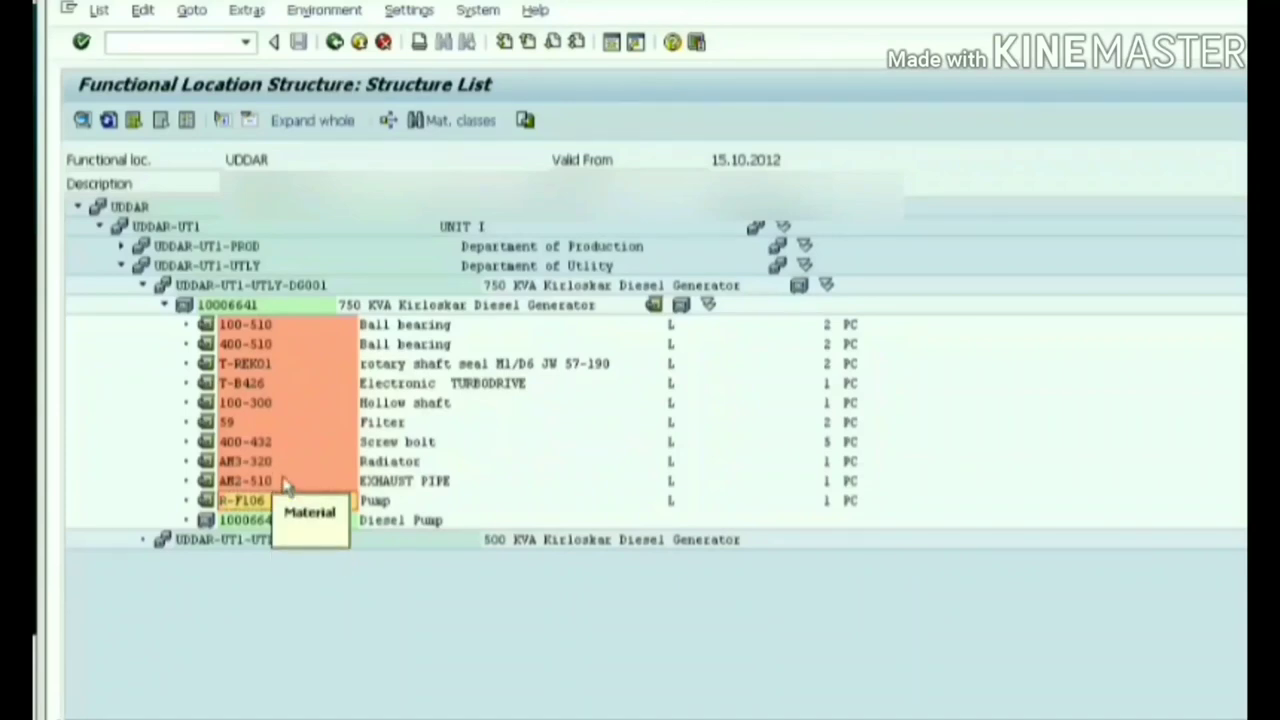
mouse_move(285, 520)
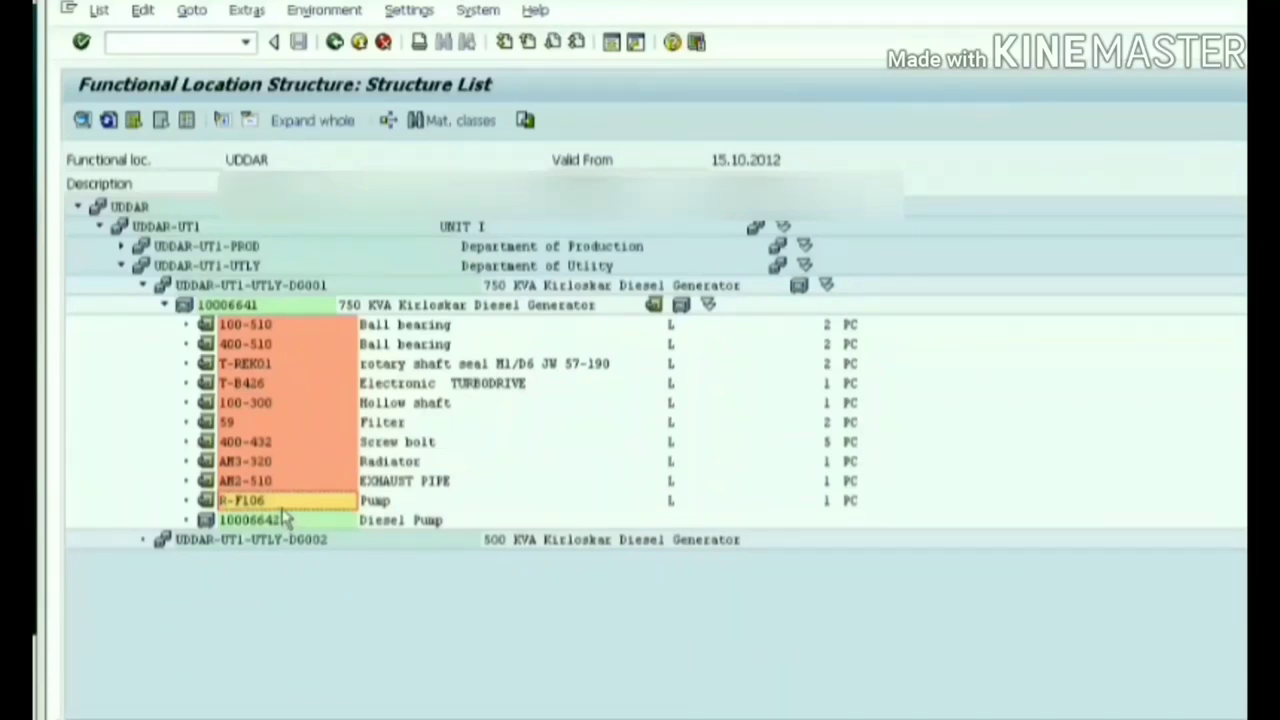
mouse_move(183, 403)
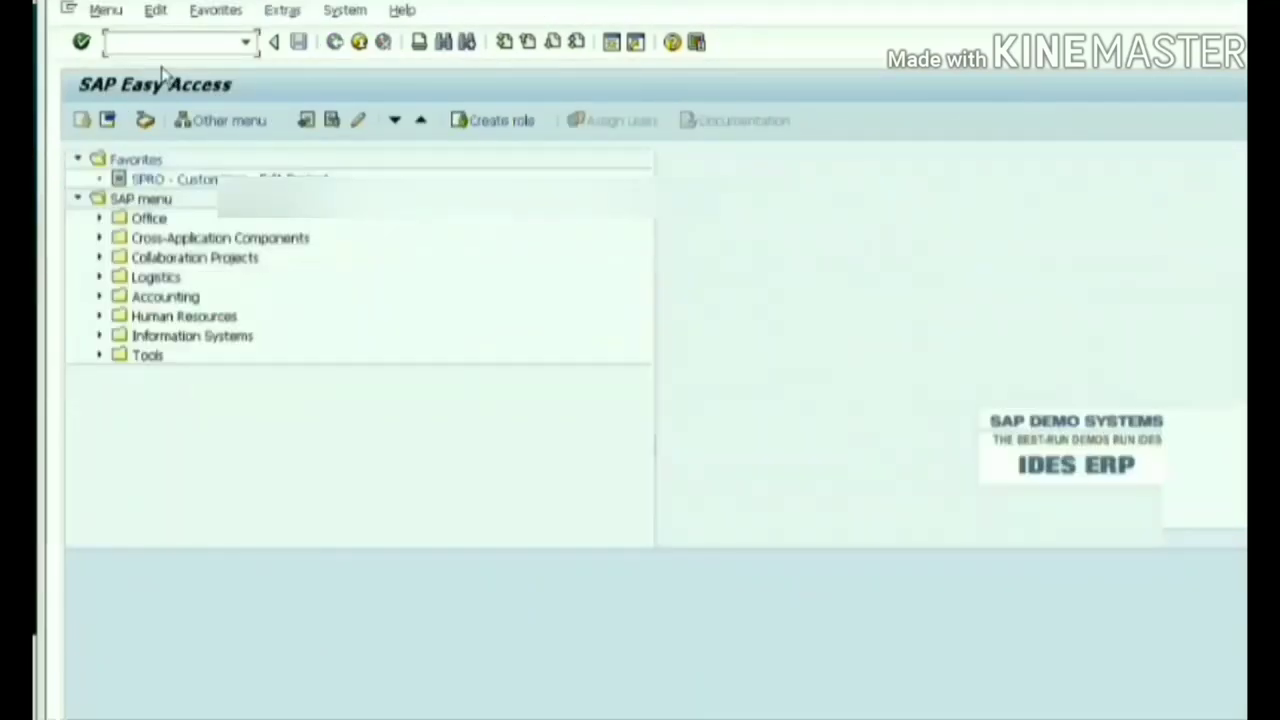
mouse_move(95, 530)
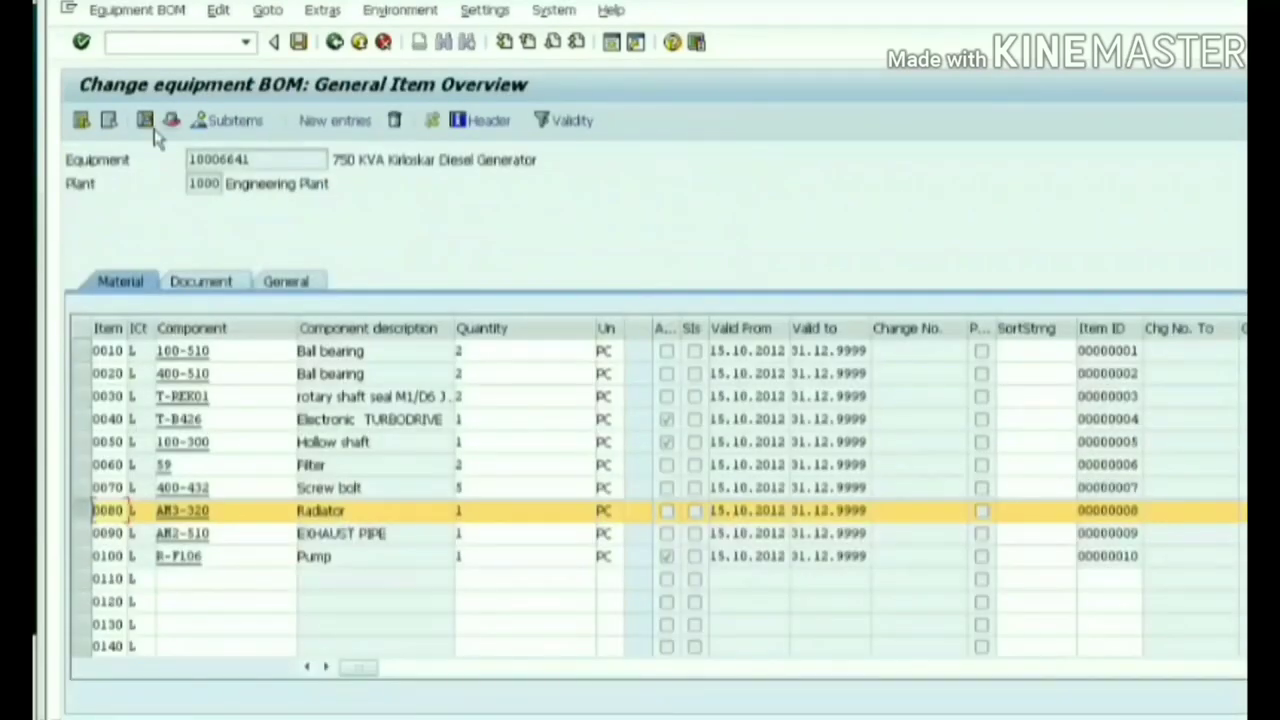
mouse_move(170, 120)
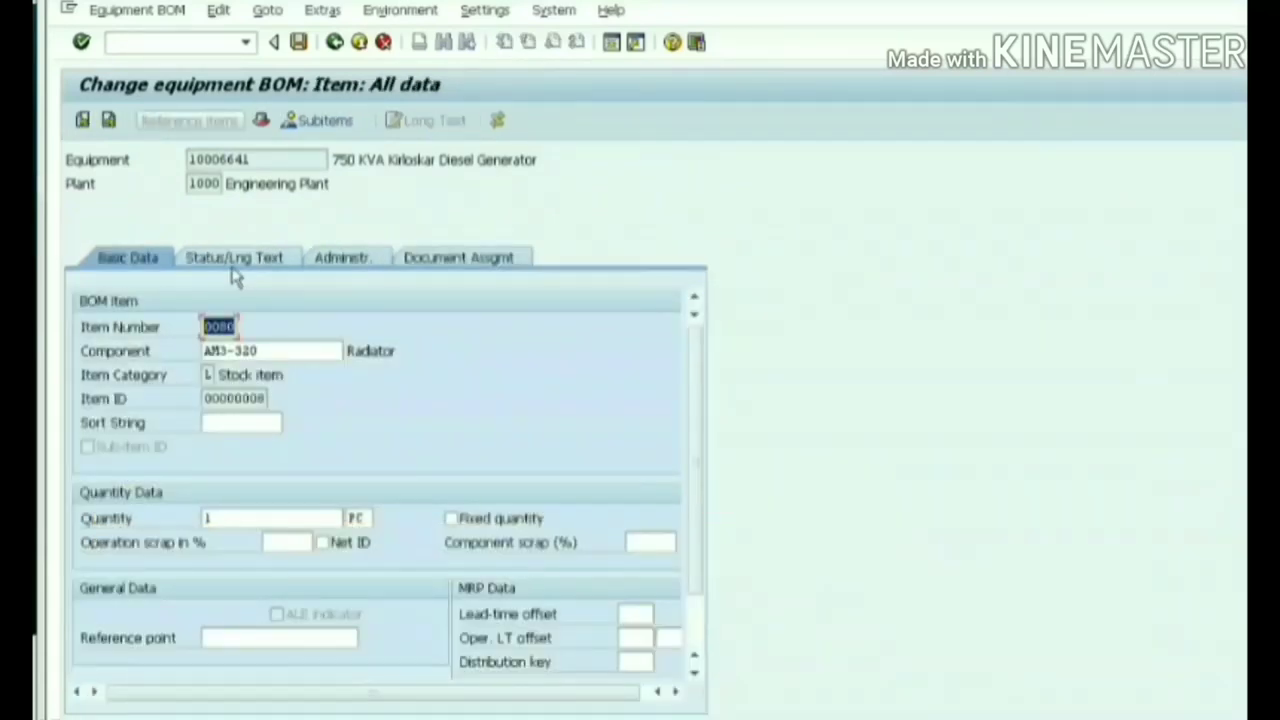
Flag radiator item 0080 and pump item 0100 as PM assemblies on Status/Lng Text and save the BOM
click(234, 257)
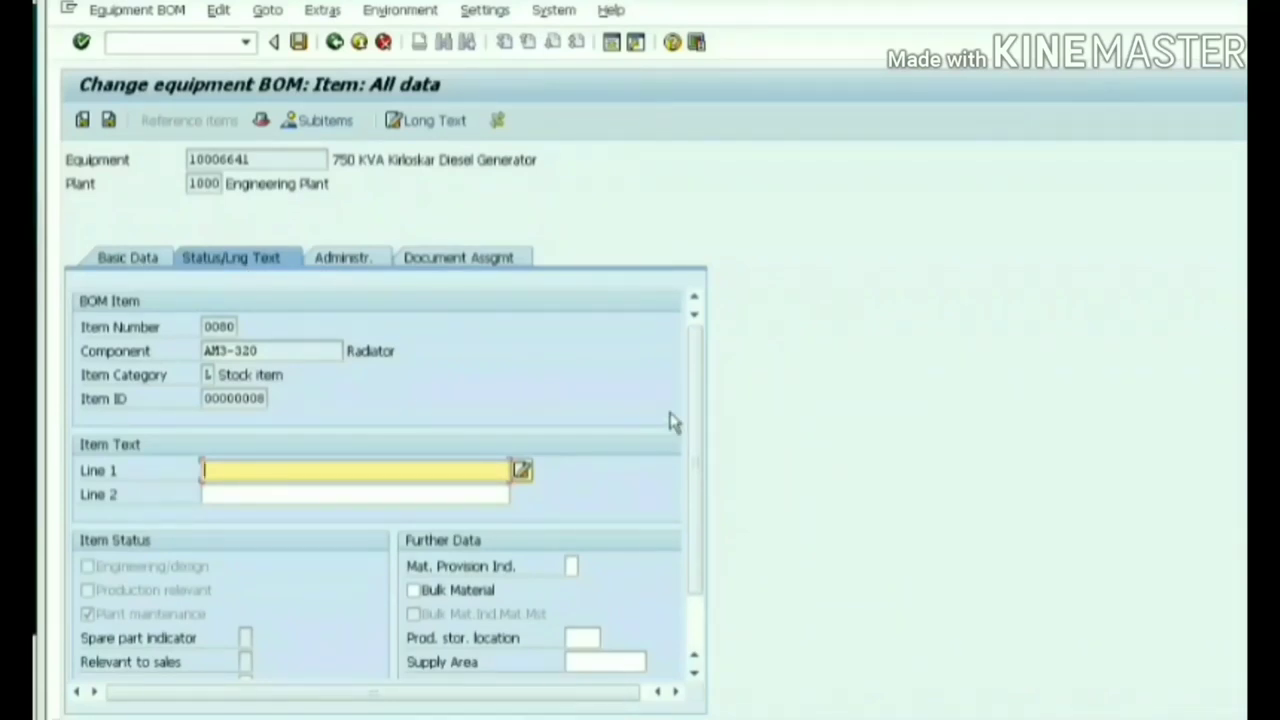
scroll(down, 3)
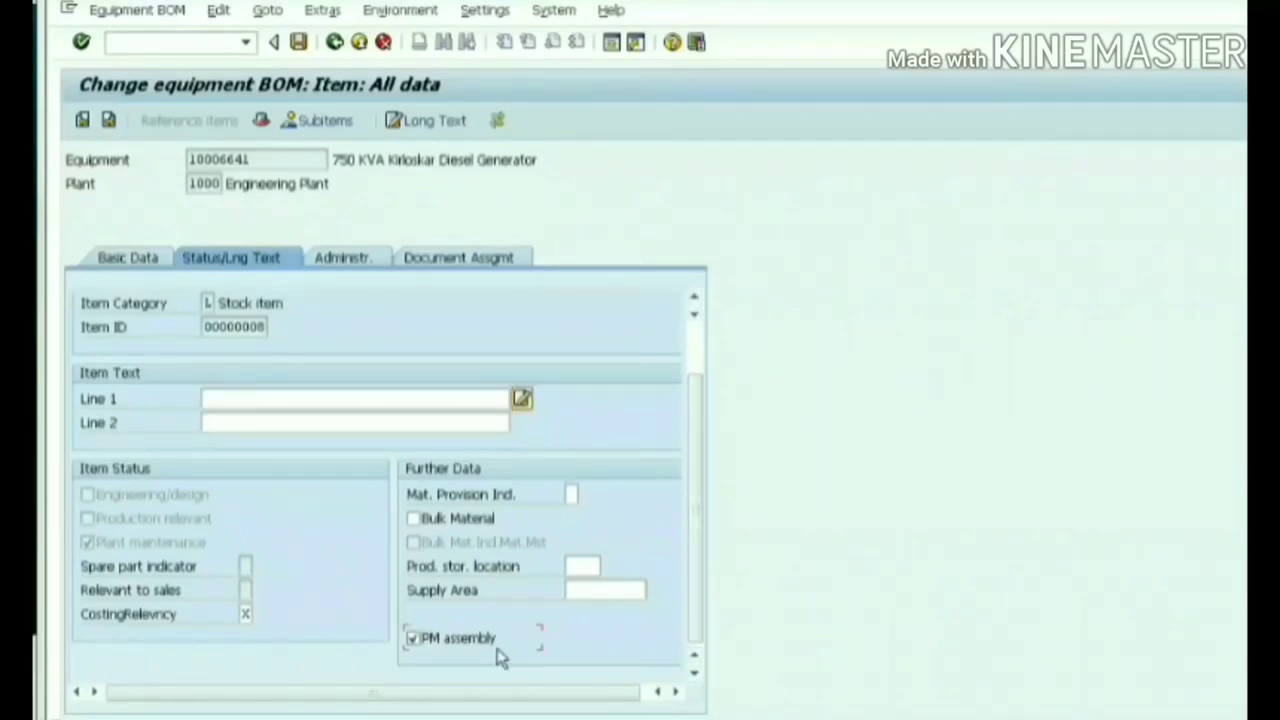
mouse_move(298, 42)
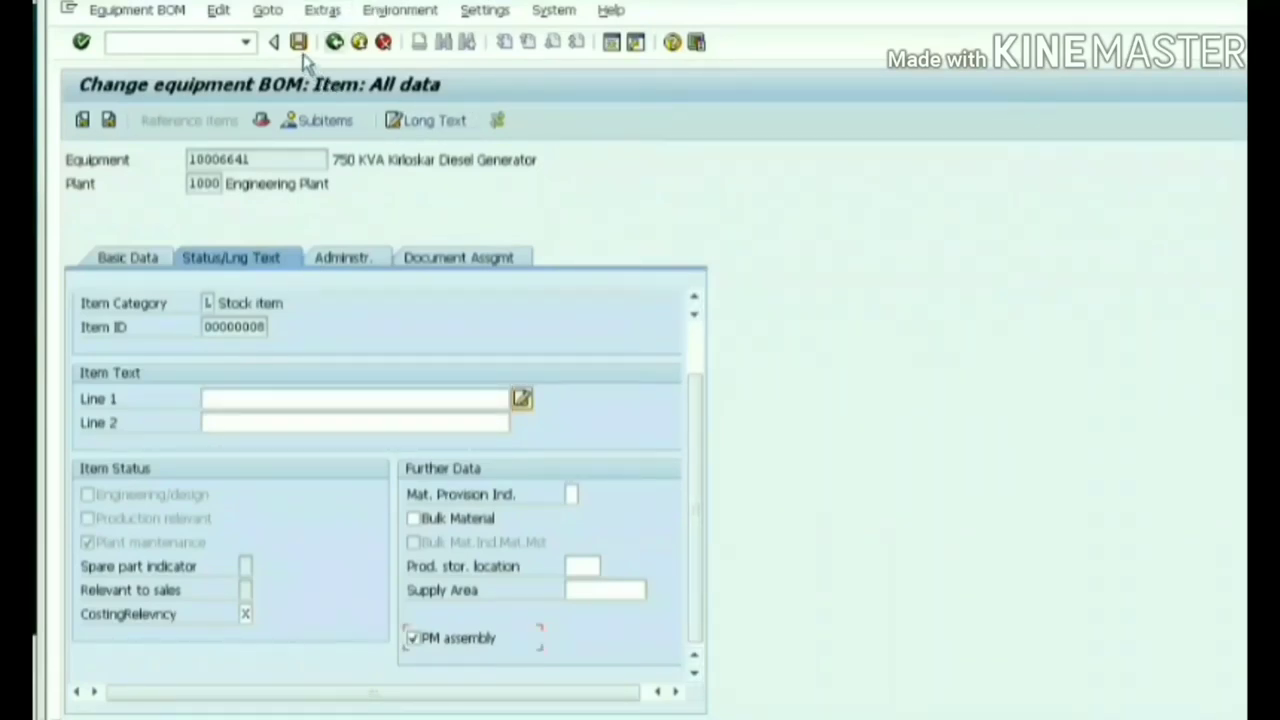
click(273, 41)
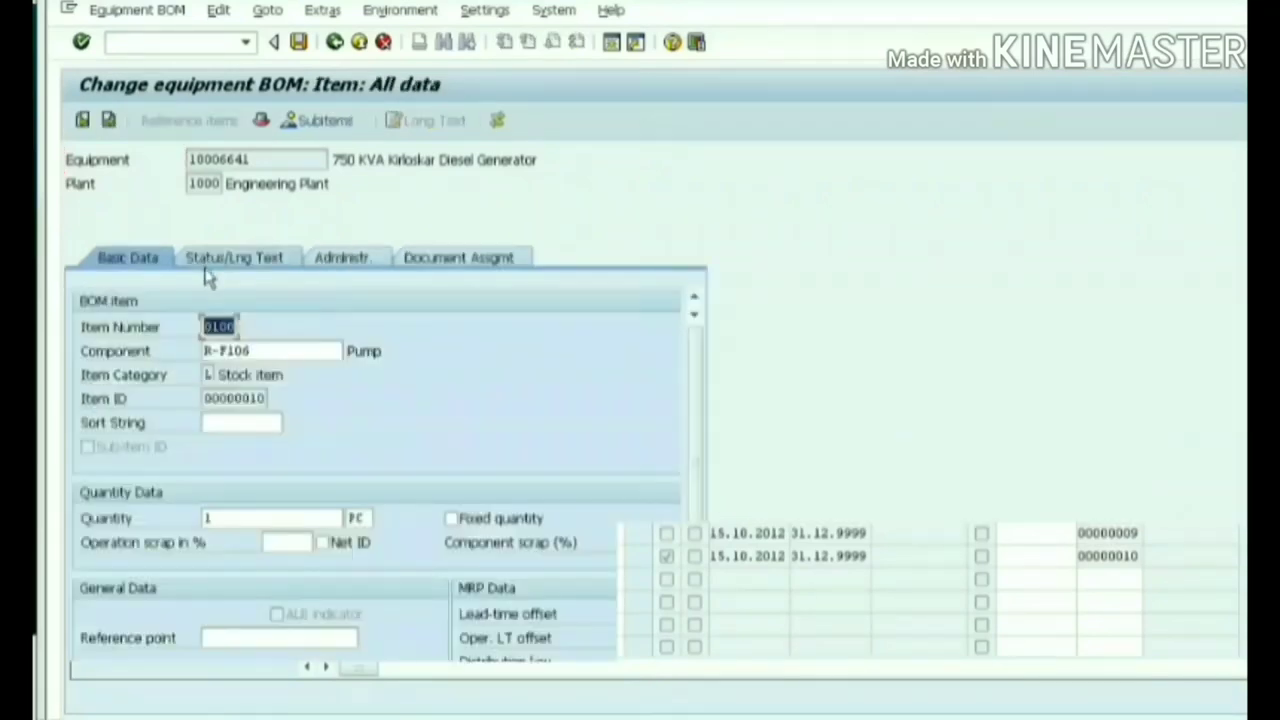
click(234, 257)
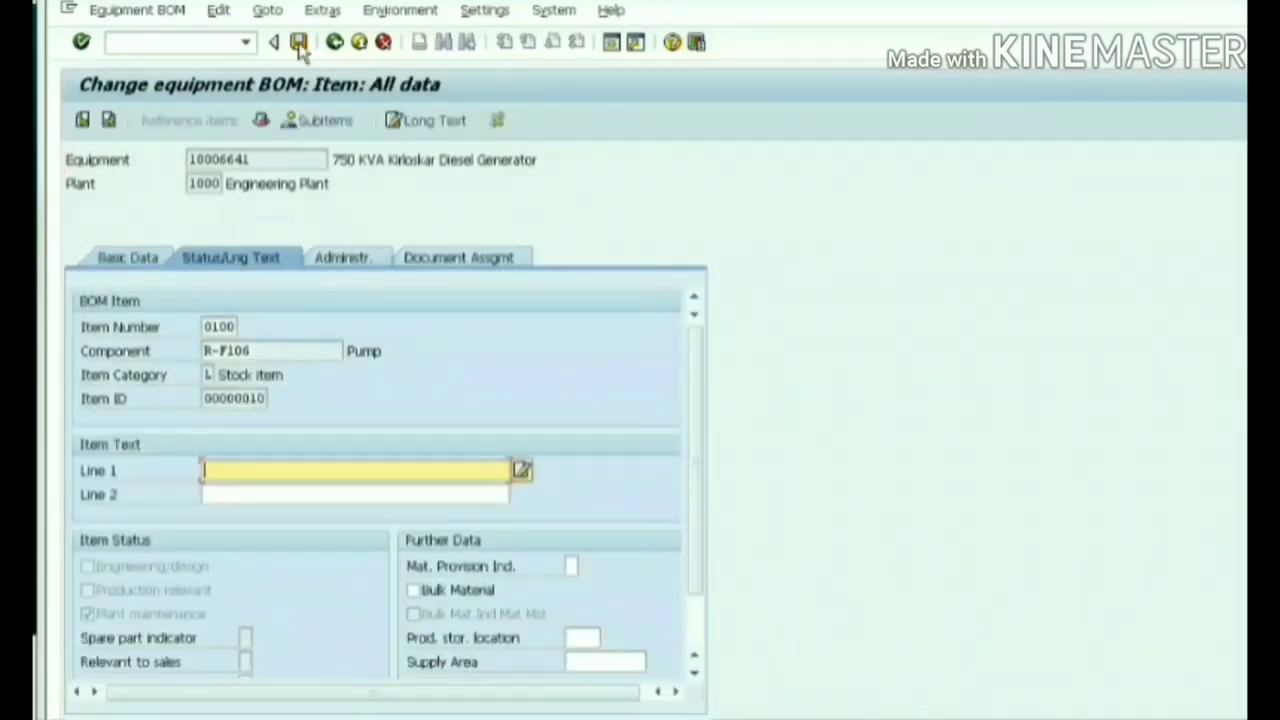
scroll(down, 3)
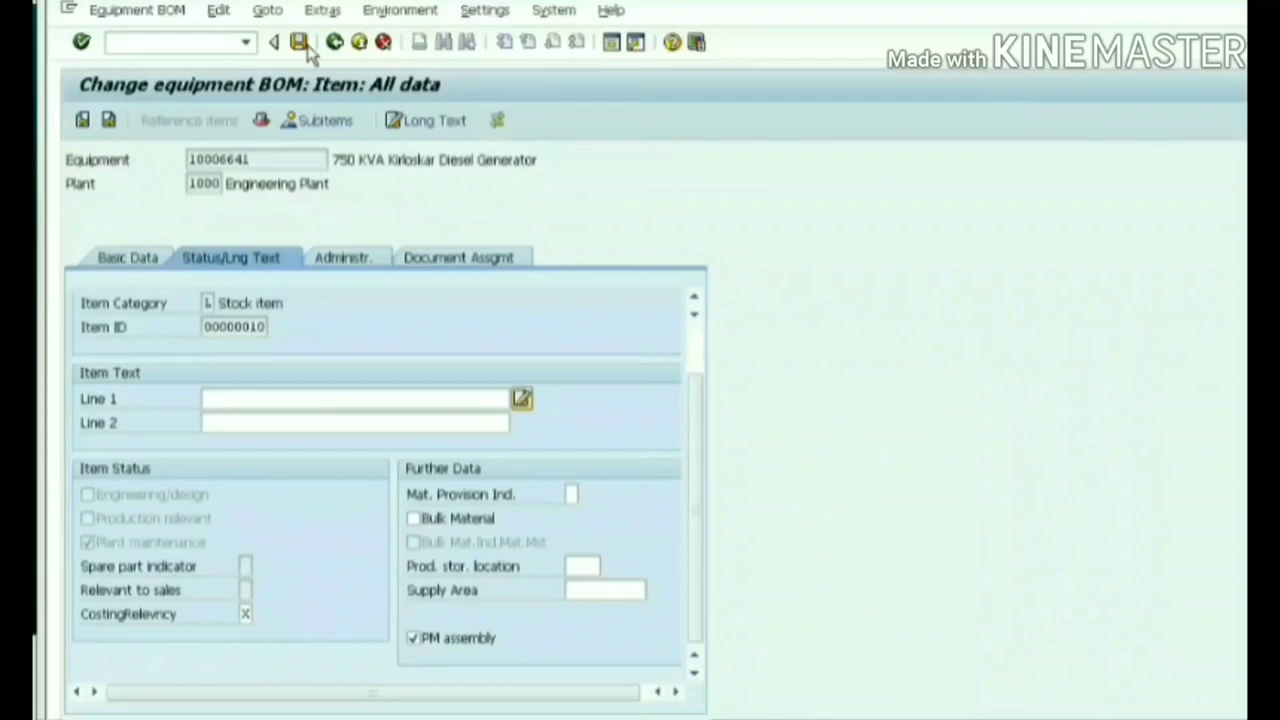
click(274, 41)
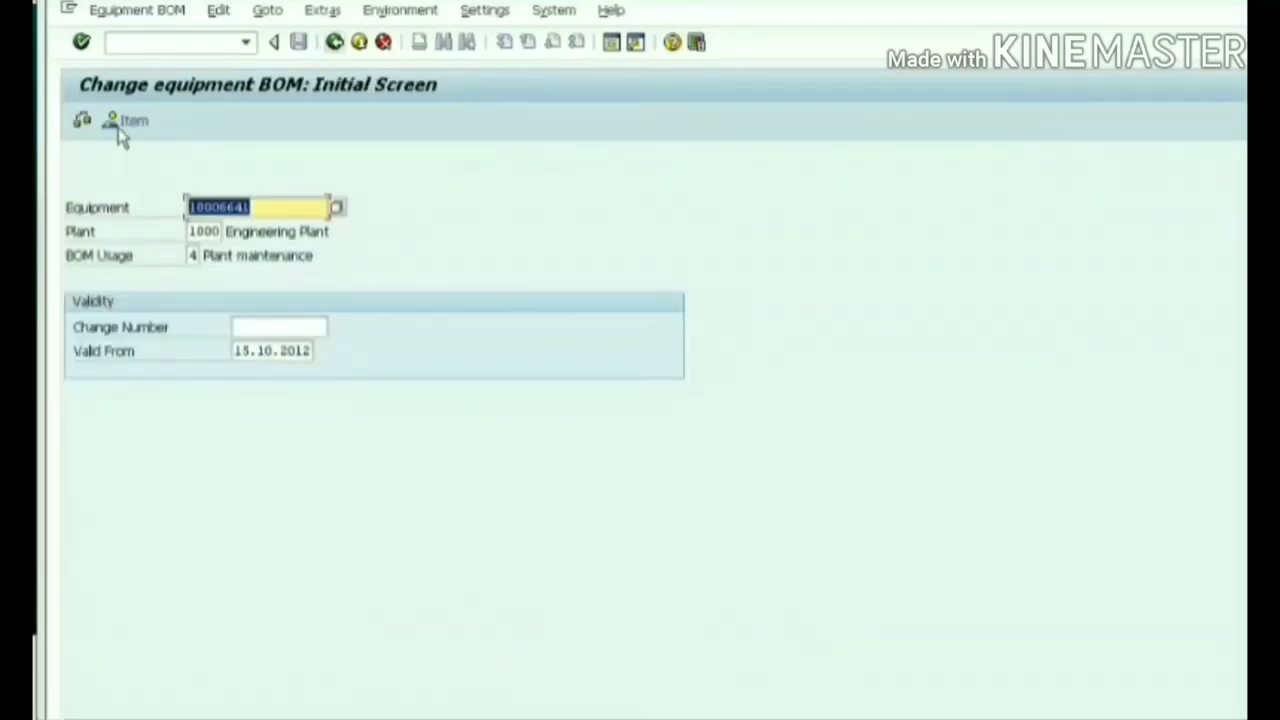
Refresh the UDDAR structure list so radiator AM3-320 and pump R-F106 show as assemblies
click(109, 120)
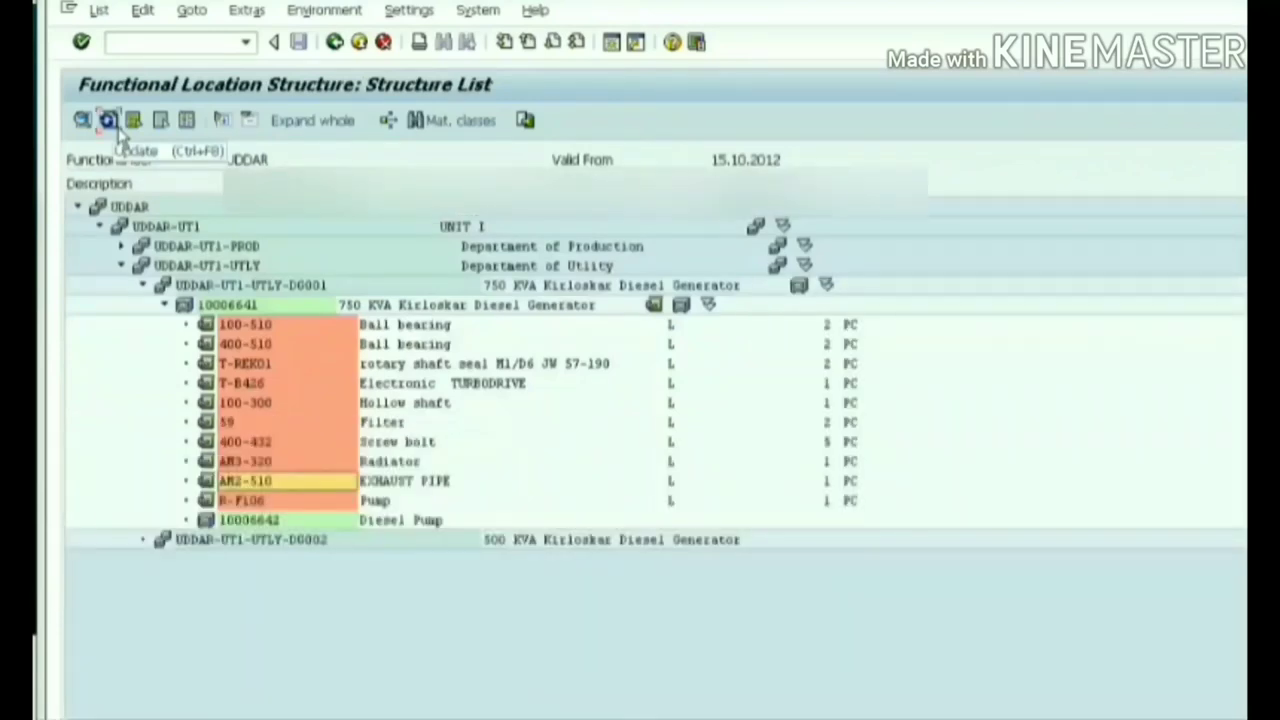
click(109, 120)
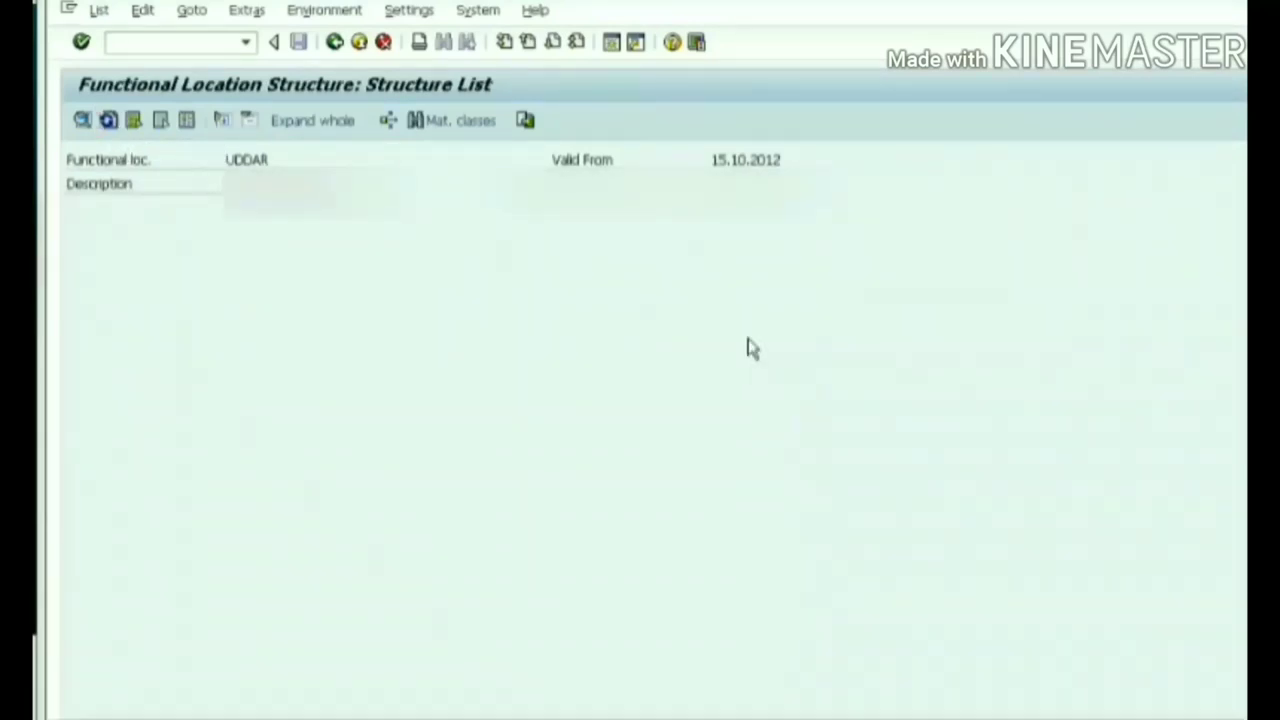
click(312, 120)
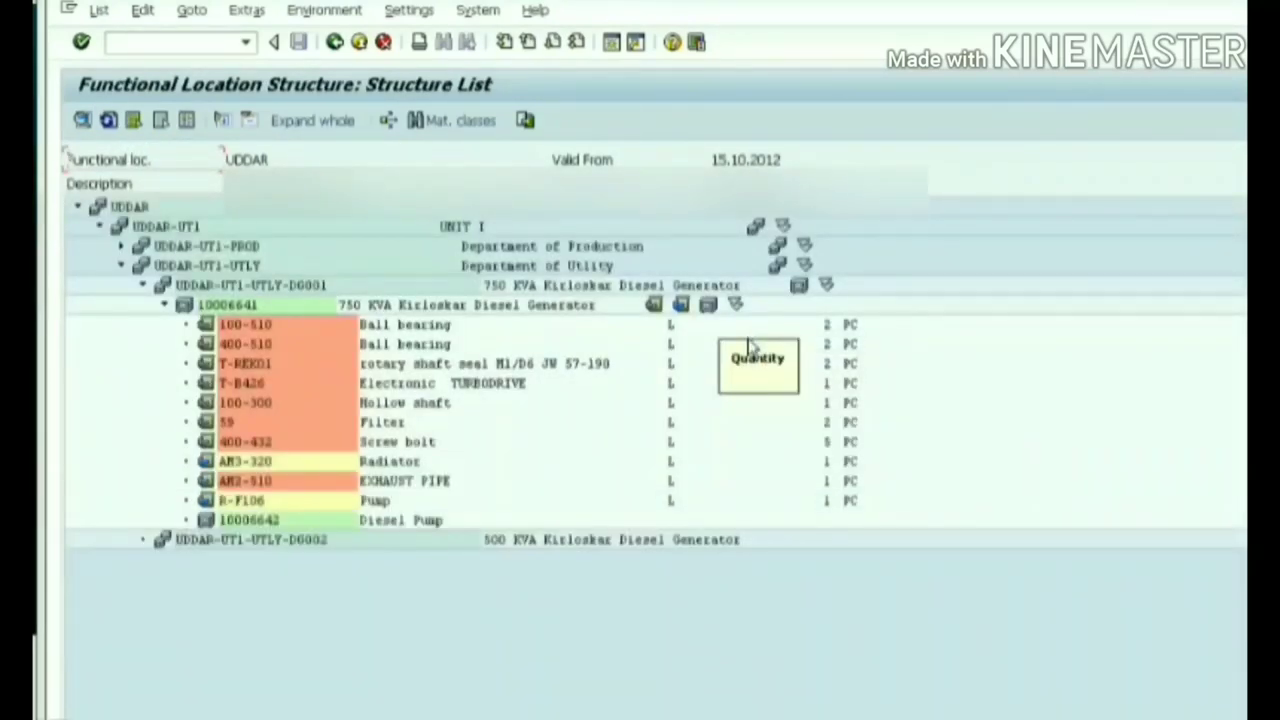
mouse_move(753, 348)
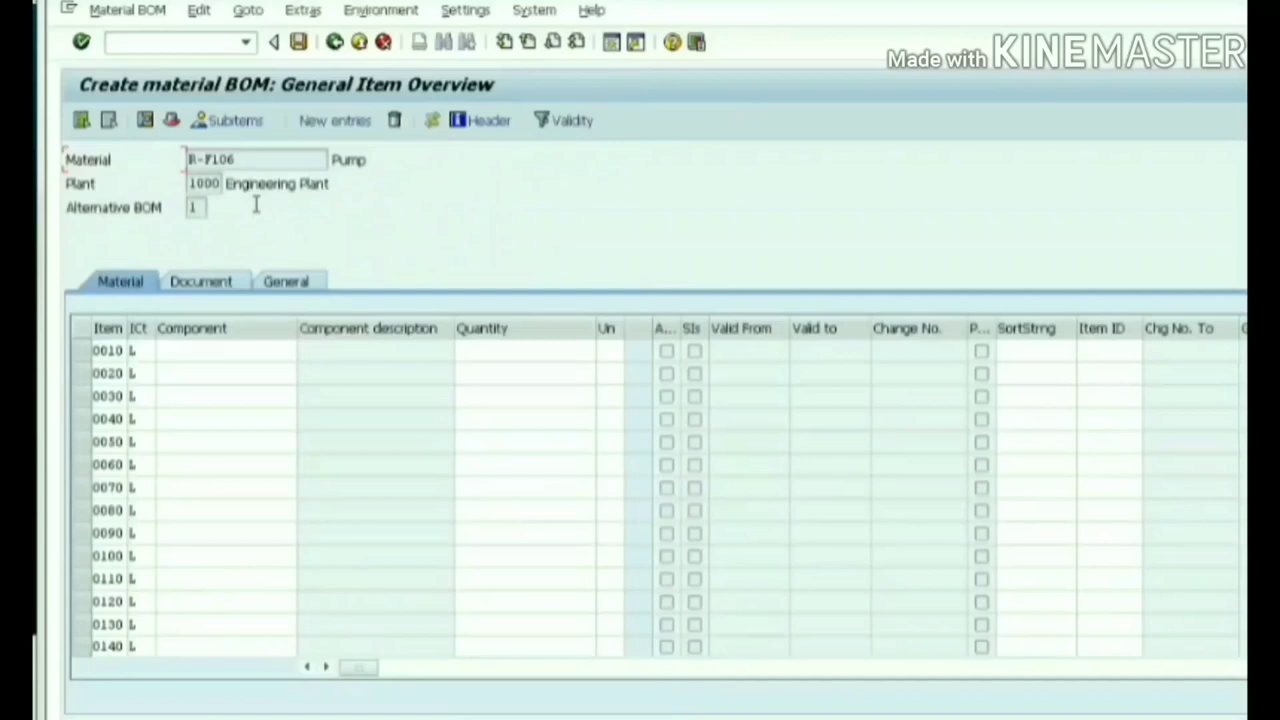
mouse_move(242, 353)
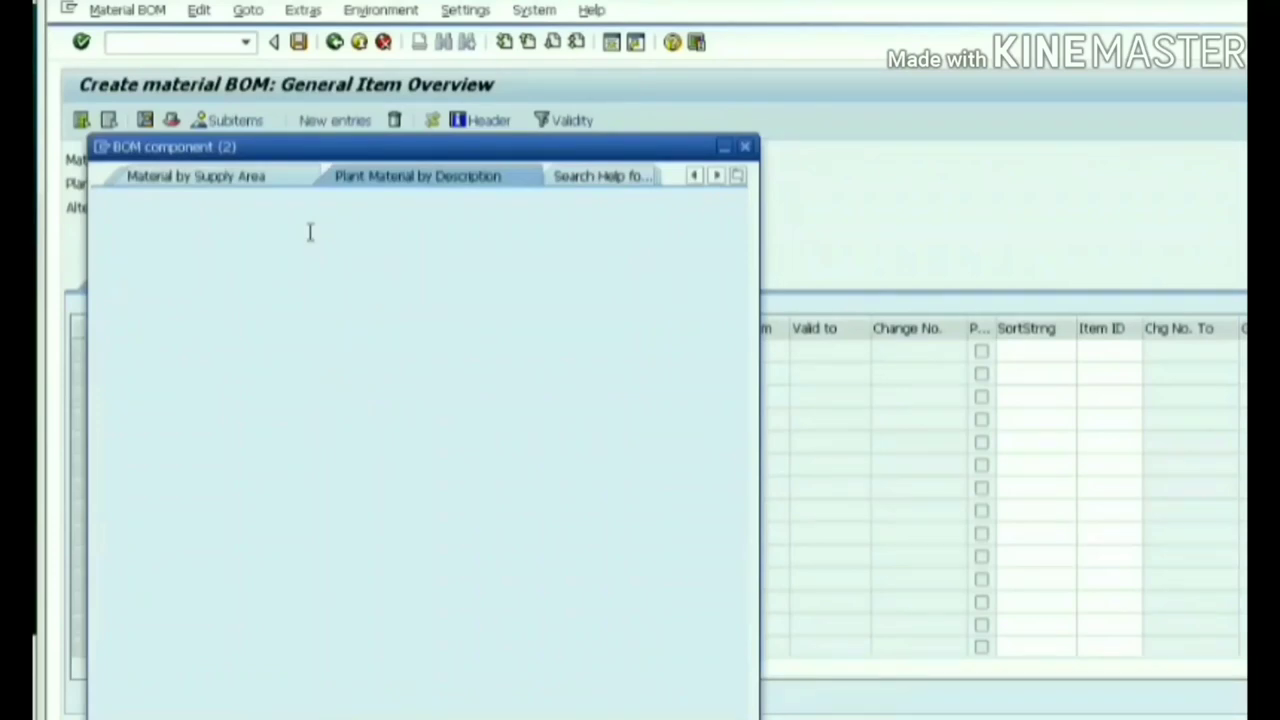
Build pump R-F106's BOM with hollow shaft 102-300, ball bearing 102-510, seal T-REK10, bolt RX_5012 (1, 2, 2, 4) and save
click(417, 176)
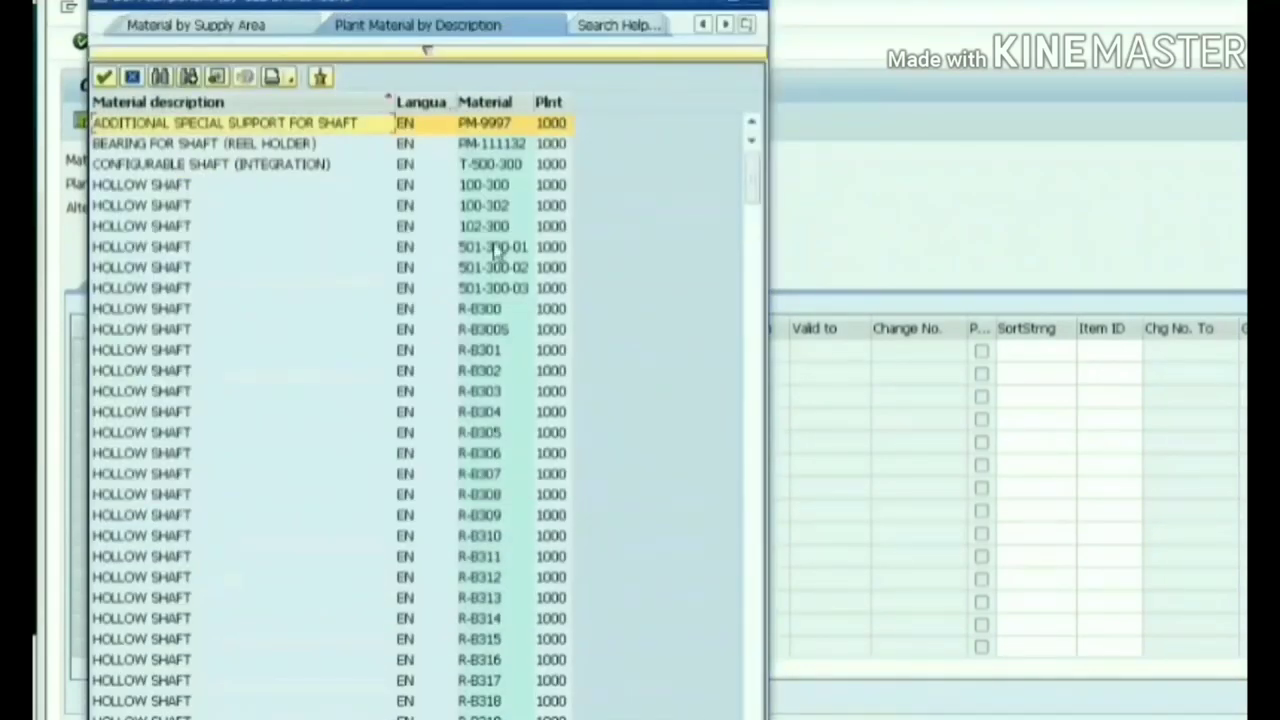
click(485, 226)
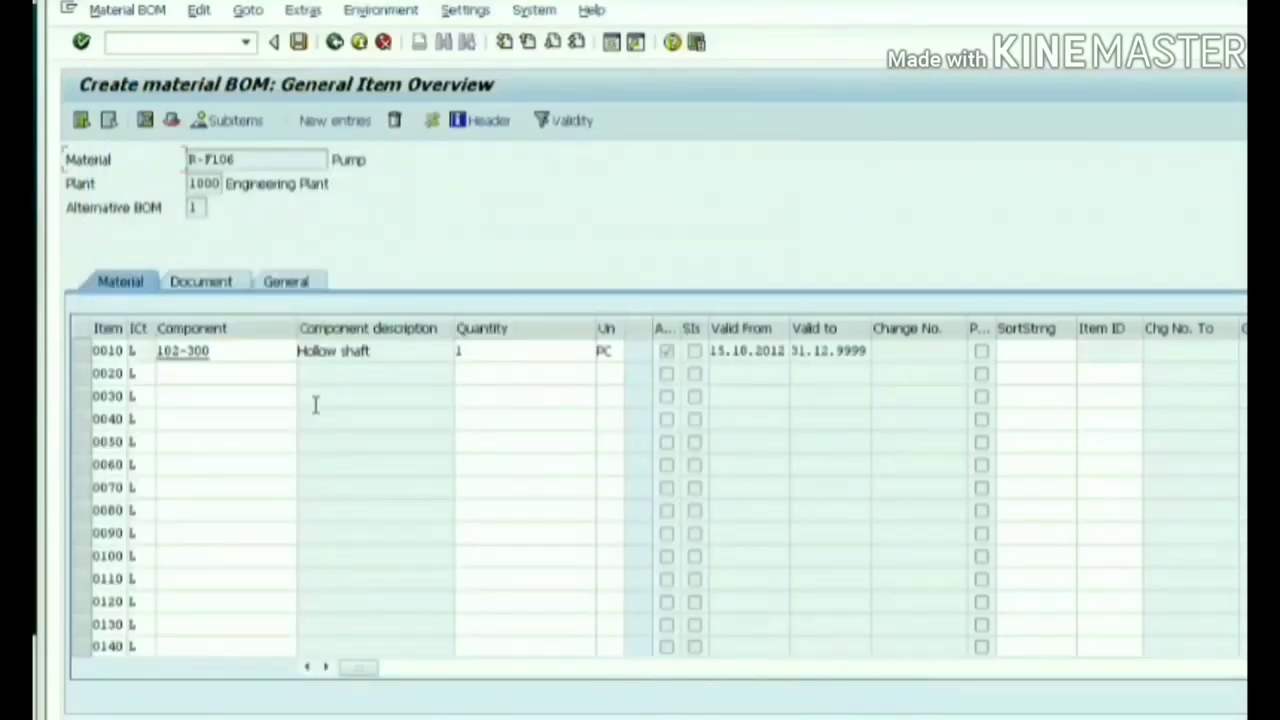
click(225, 373)
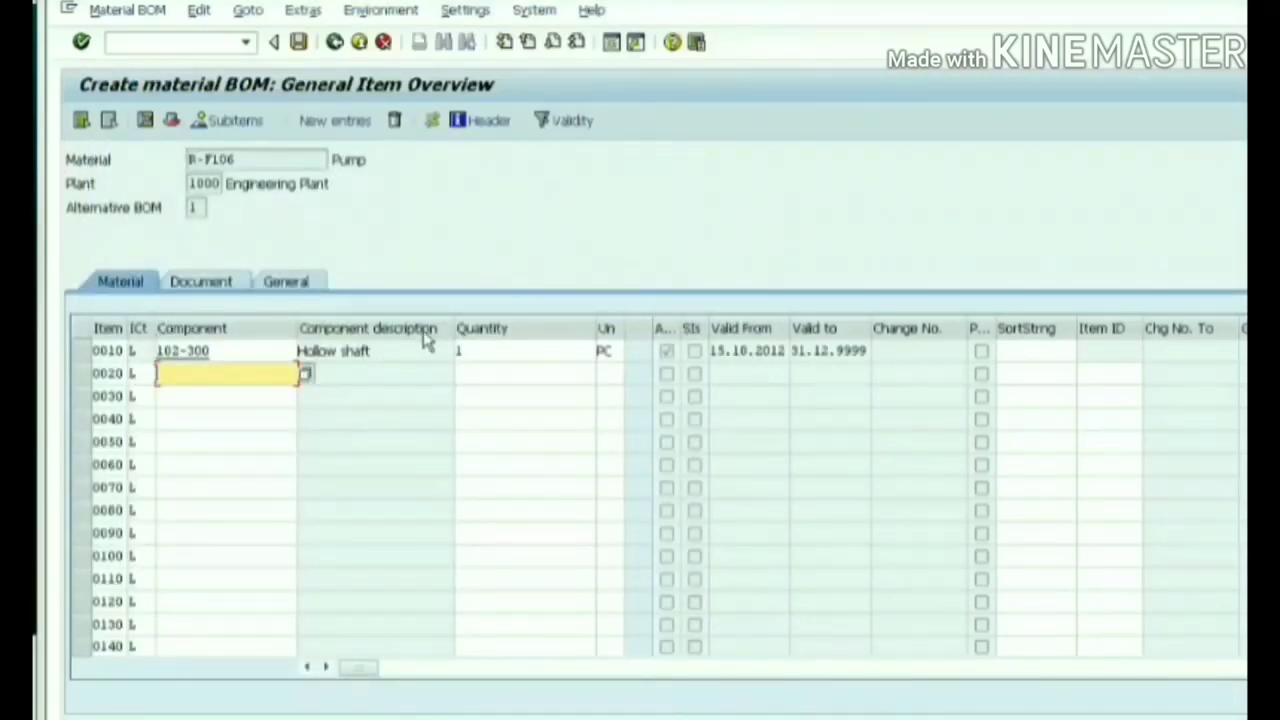
click(306, 373)
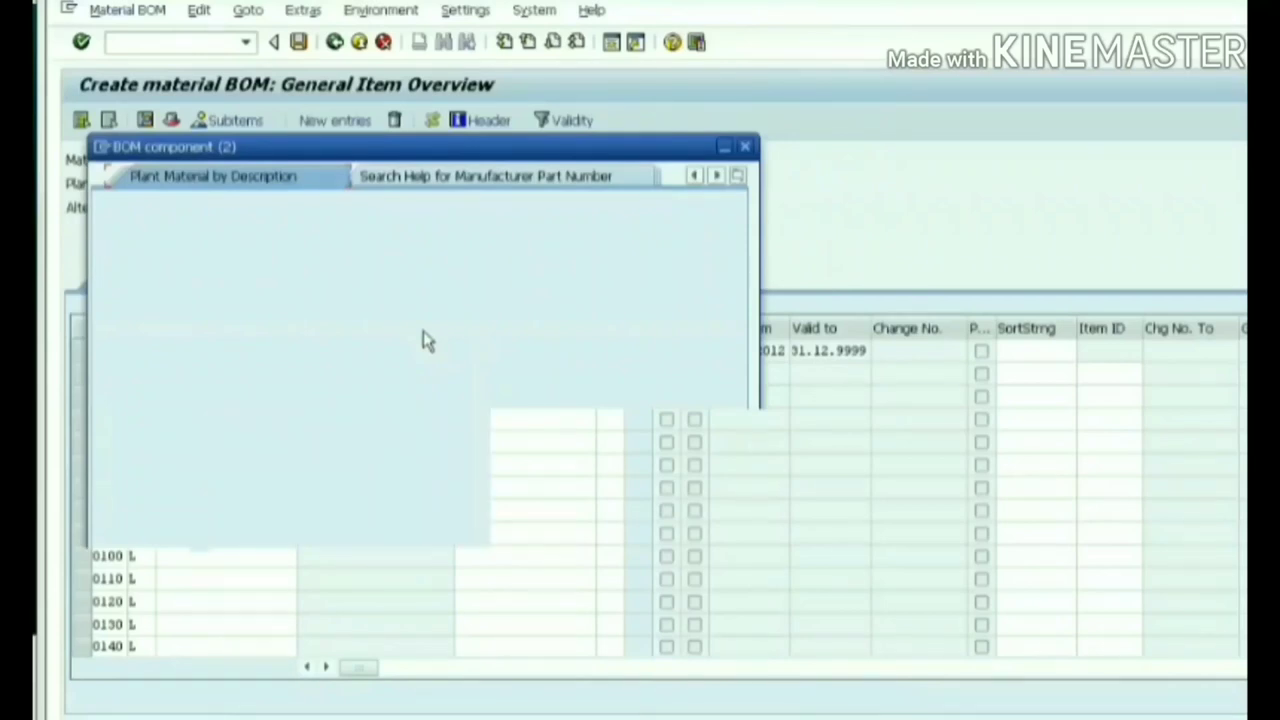
click(213, 176)
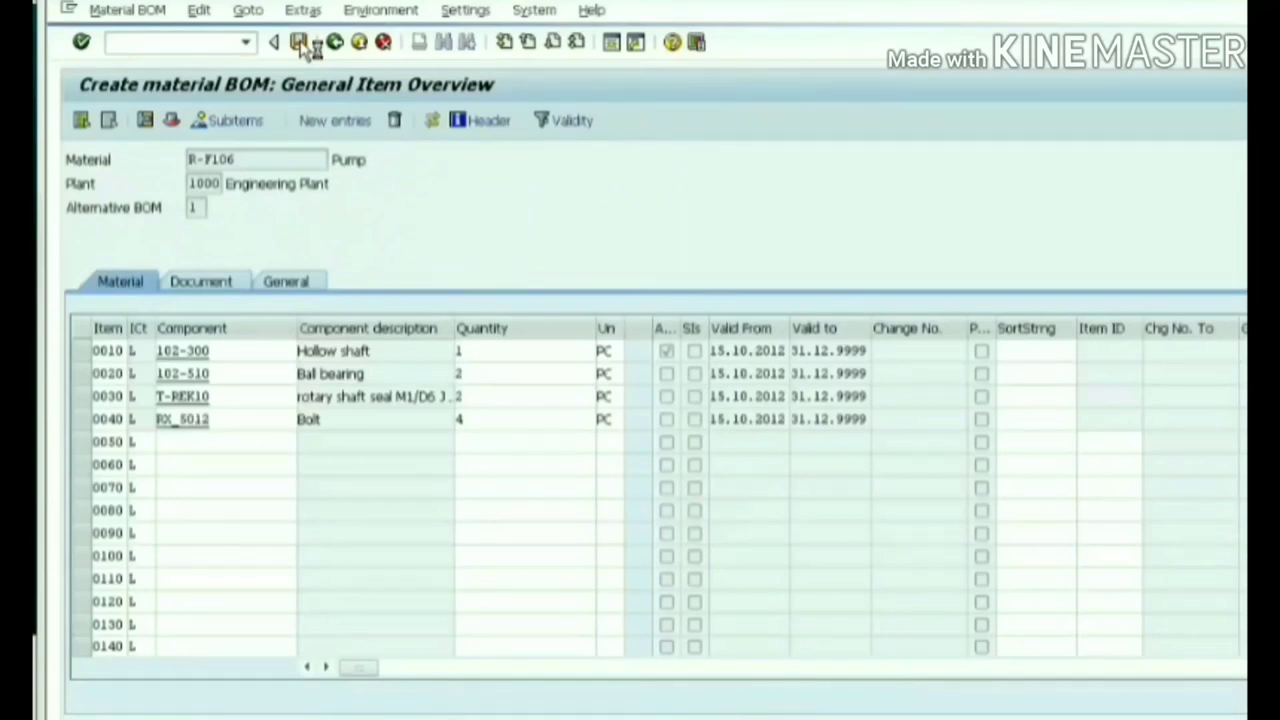
click(274, 41)
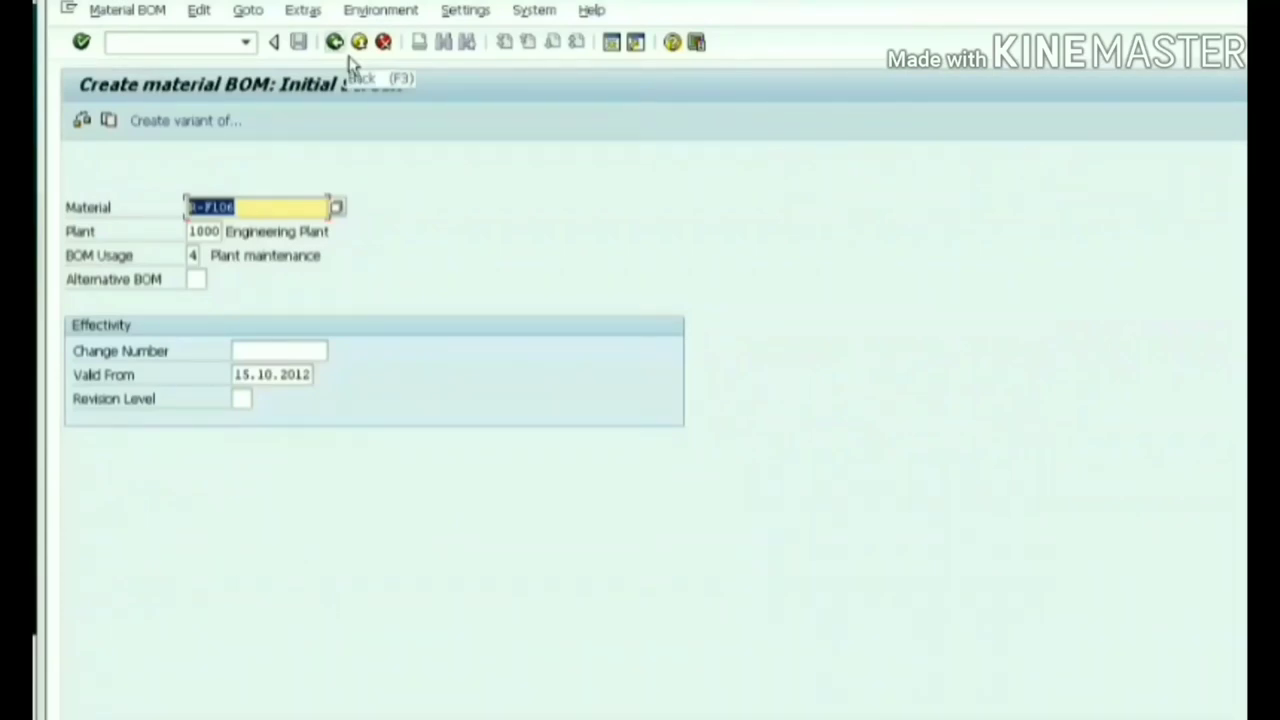
Leave BOM creation and expand UDDAR and equipment 10006641 to show the pump assembly's components
click(273, 41)
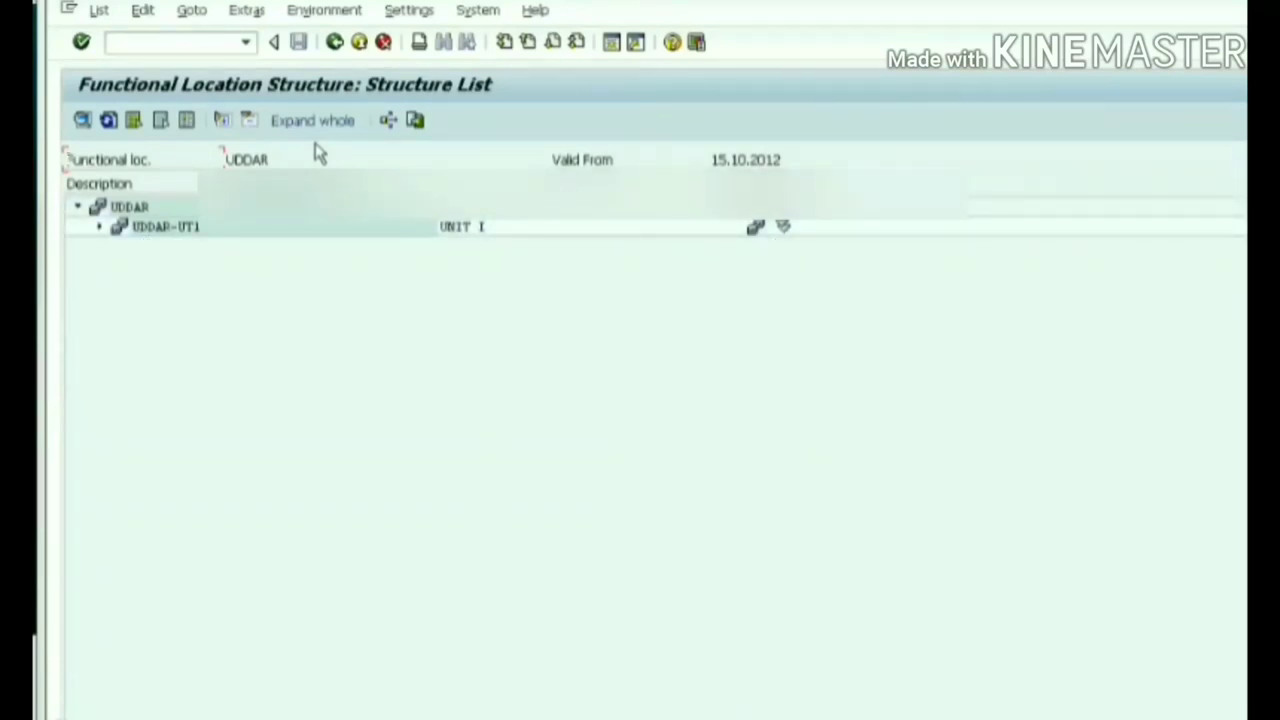
mouse_move(157, 305)
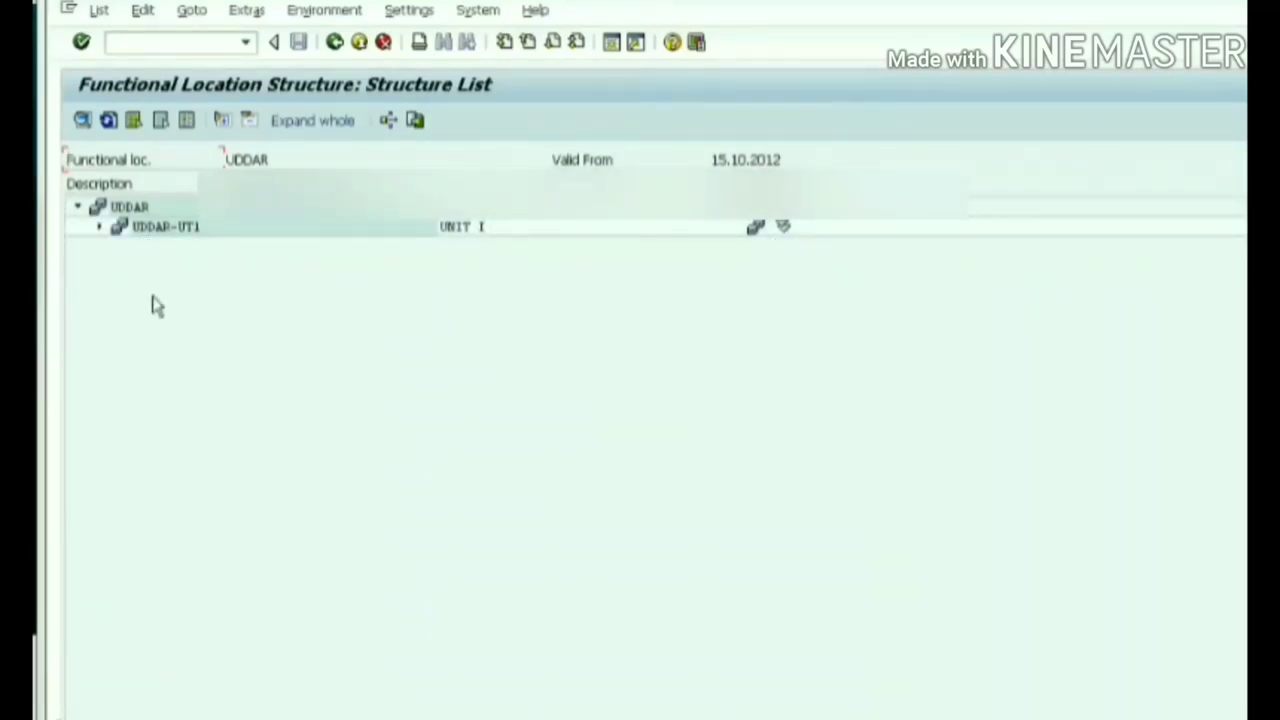
click(99, 226)
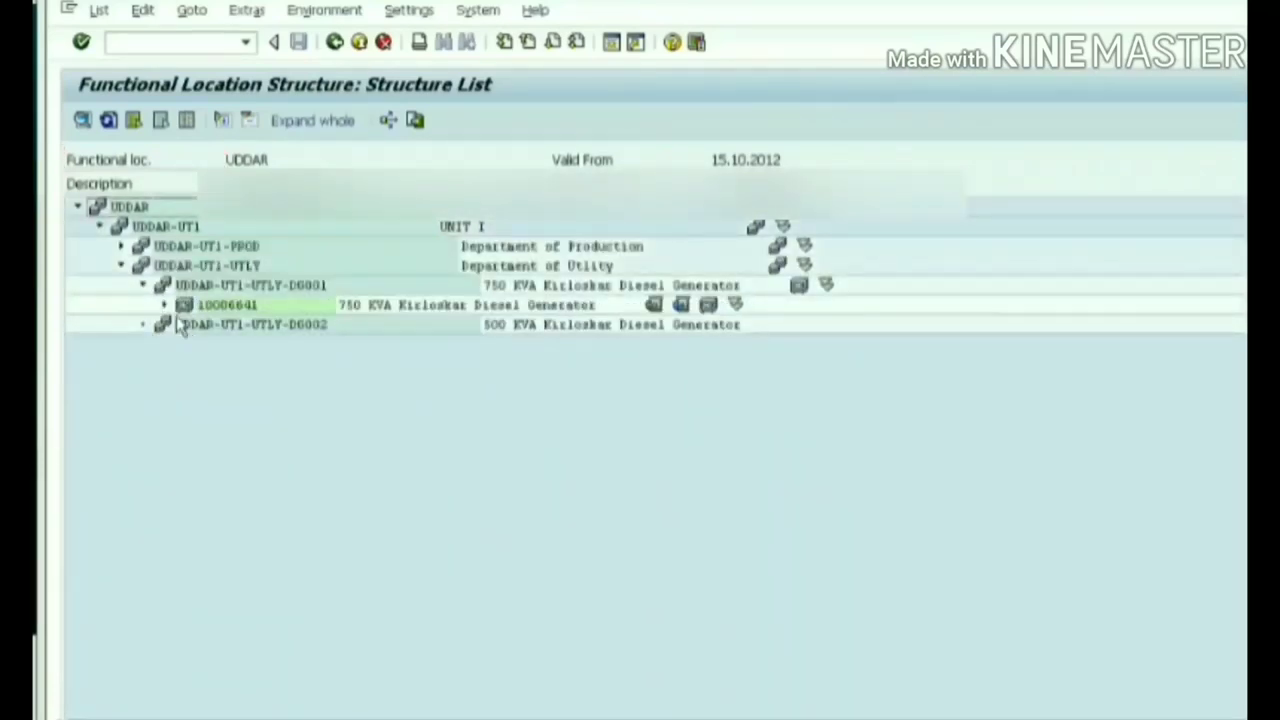
click(162, 305)
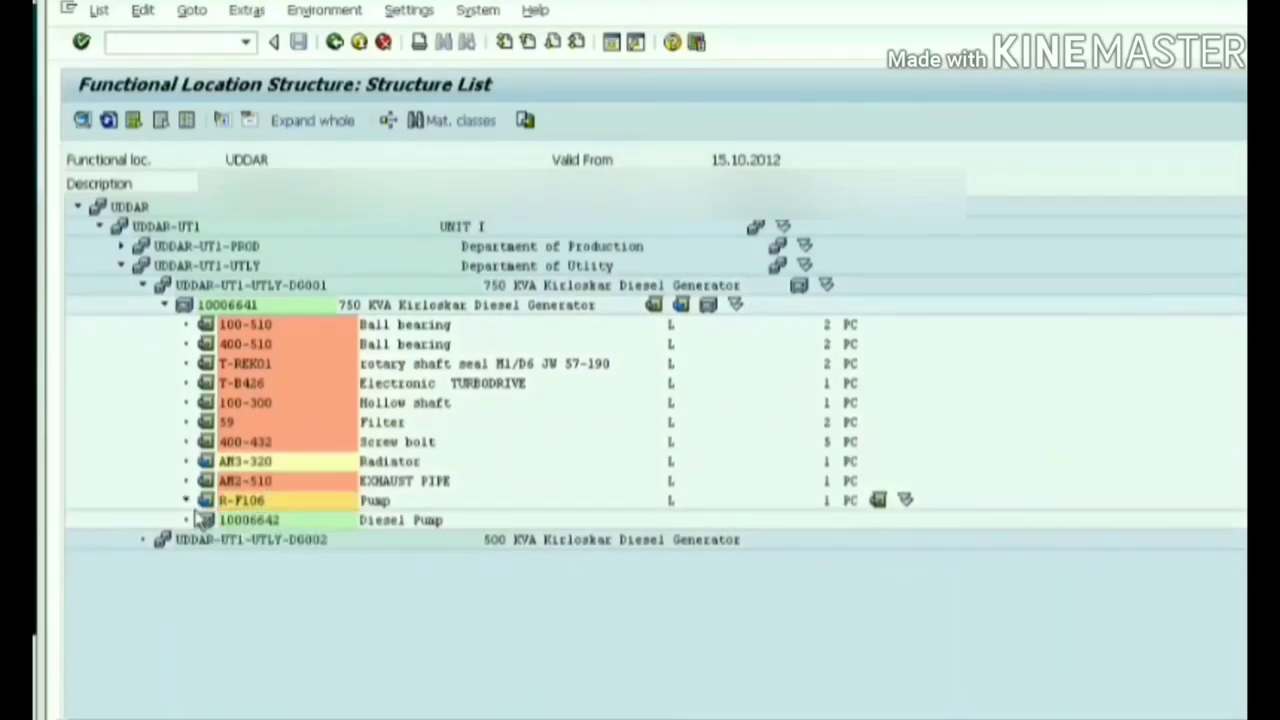
click(186, 500)
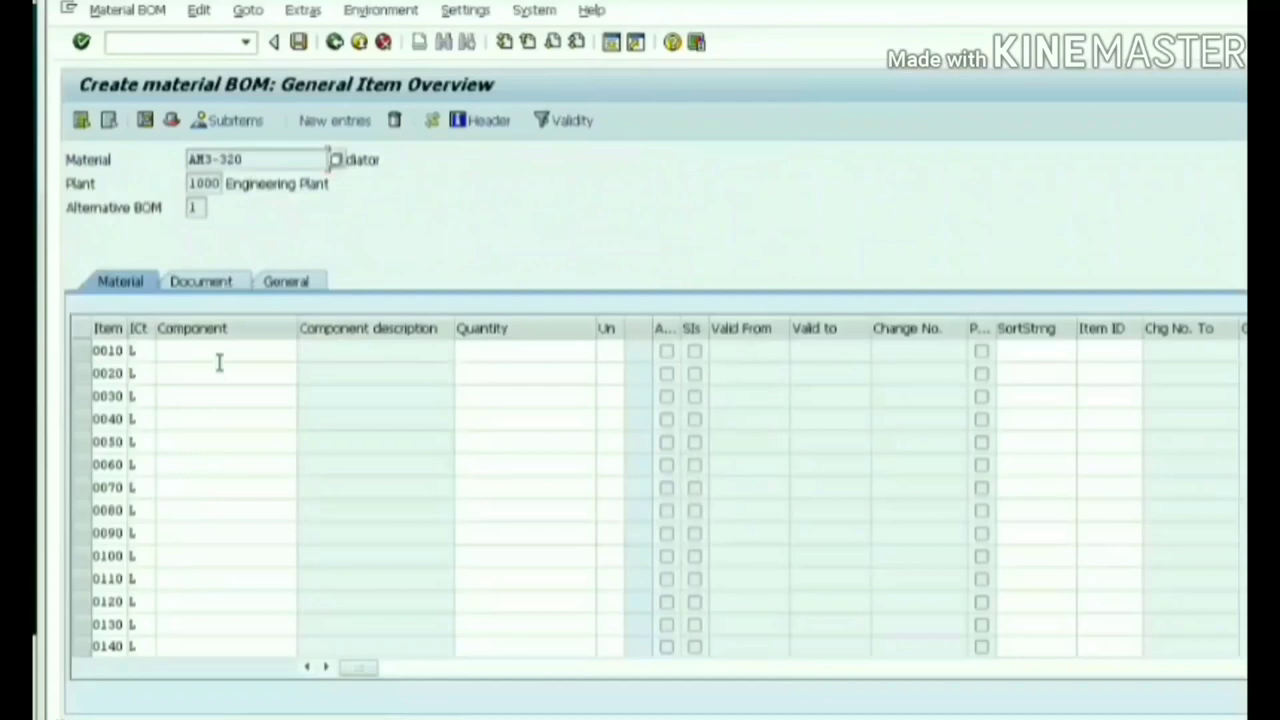
Add fin pipe T-PIP at quantity 4.000 as the radiator AM3-320 BOM's first component via a *FIN* search
click(220, 351)
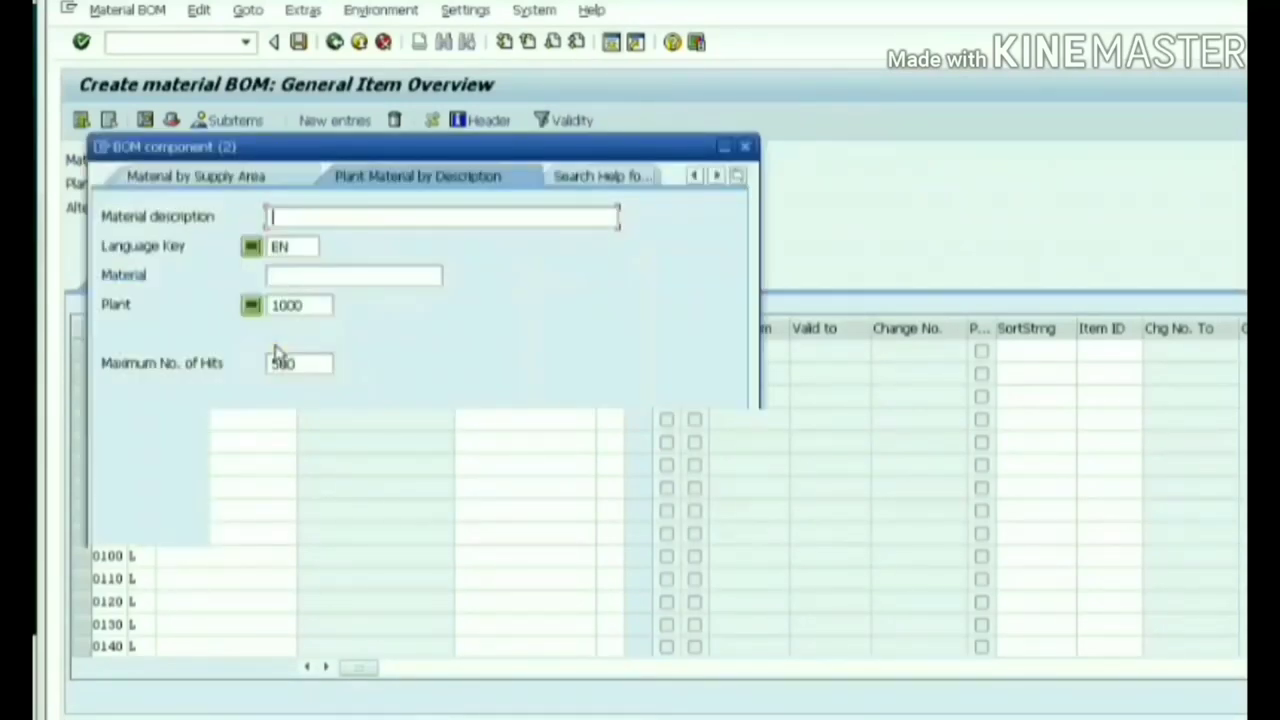
text(*FIN)
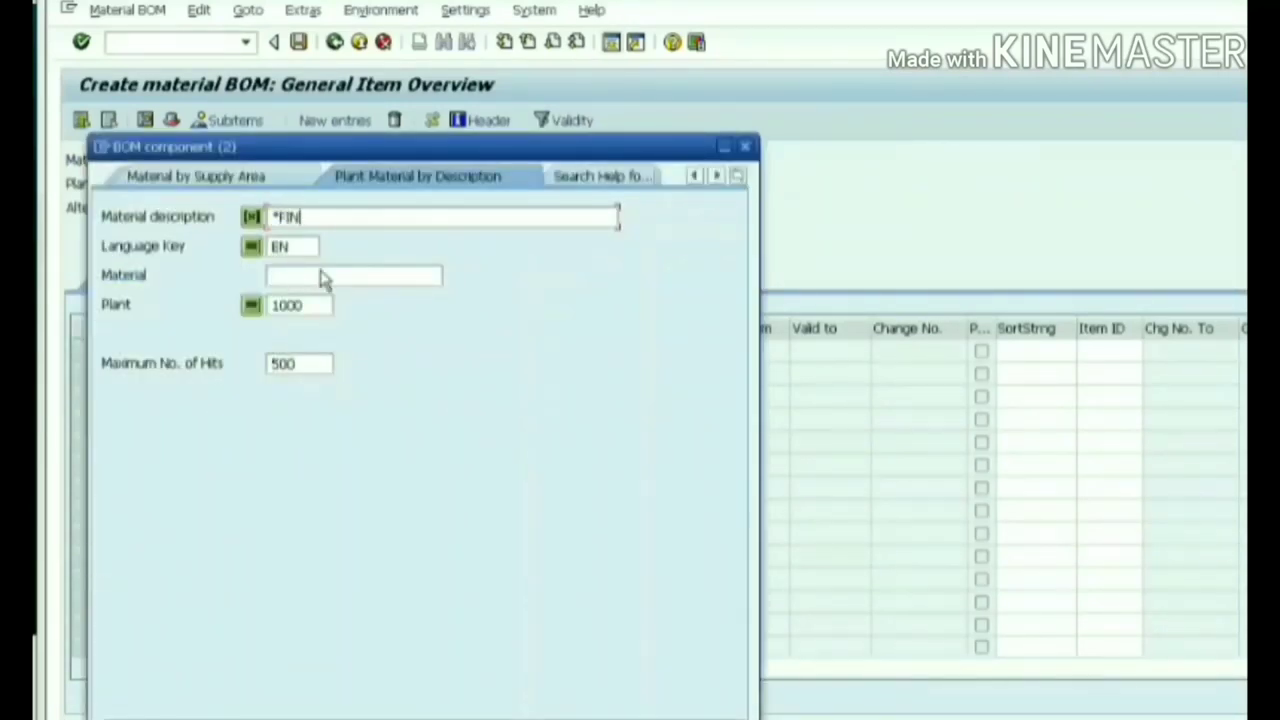
text(*)
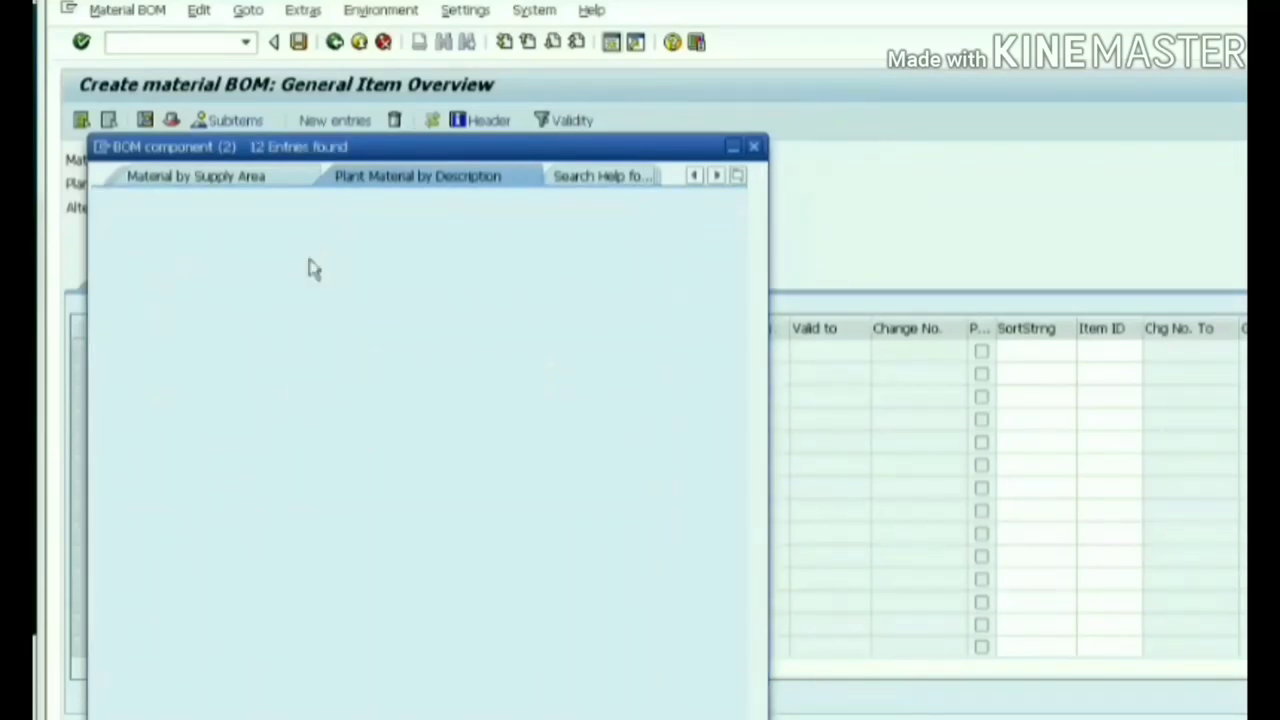
click(417, 175)
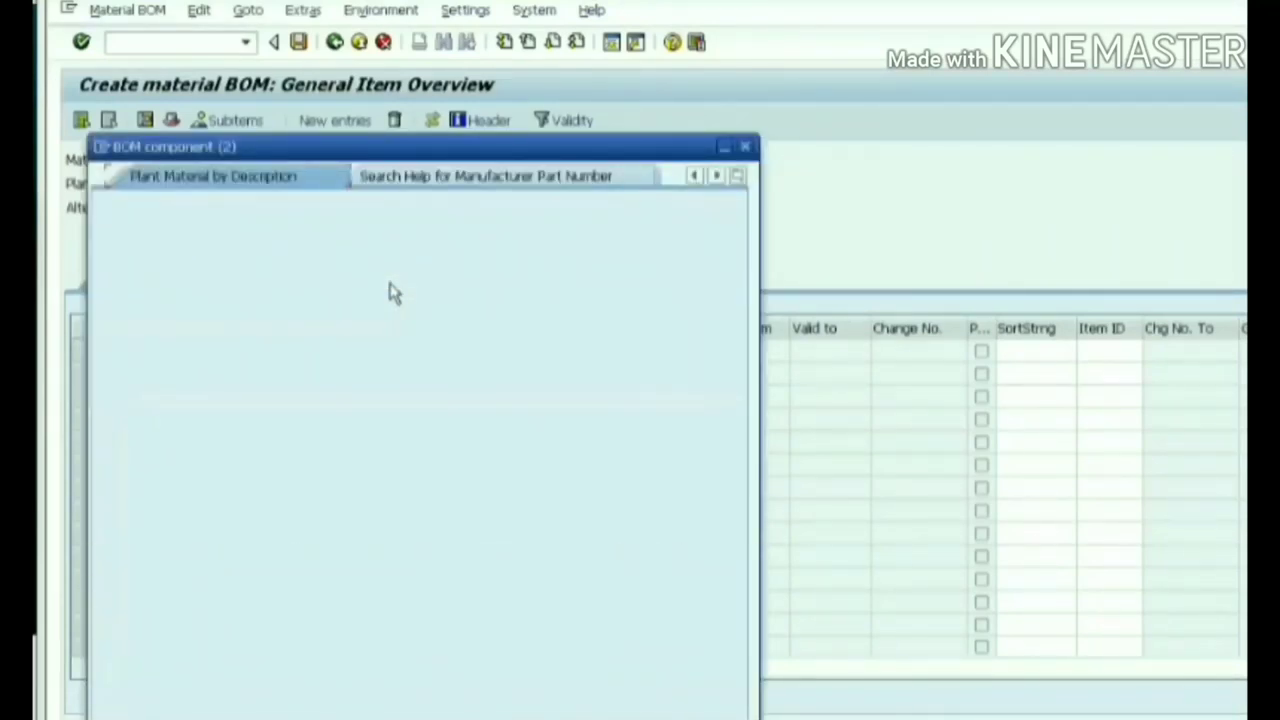
click(210, 176)
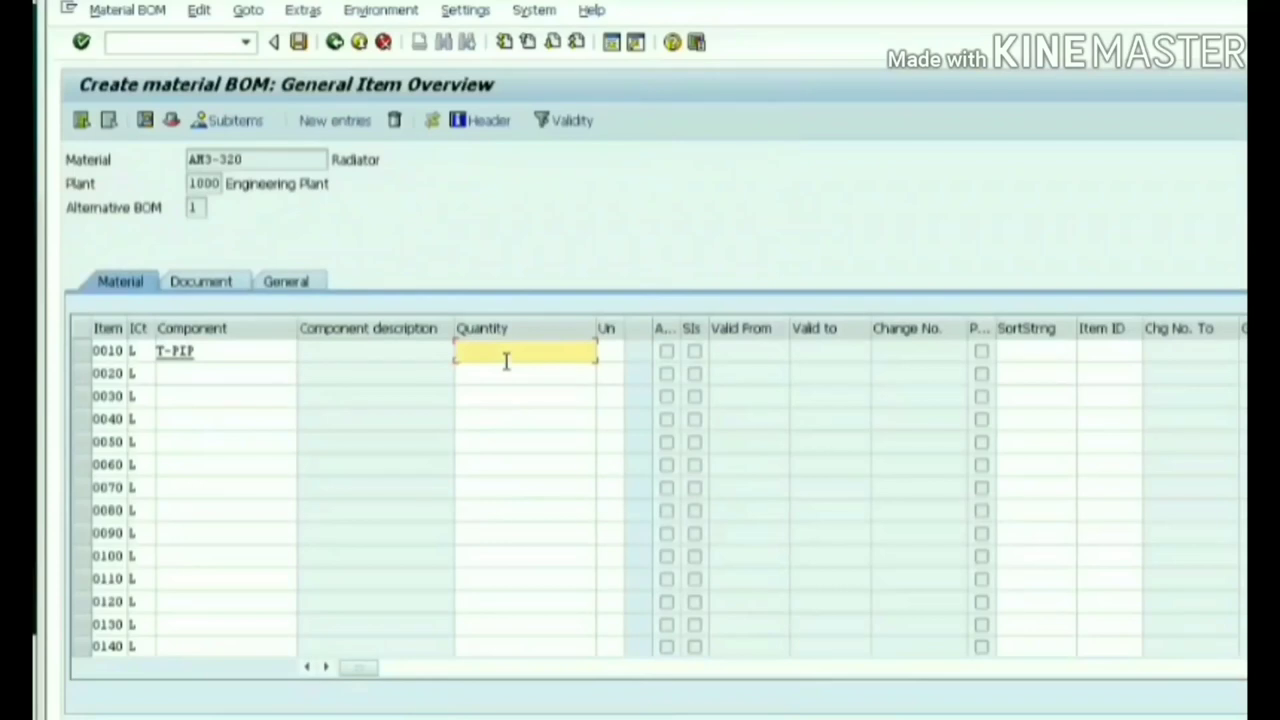
text(4.000)
text(*COPPP)
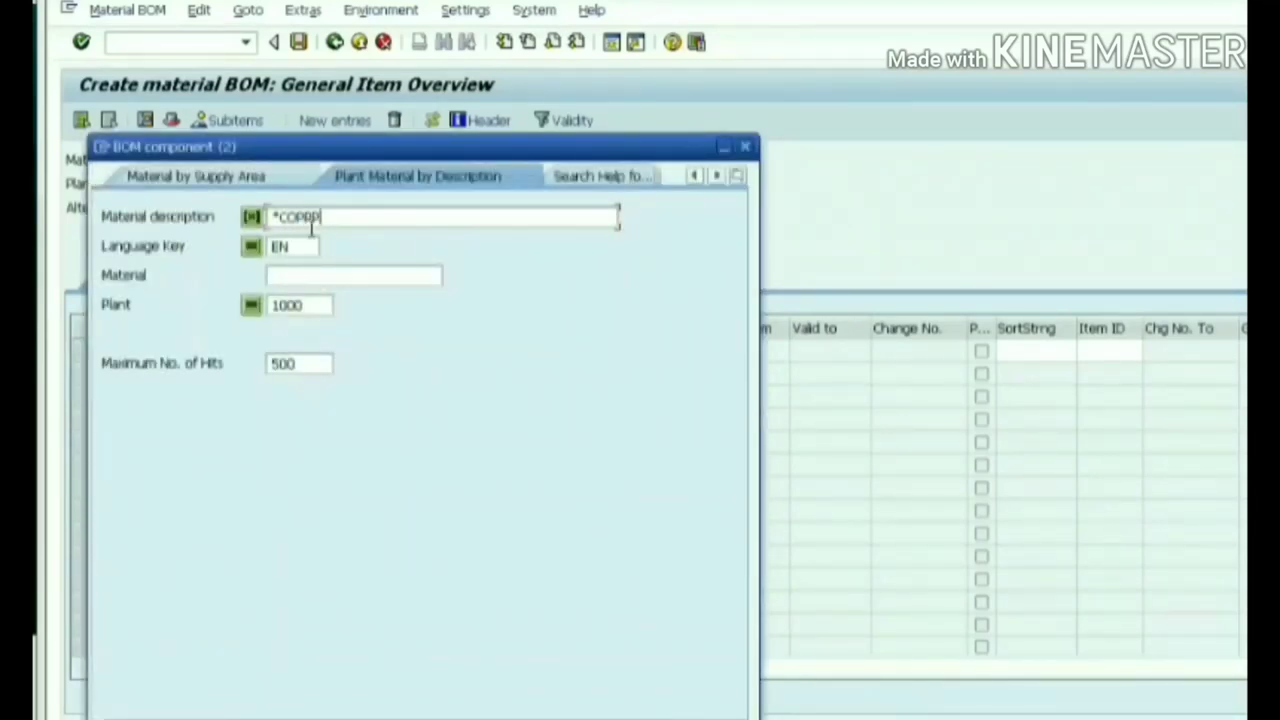
Finish the TUBE* component search, then pick aluminium coolant unit R-1310 for item 0020 with quantity 1
key(BackSpace)
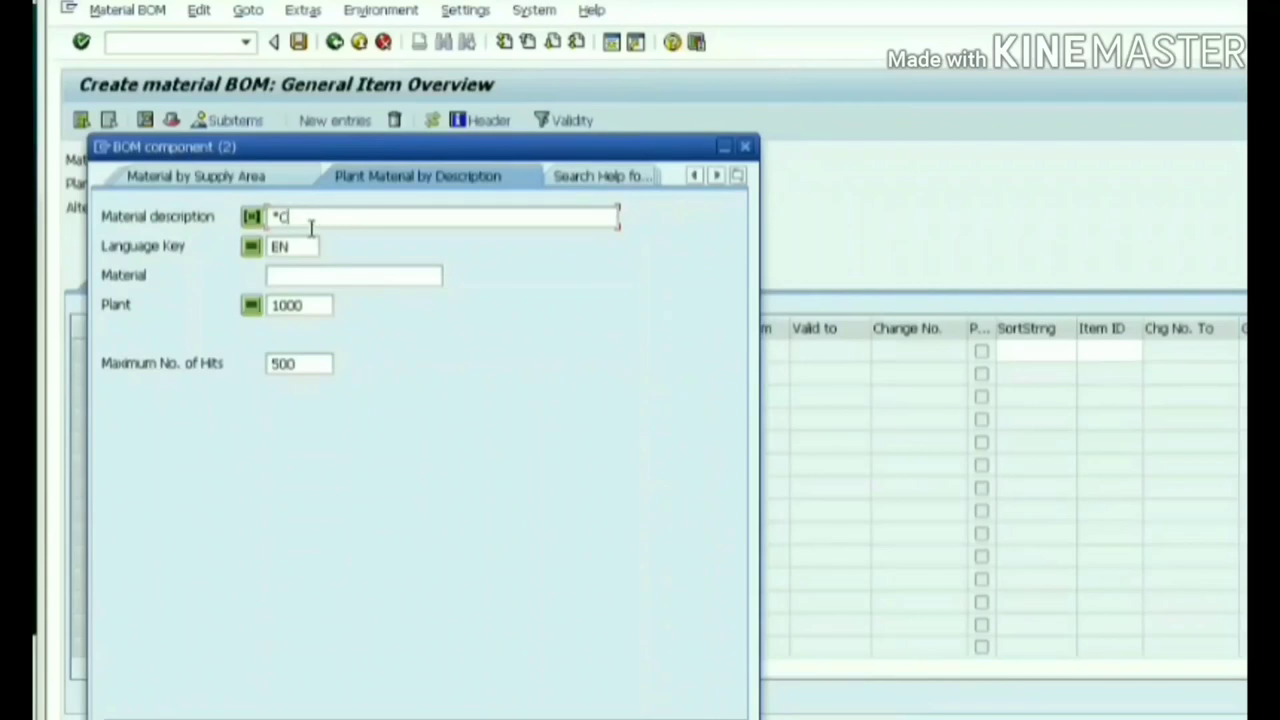
text(TUBE*)
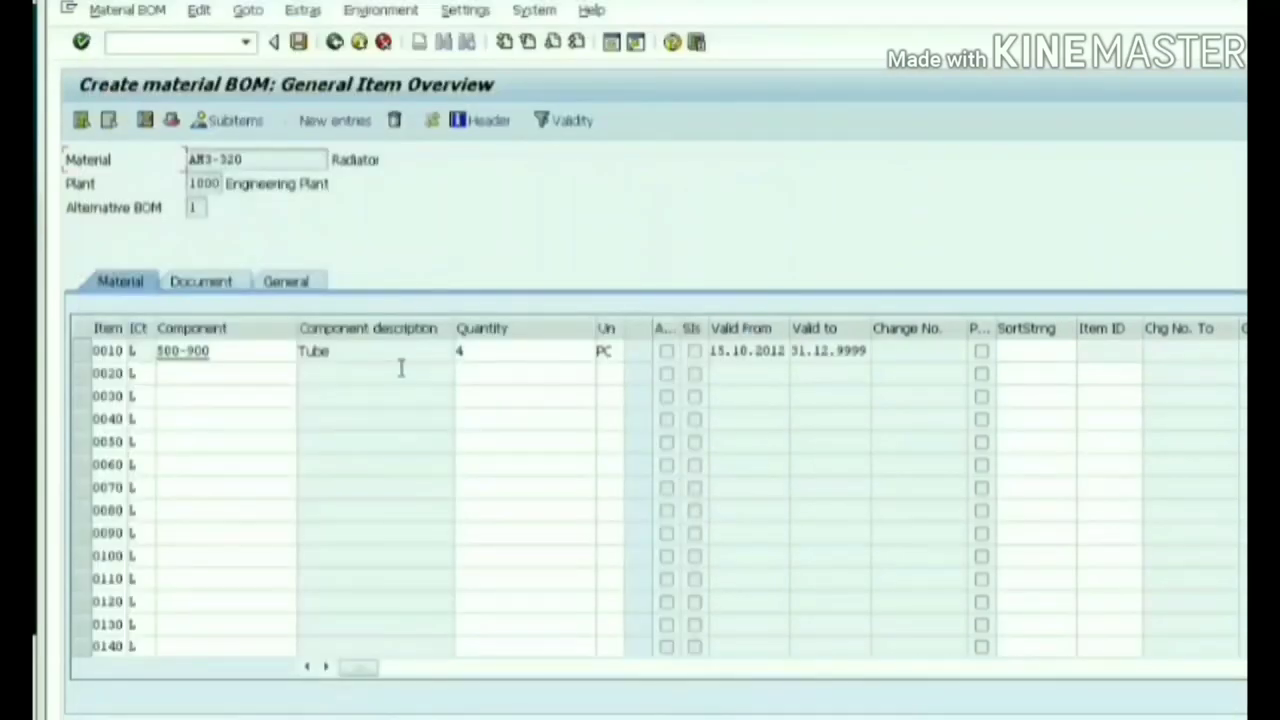
mouse_move(318, 394)
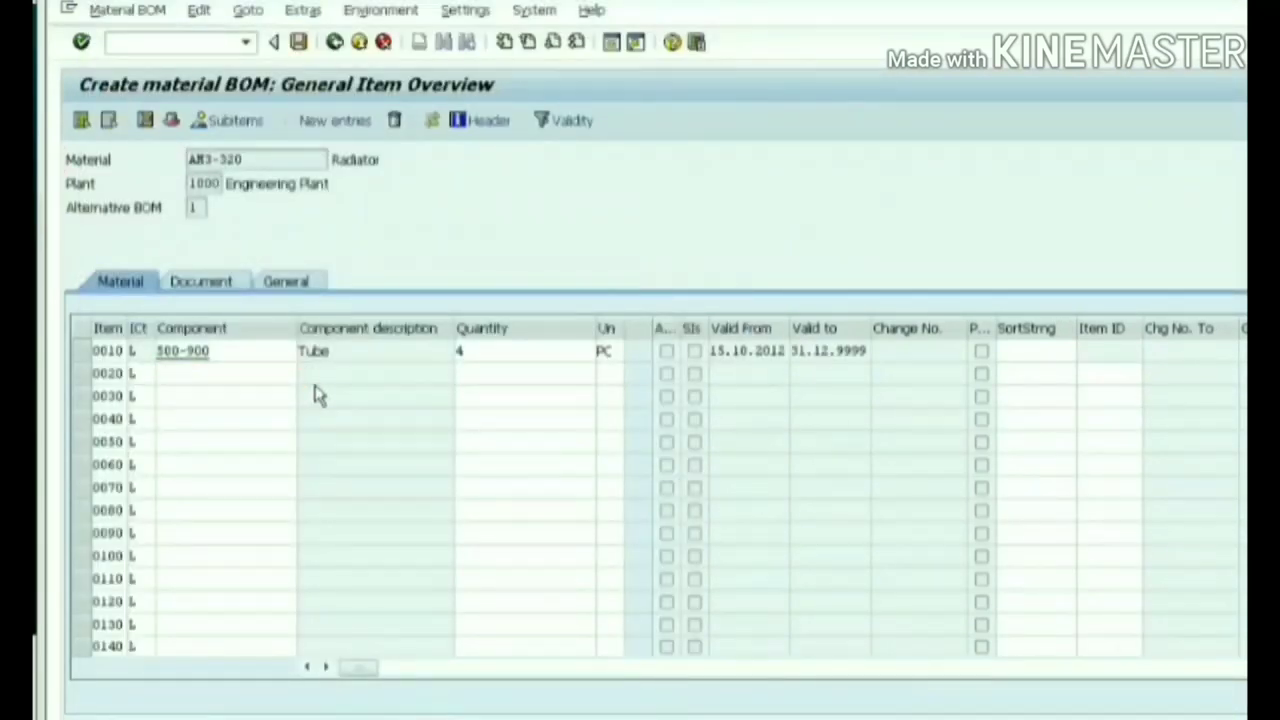
click(224, 373)
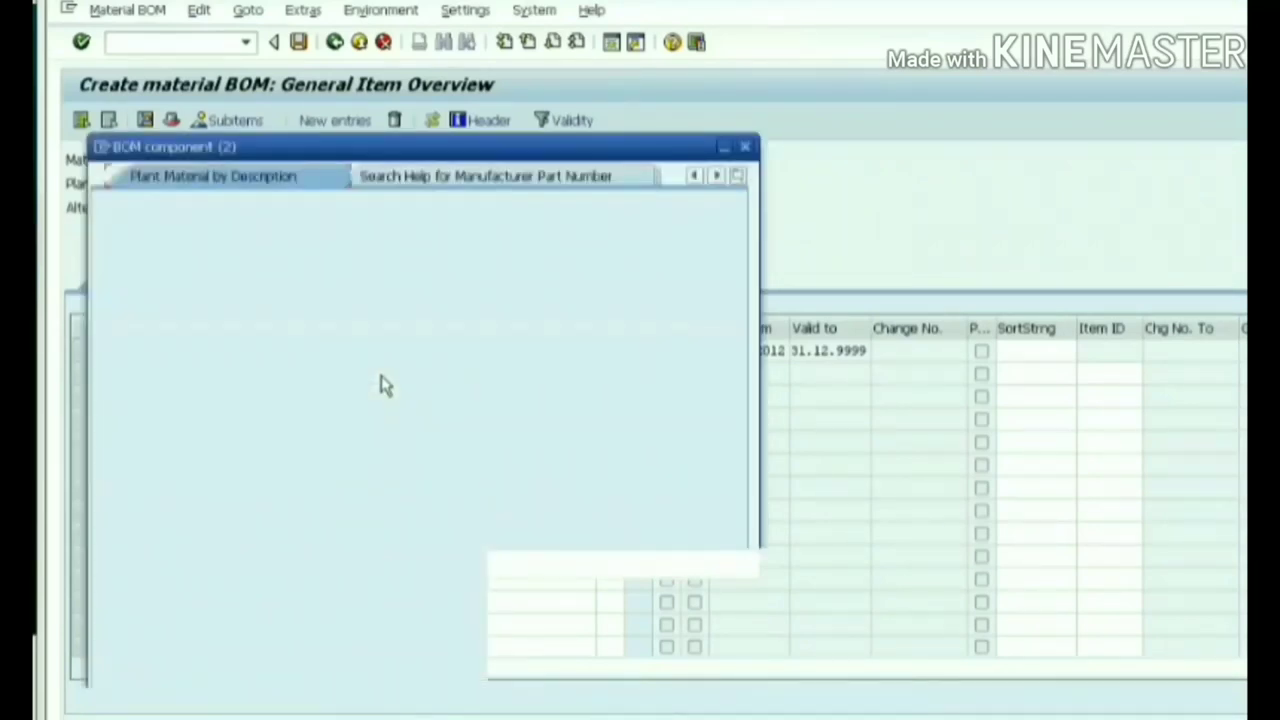
click(212, 176)
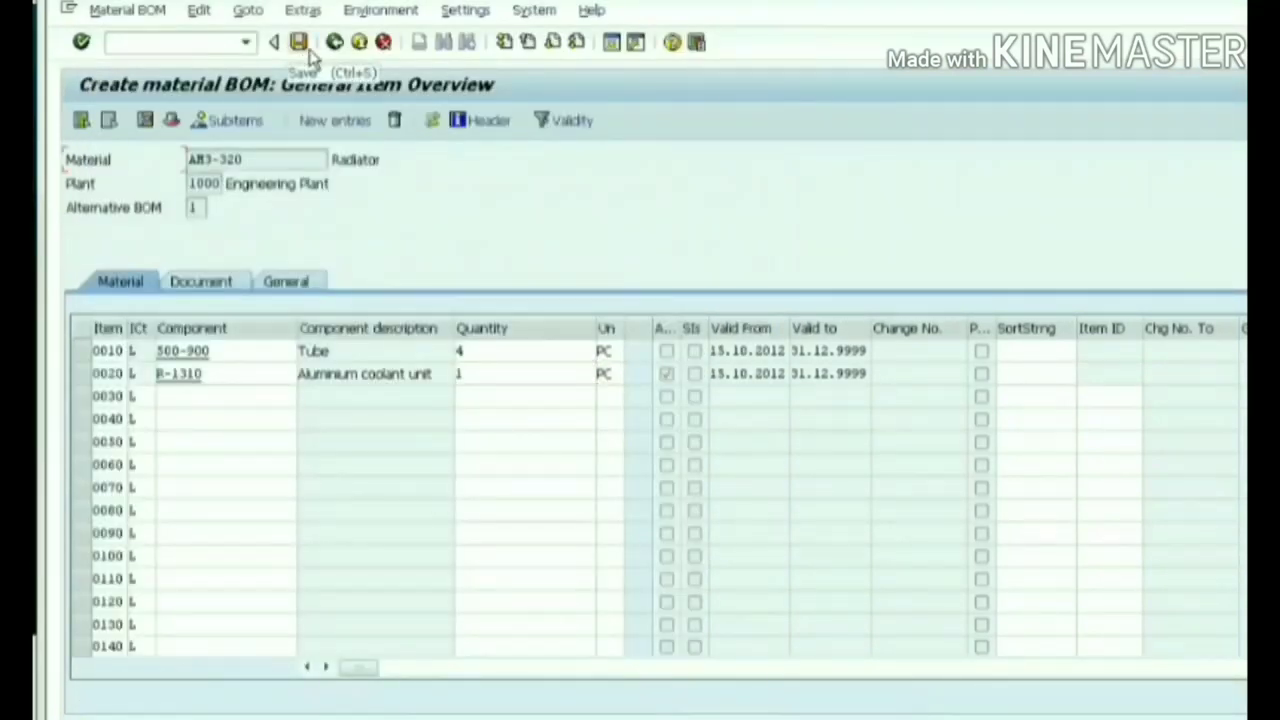
Save the Radiator AM3-320 BOM with tube 500-900 and coolant unit R-1310
click(274, 41)
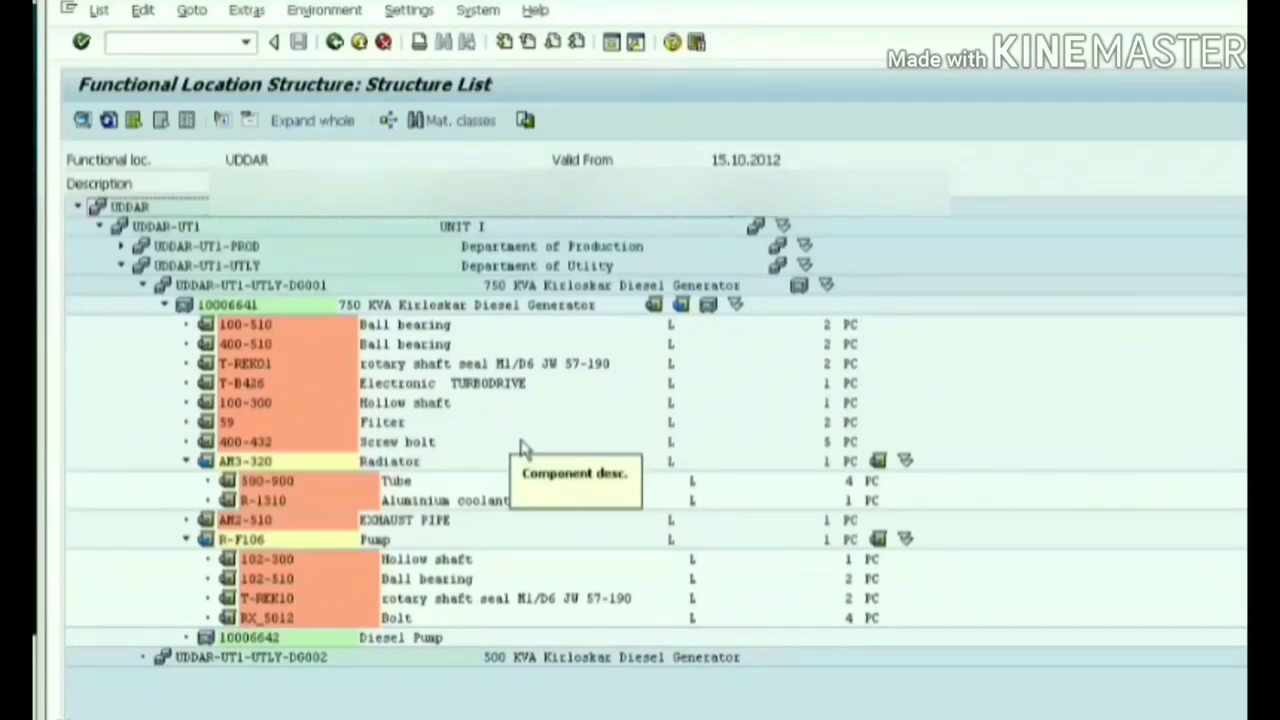
mouse_move(210, 270)
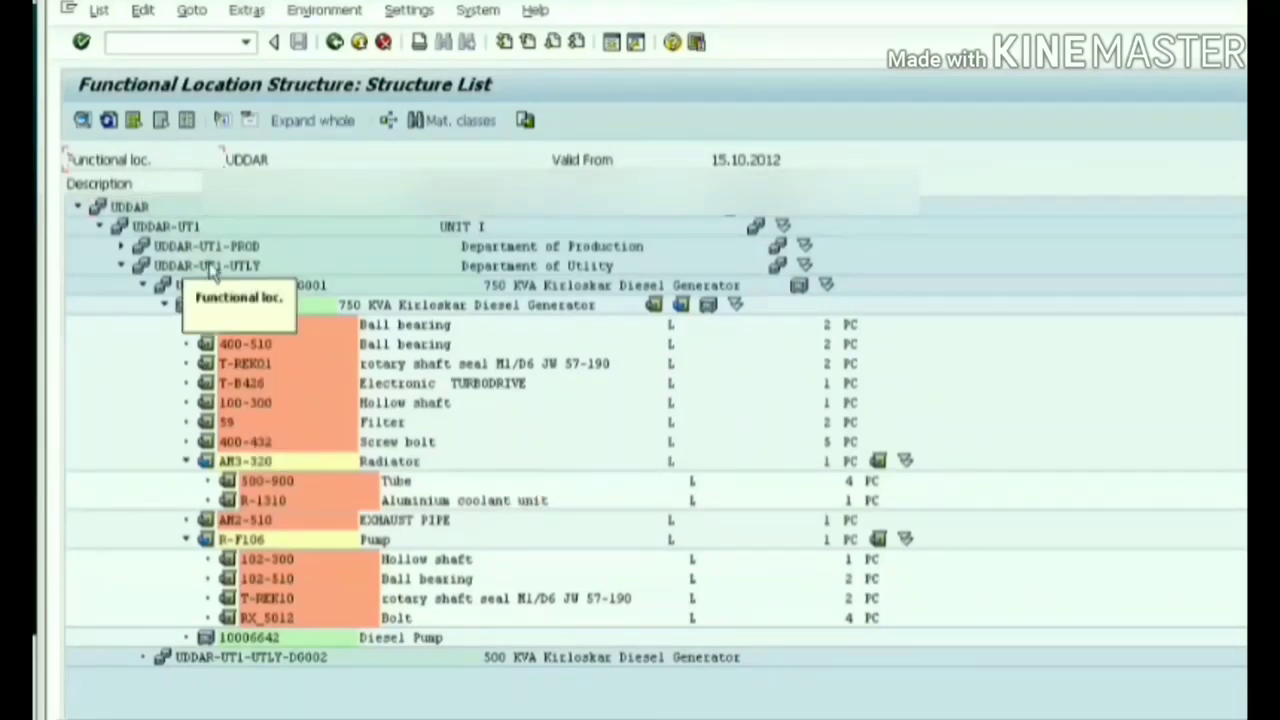
Add the note line 'IB11, 12, 13 - FL BOM' for functional location BOM transactions
click(207, 265)
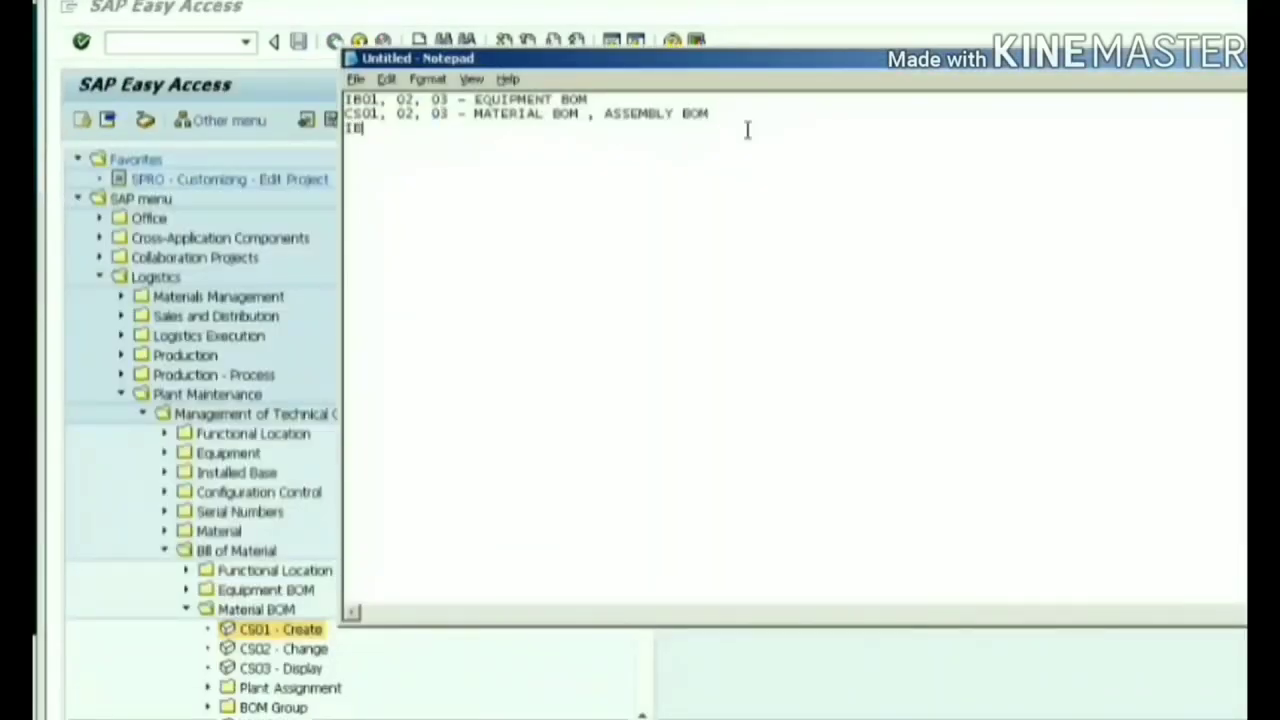
text(11, 12,)
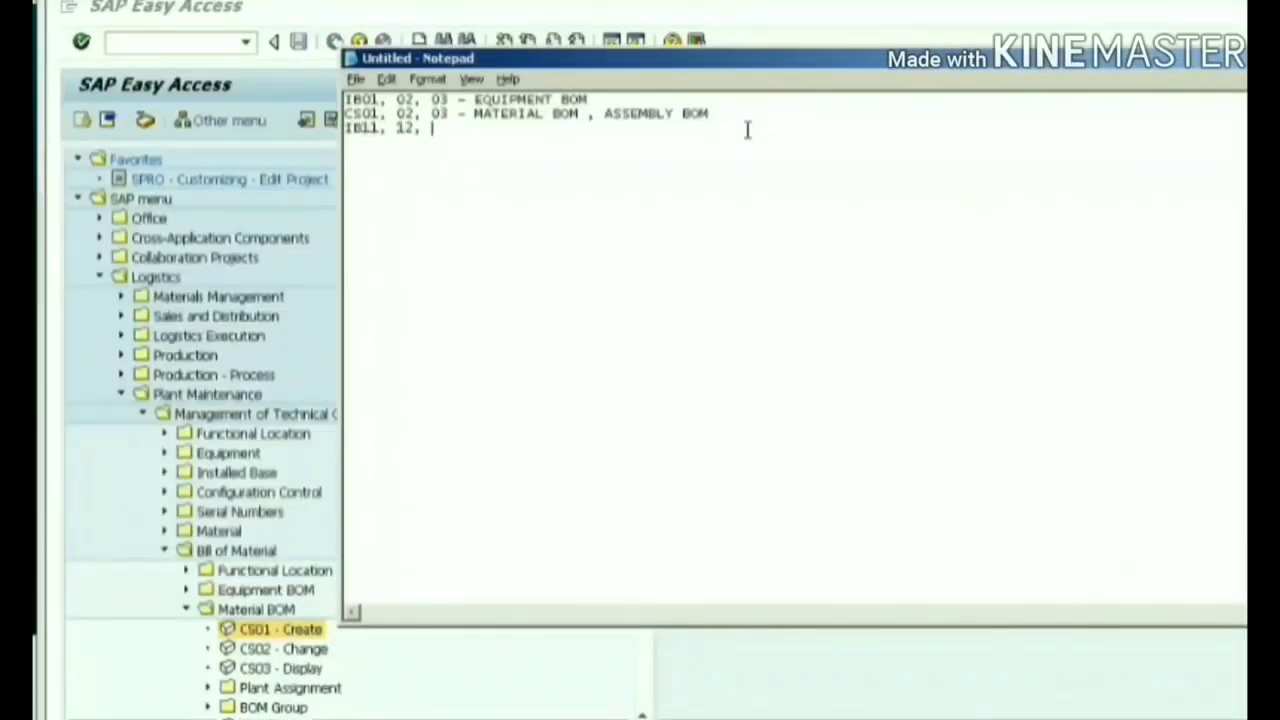
text(13 - FL)
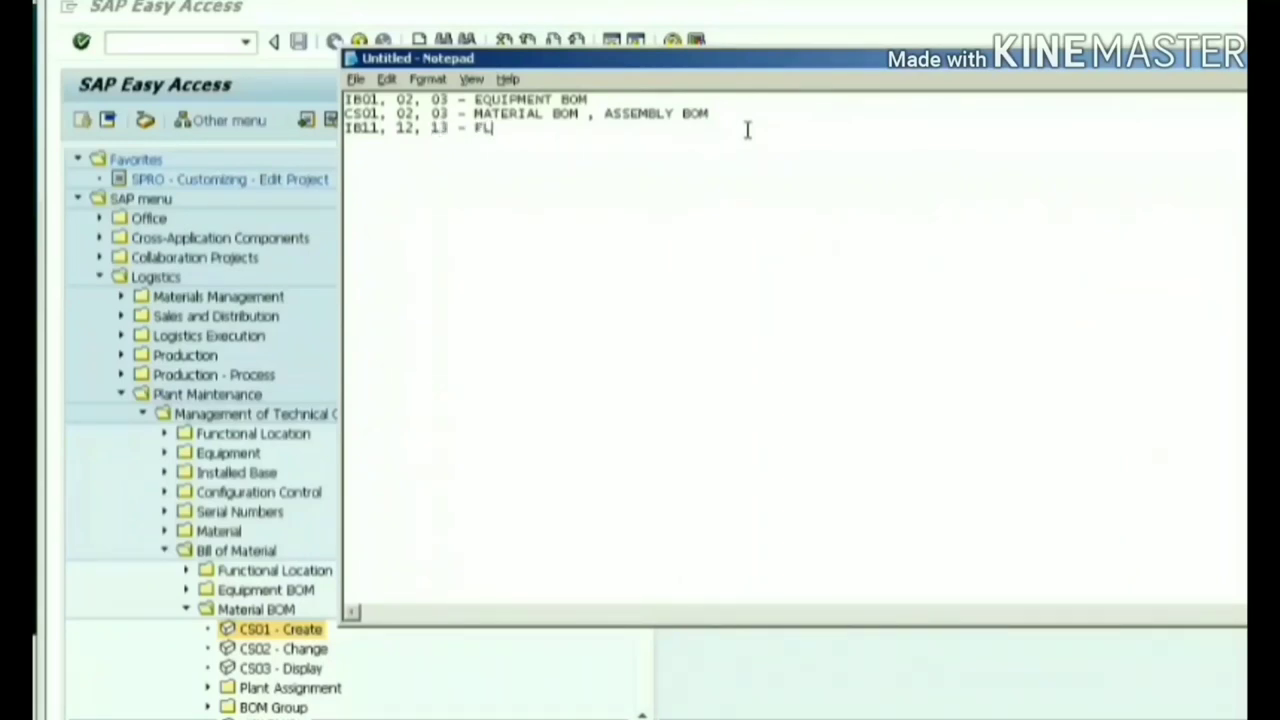
text(BOM)
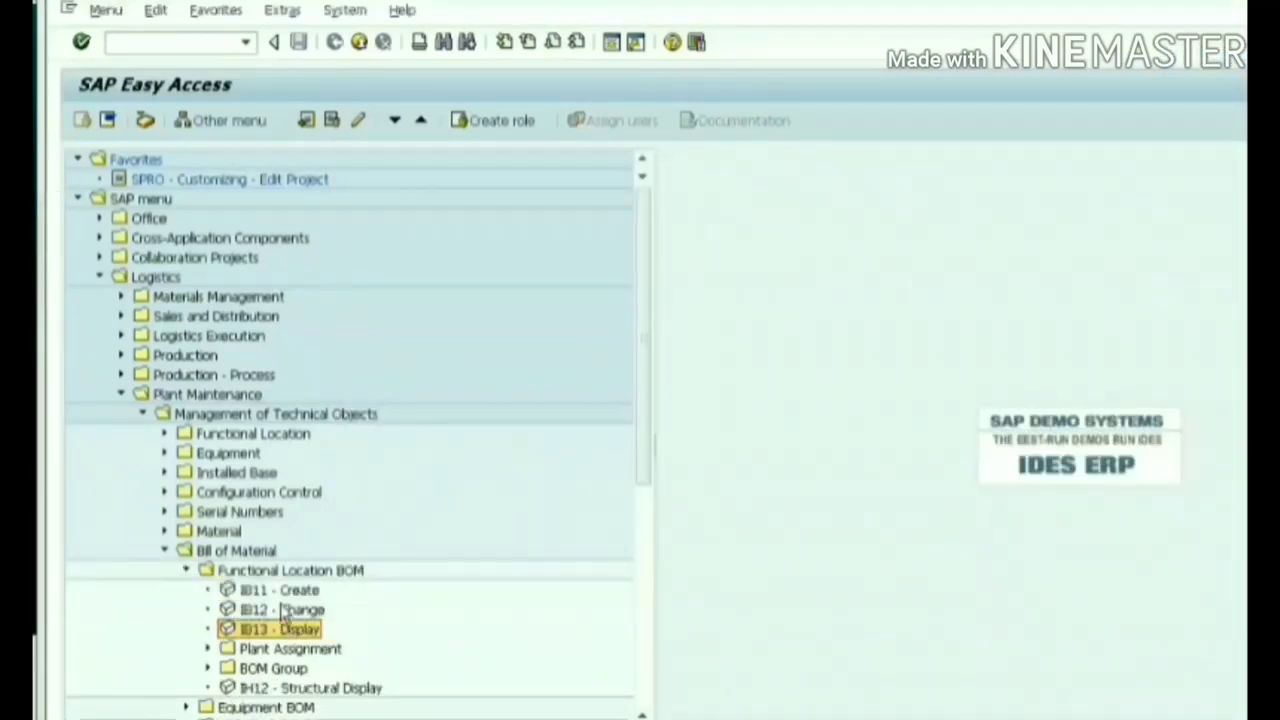
Create a functional location BOM via IB11 for UDDAR-UT1-UTLY in plant 1000 and start the component lookup
double_click(278, 589)
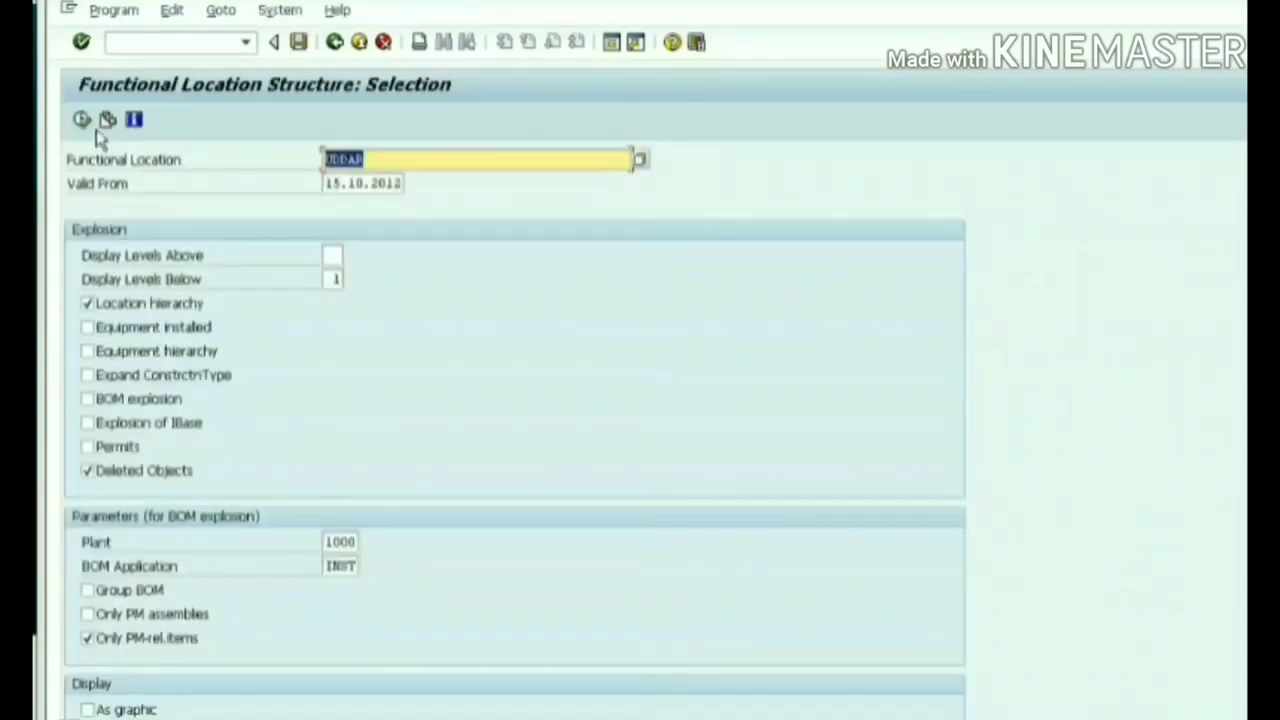
click(81, 119)
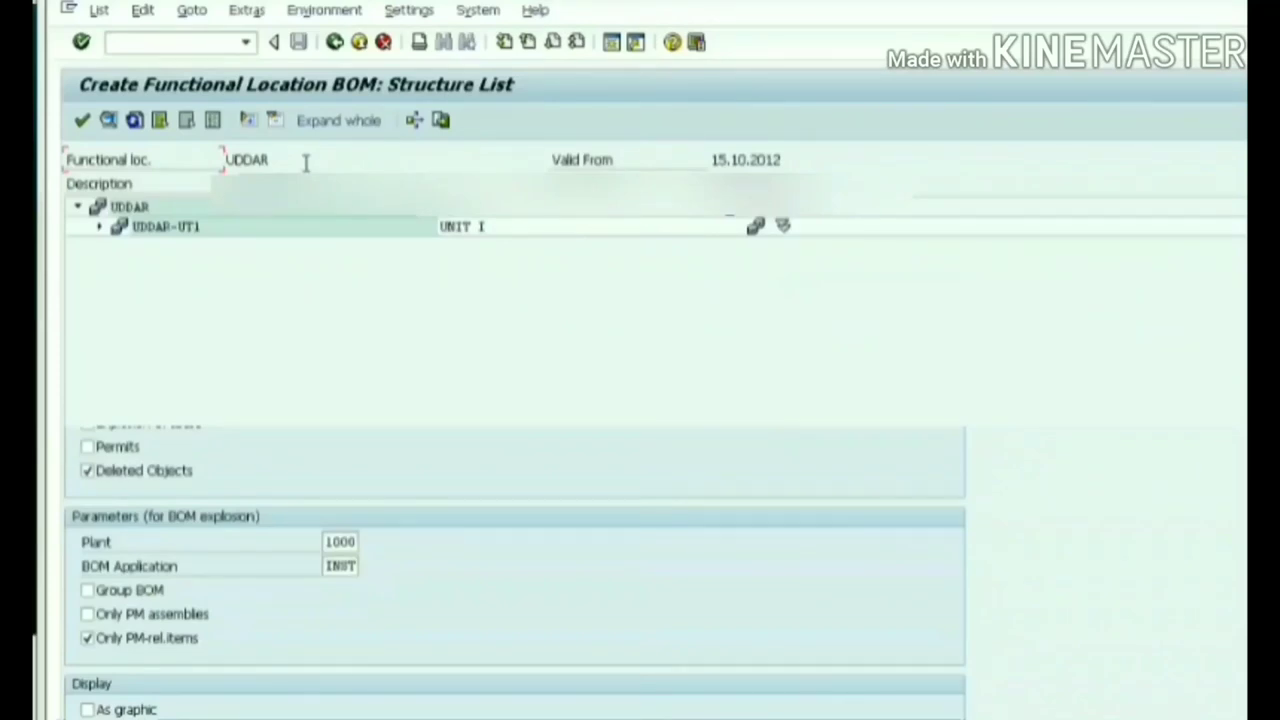
click(338, 120)
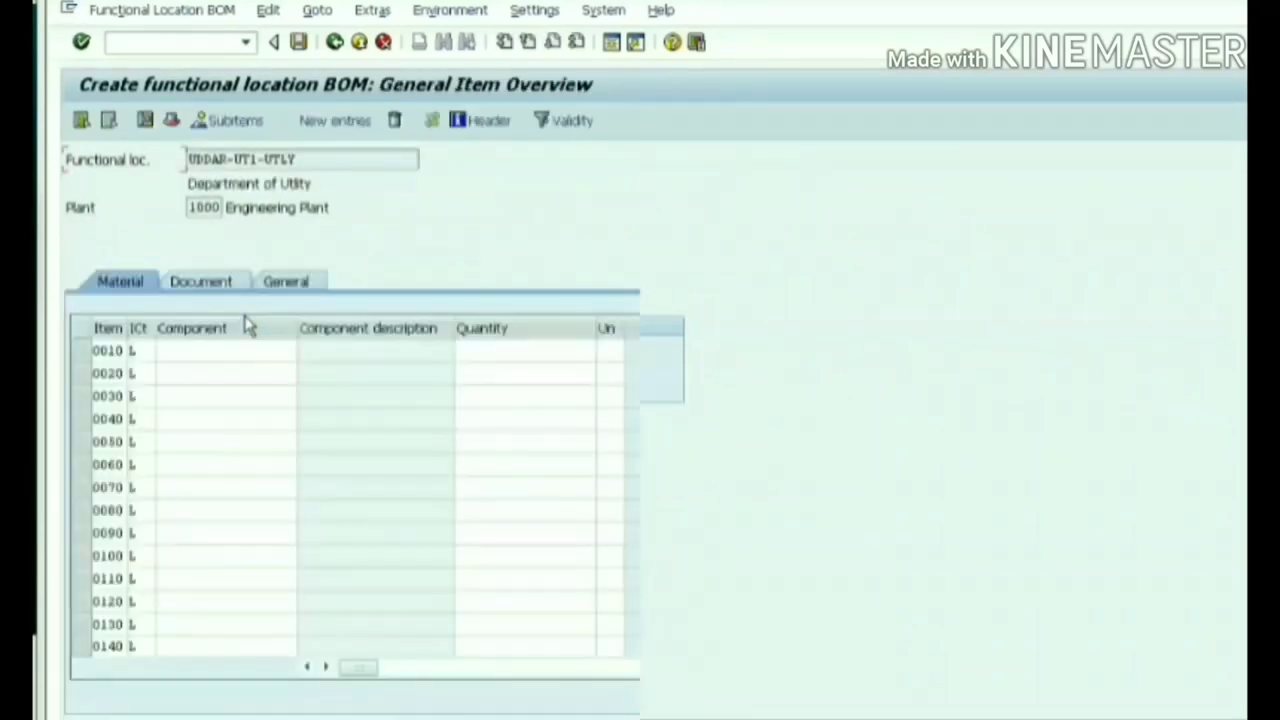
click(225, 441)
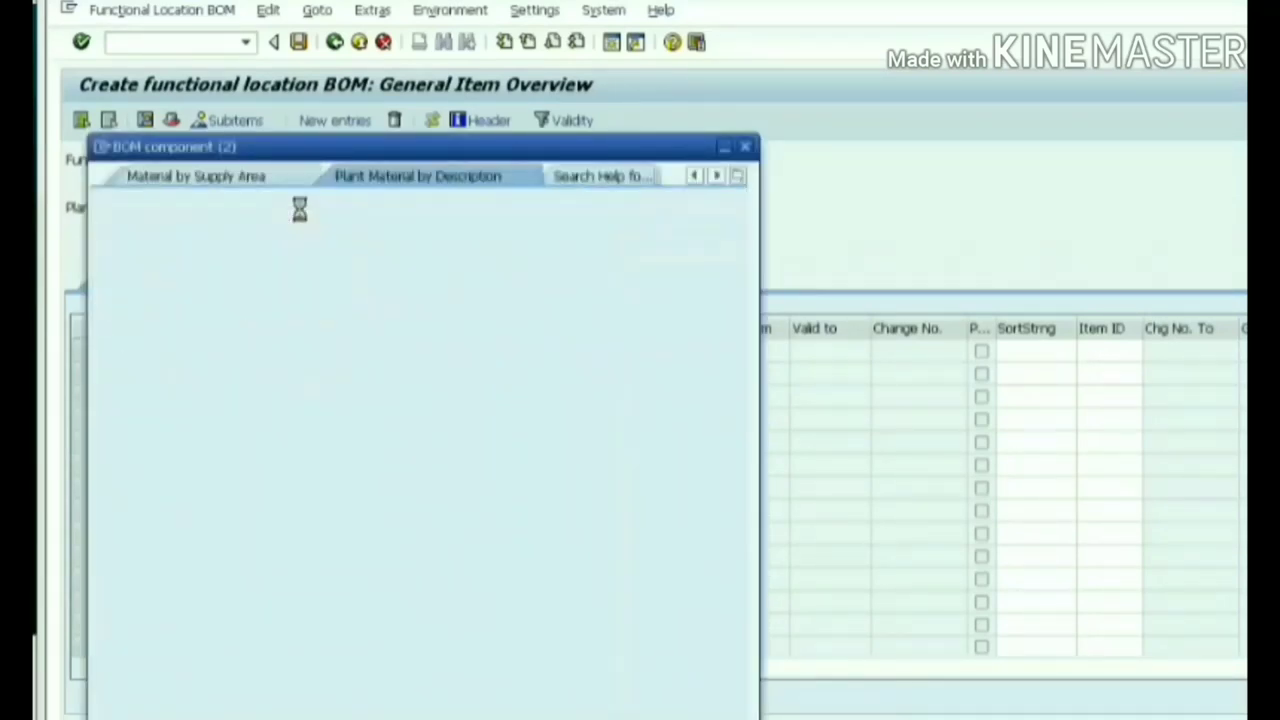
Enter FAN AM2-320, bulb 40-100R, big lamp 350-190 and headlight 1400-100 with quantities 4, 30, 20, 15
click(195, 176)
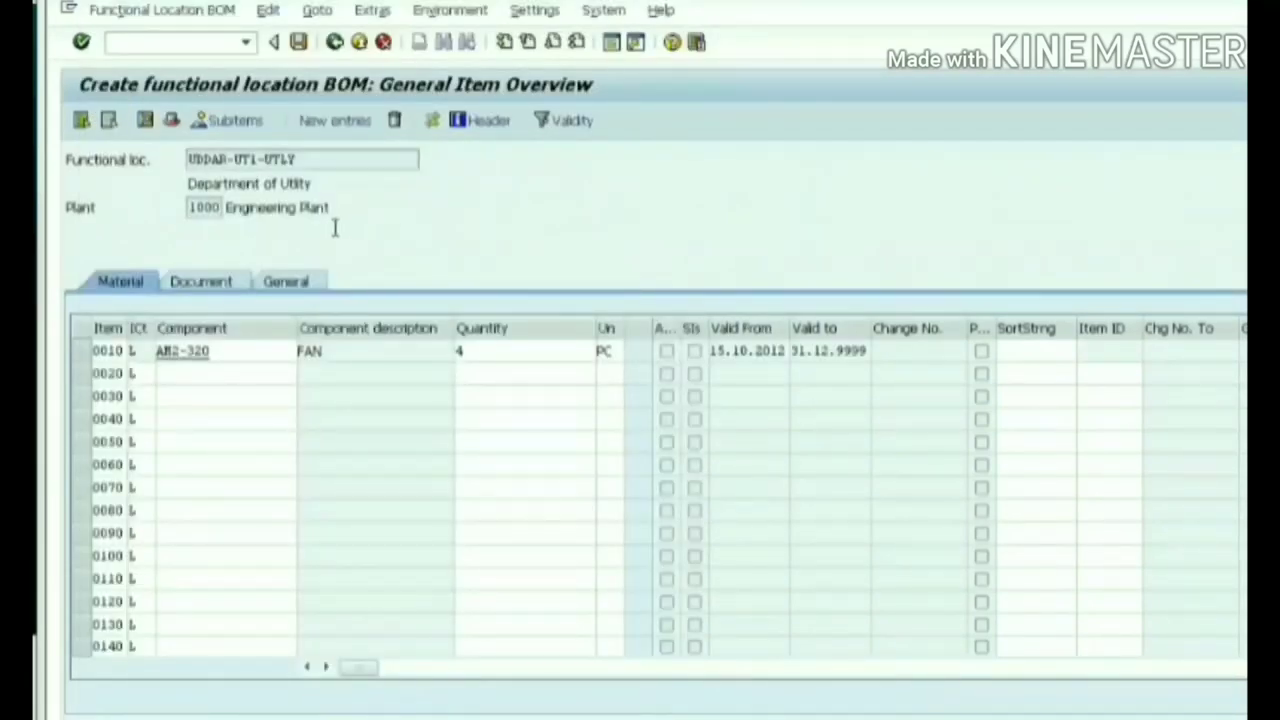
click(220, 350)
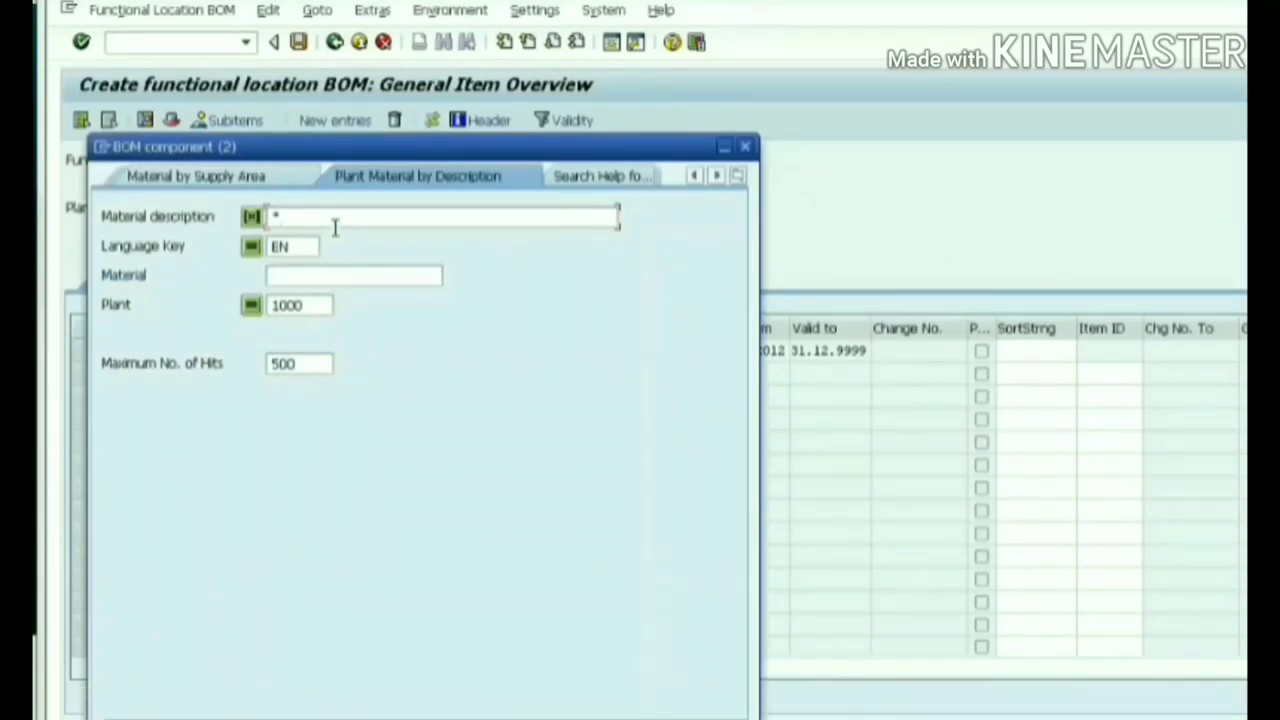
text(BULB*)
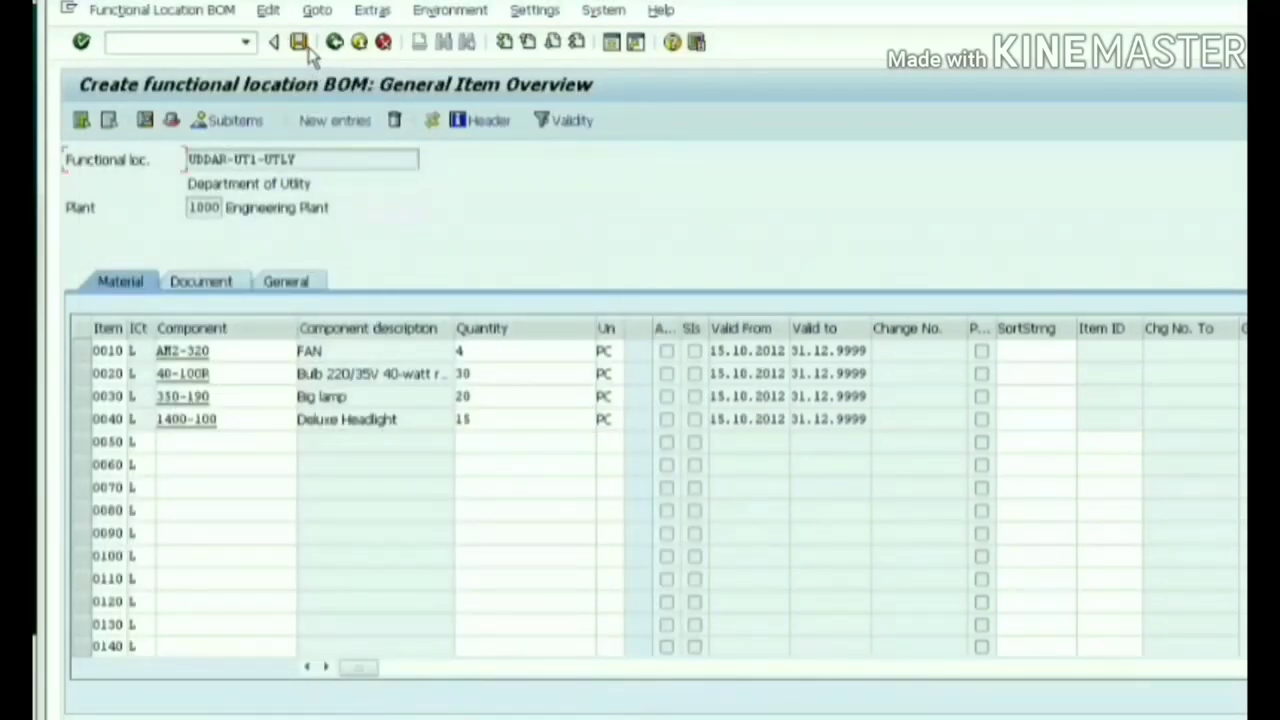
Save the UDDAR-UT1-UTLY BOM and view its four items under Department of Utility in the structure list
click(273, 41)
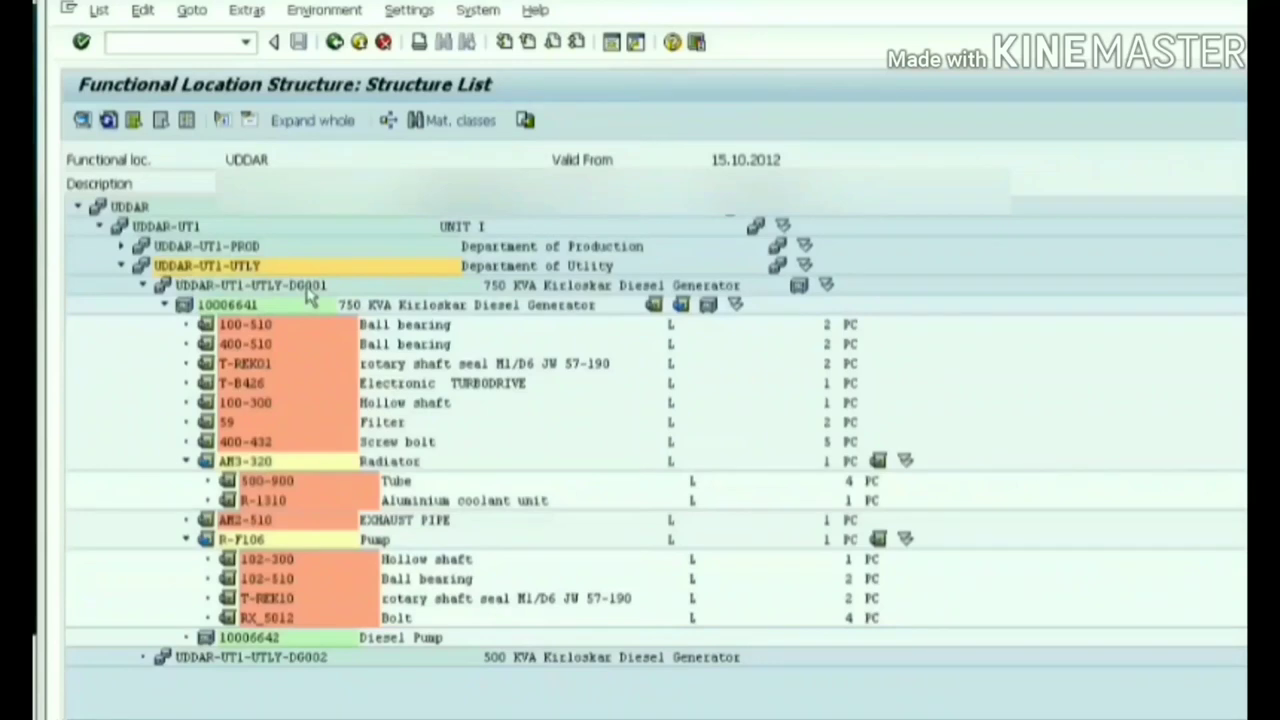
click(143, 285)
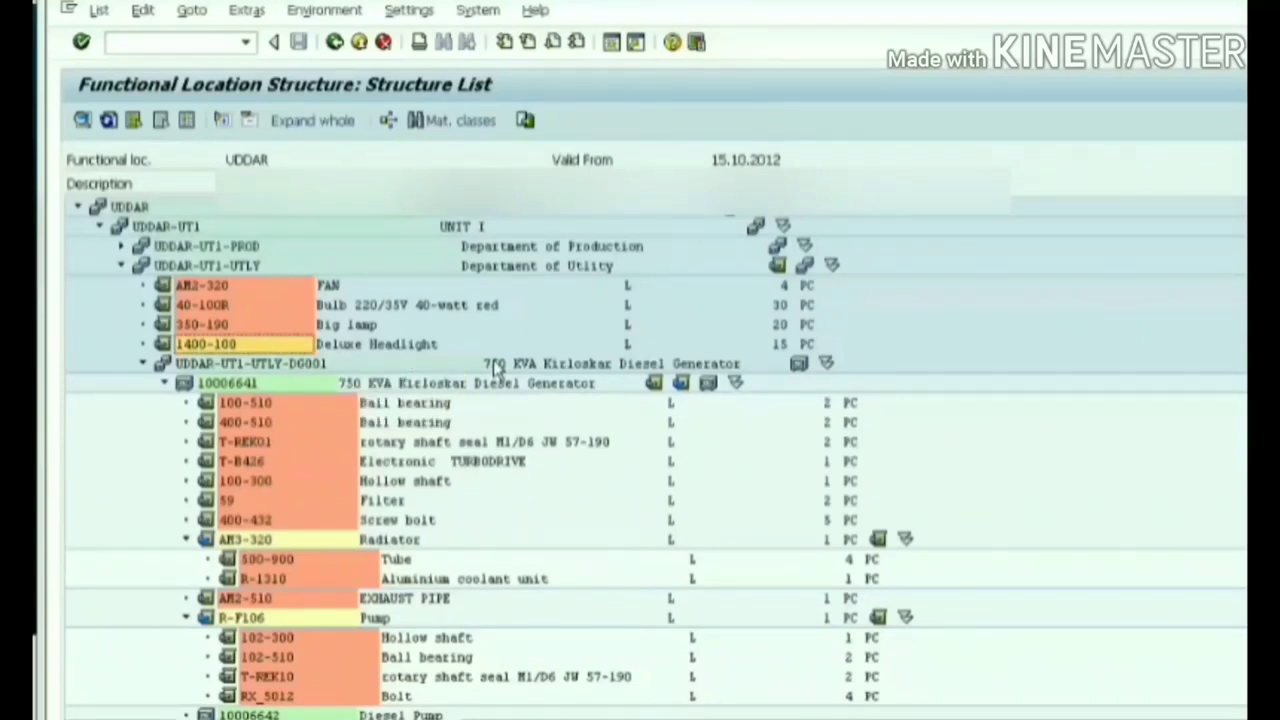
mouse_move(334, 41)
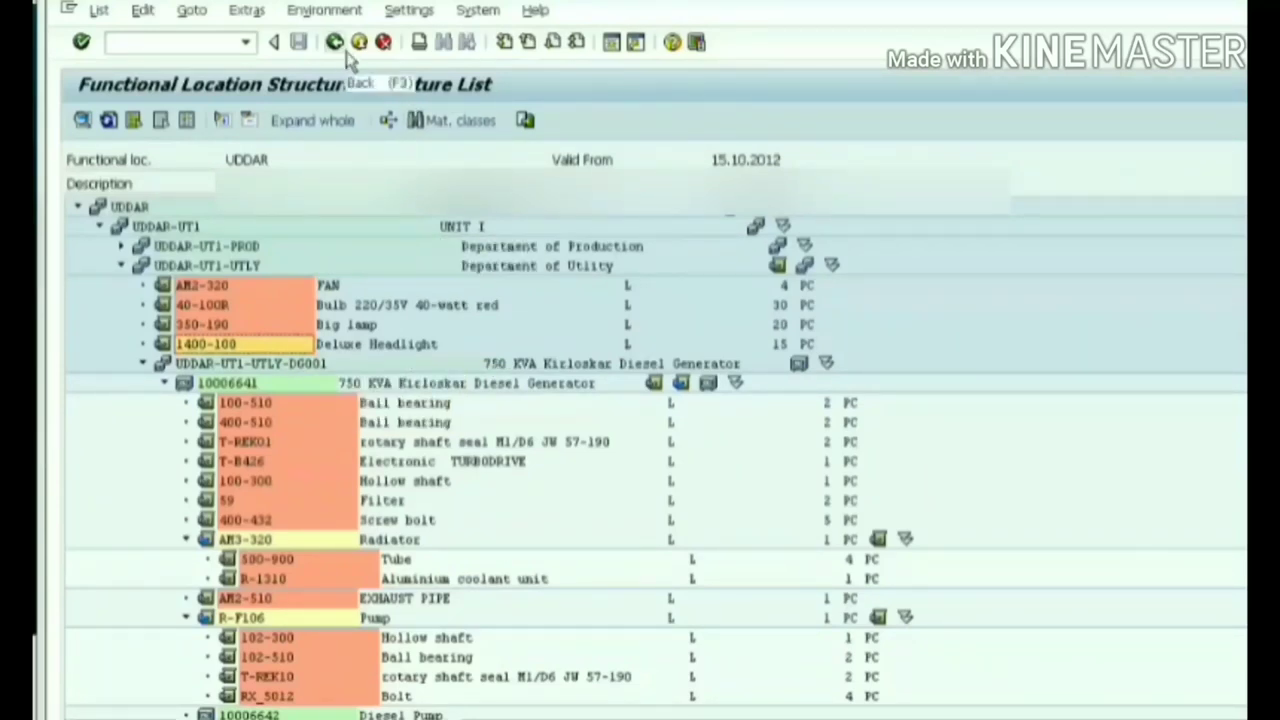
click(359, 41)
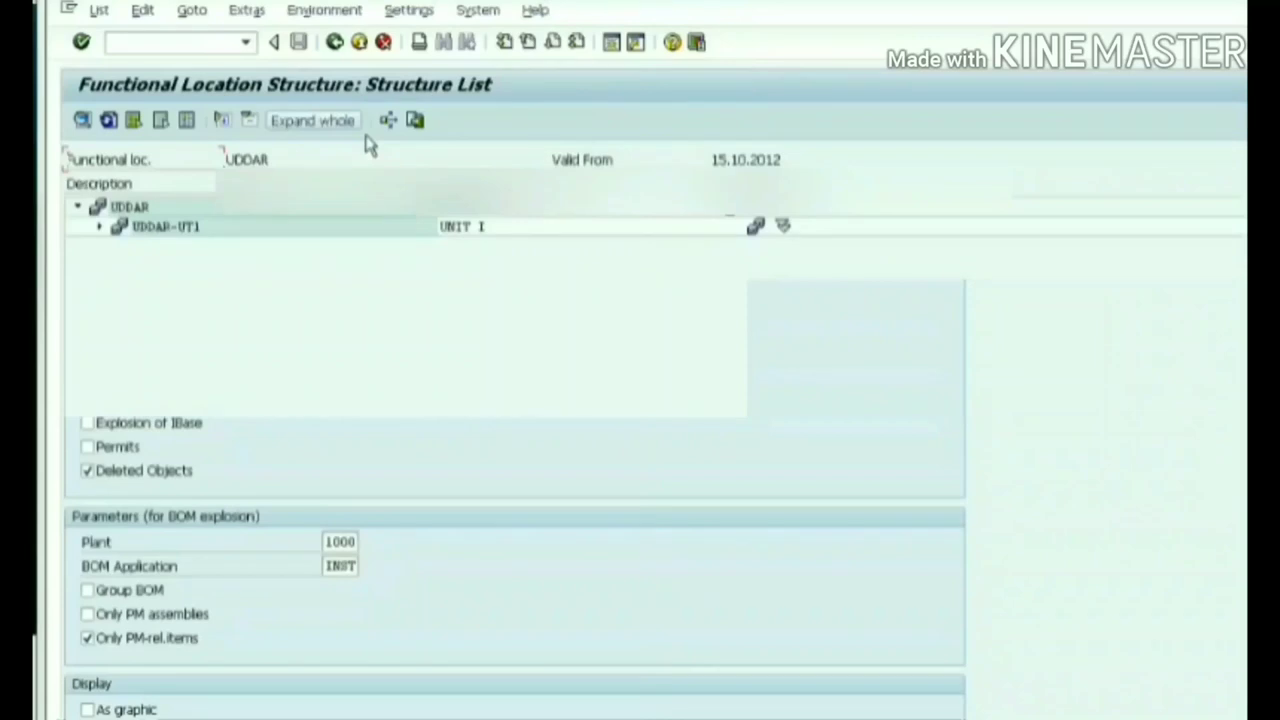
Rerun the UDDAR structure list with BOM explosion ticked, showing utility, generator, radiator and pump components
click(312, 120)
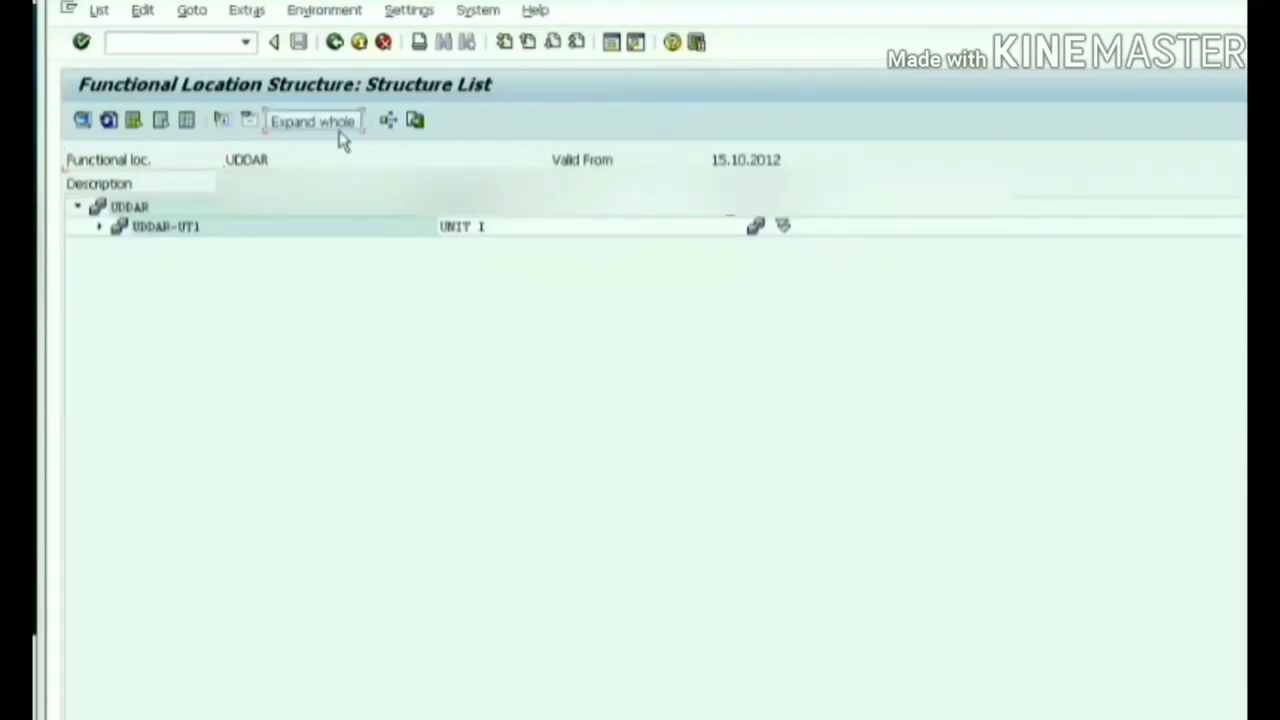
click(312, 120)
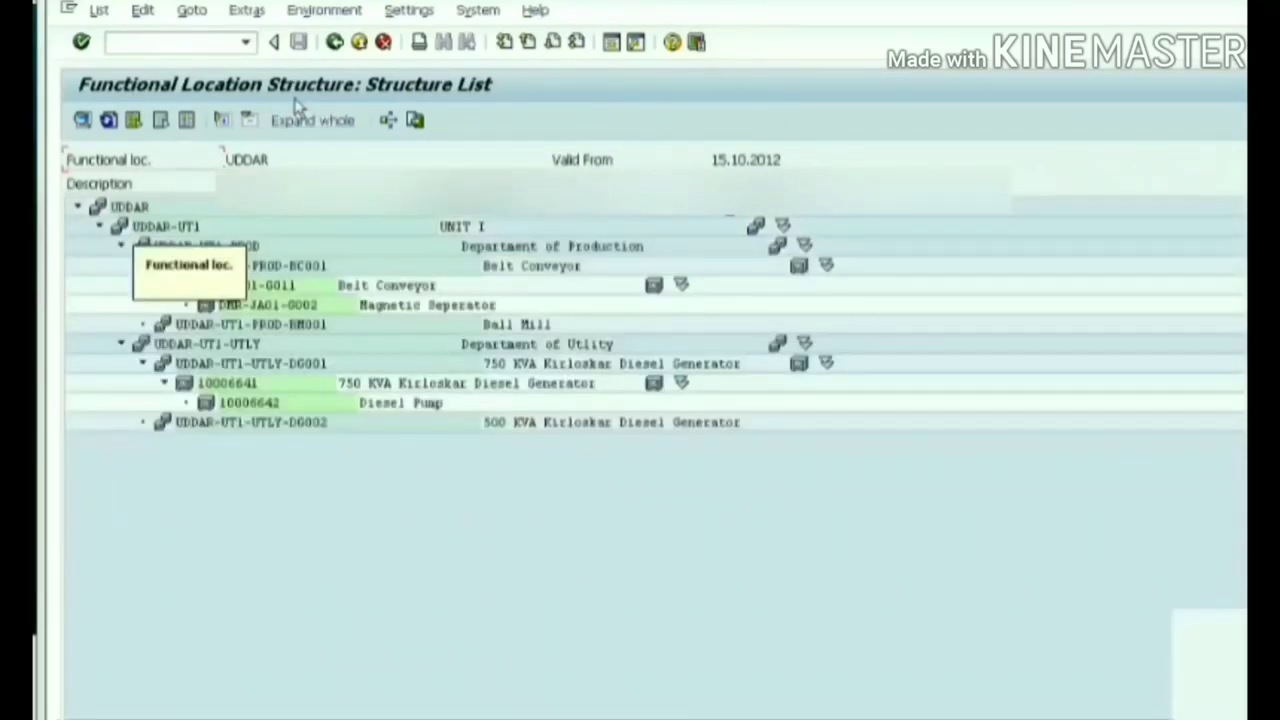
mouse_move(350, 58)
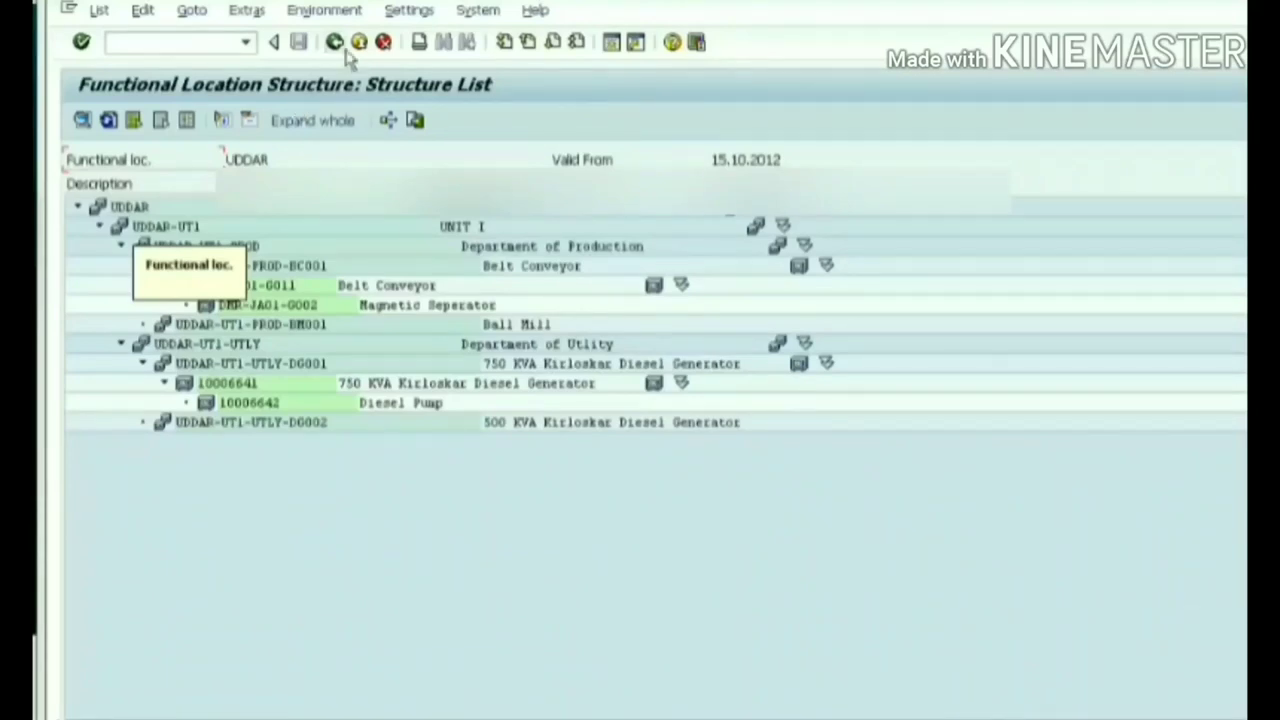
click(272, 41)
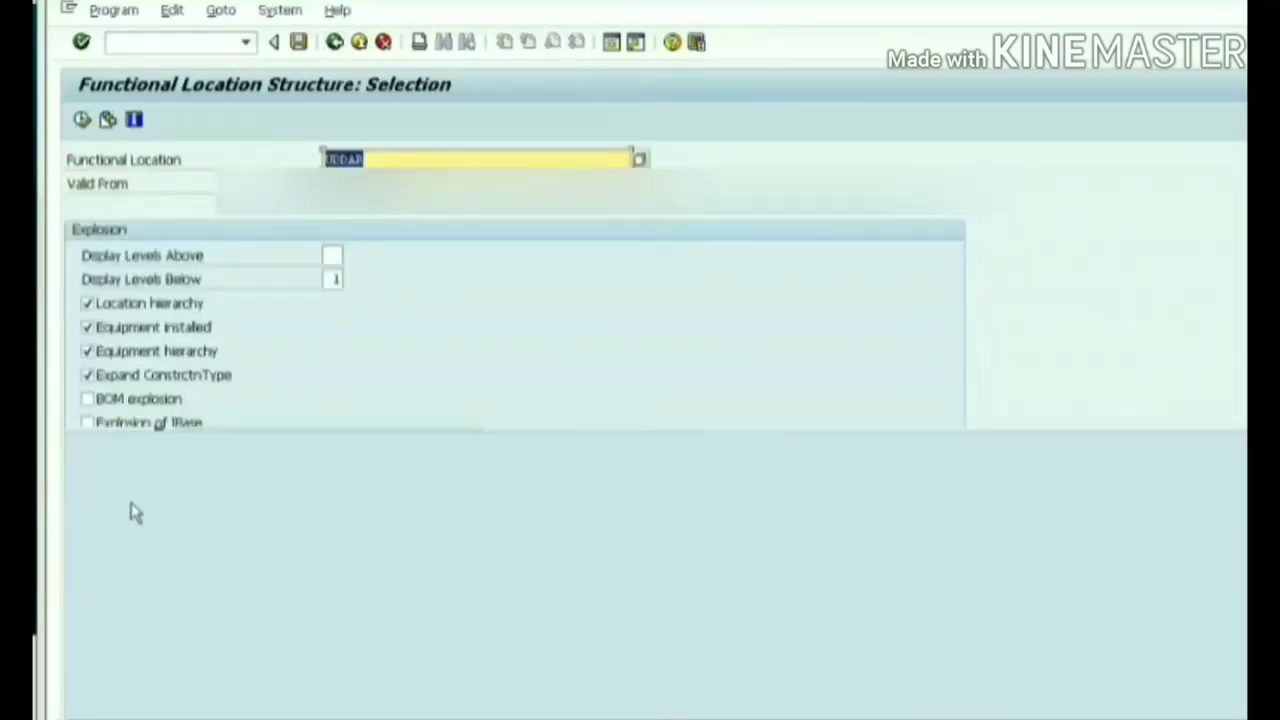
click(87, 394)
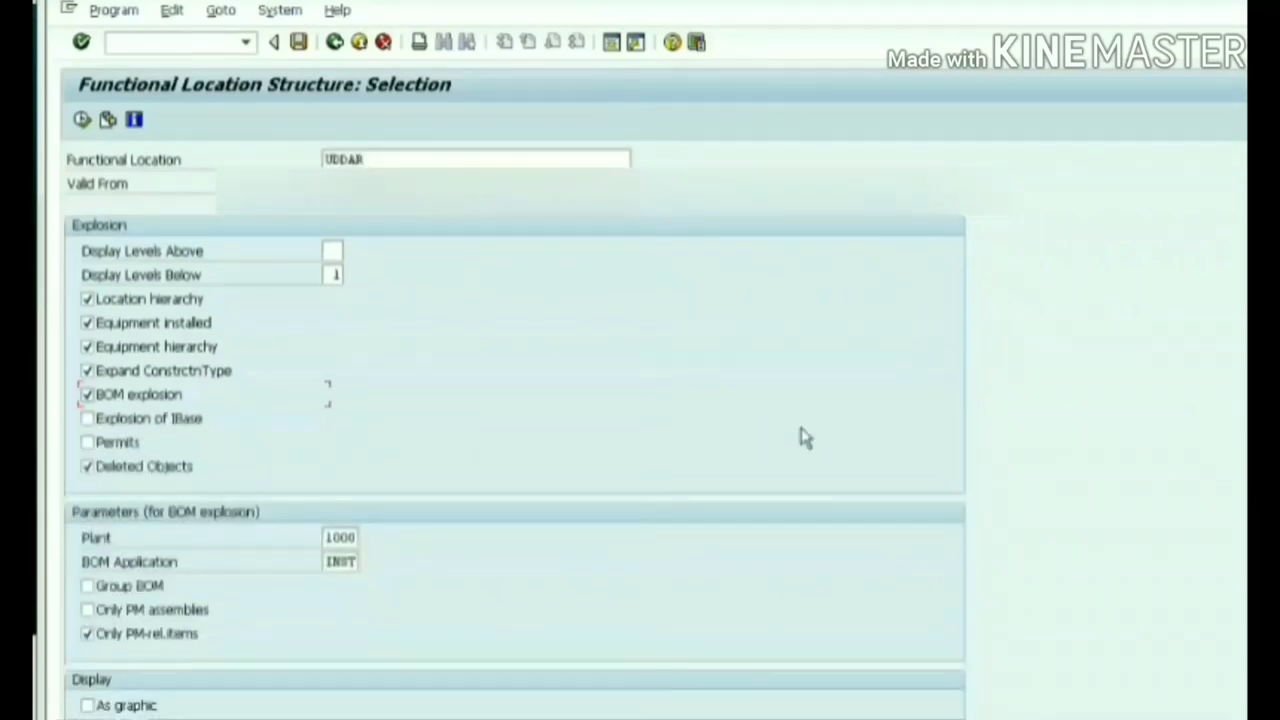
click(81, 119)
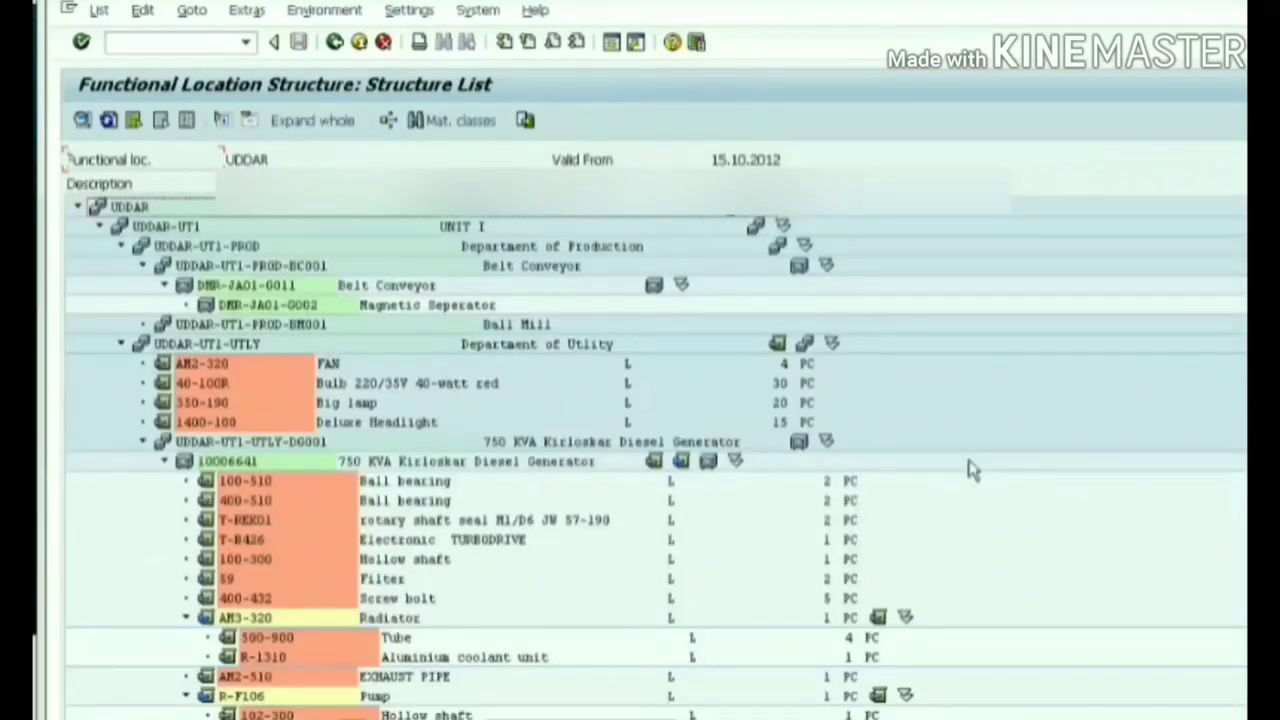
scroll(down, 3)
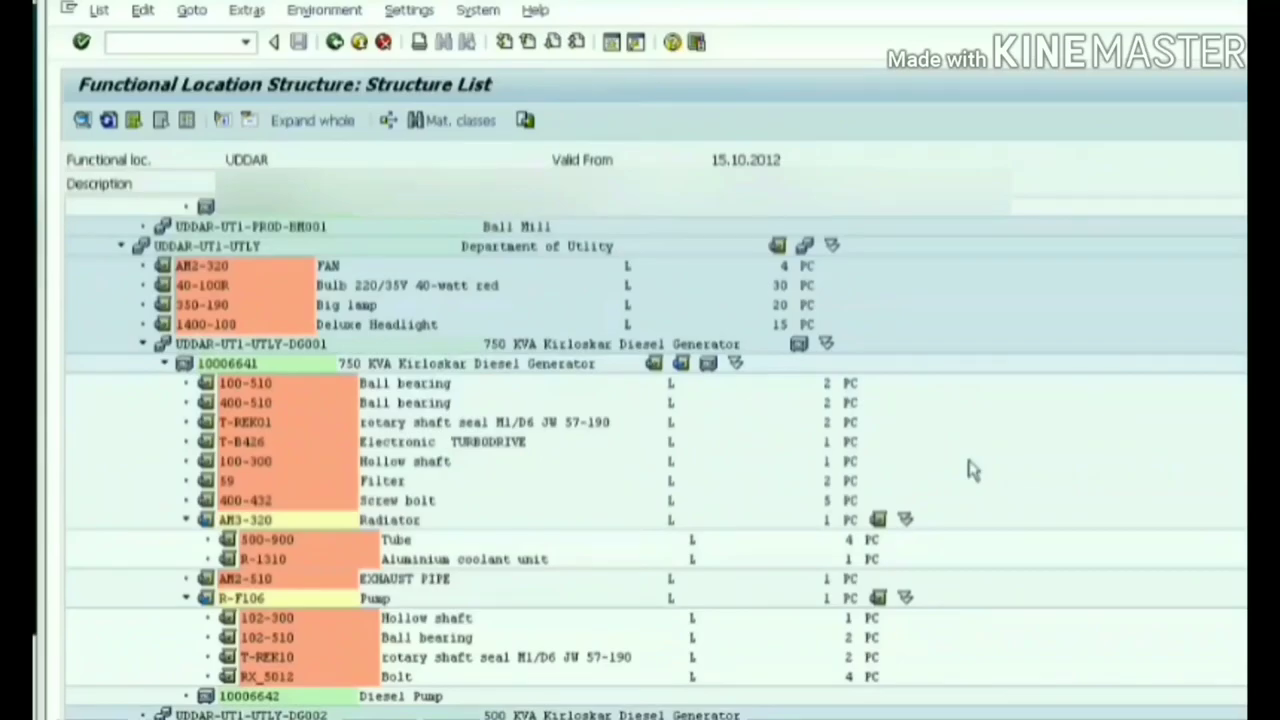